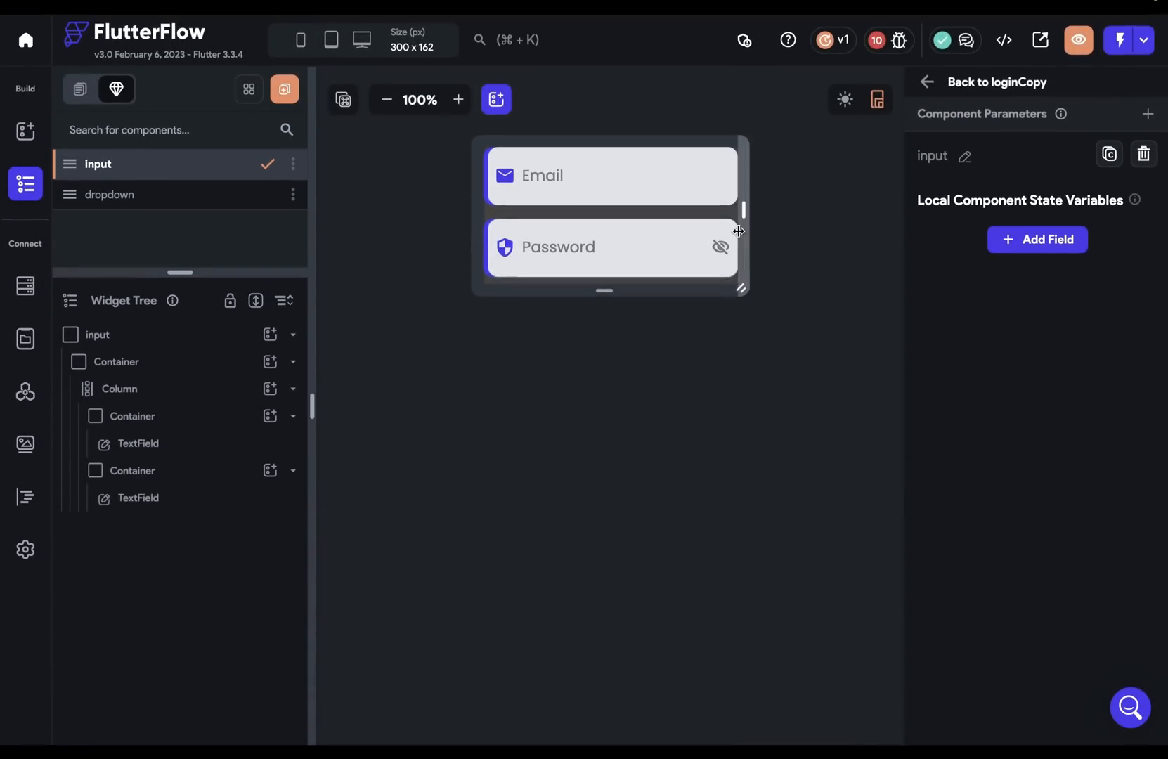
Select the input component's column holding the Email and Password fields.
{"action": "left_click", "coordinate": [612, 177]}
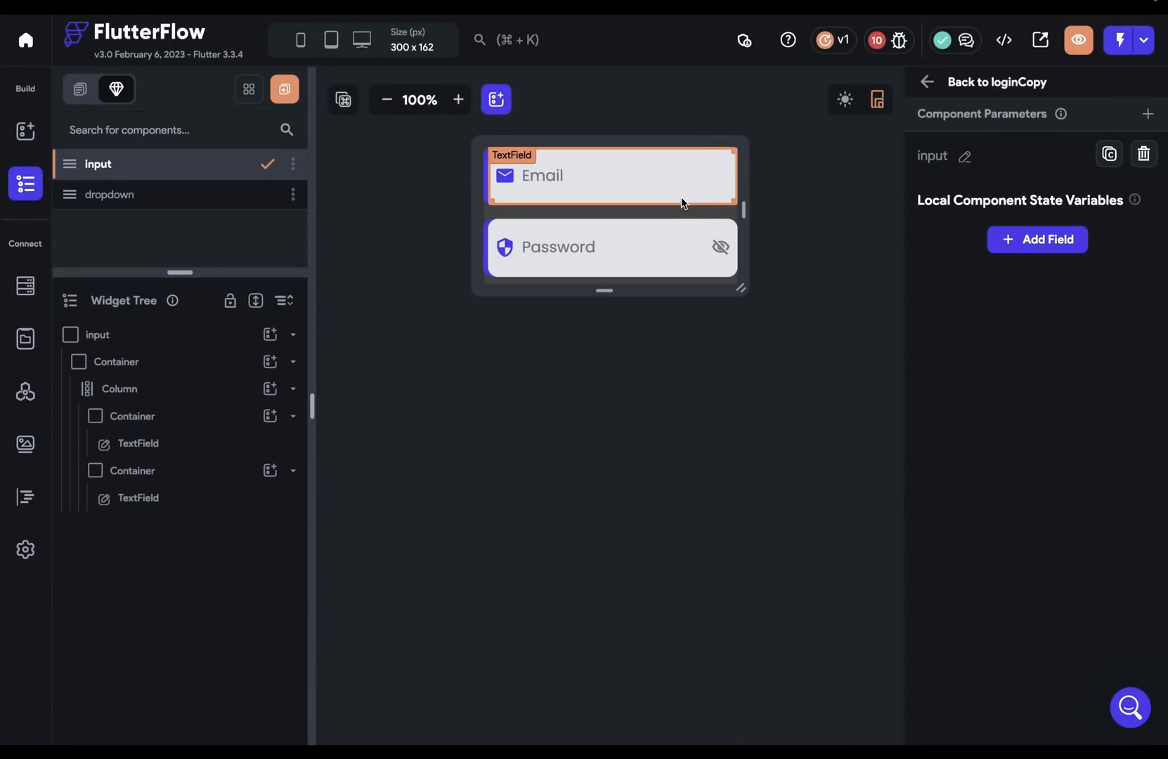
{"action": "left_click", "coordinate": [118, 388]}
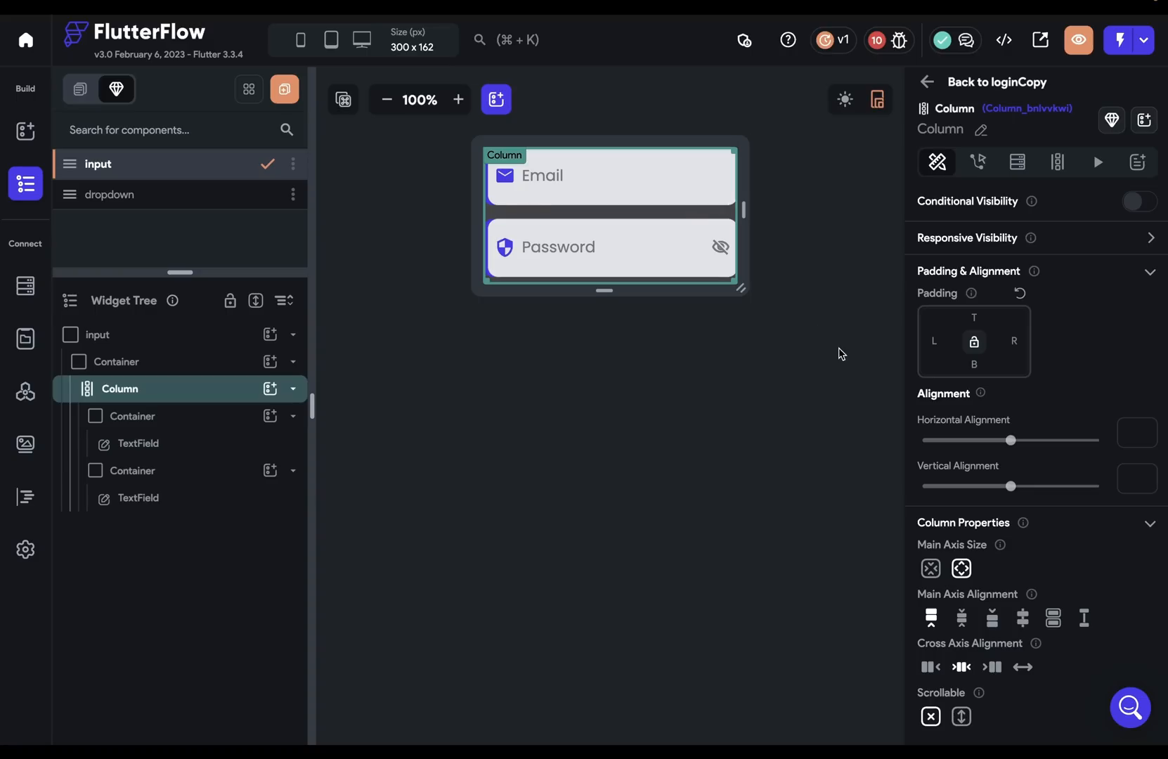
{"action": "mouse_move", "coordinate": [490, 314]}
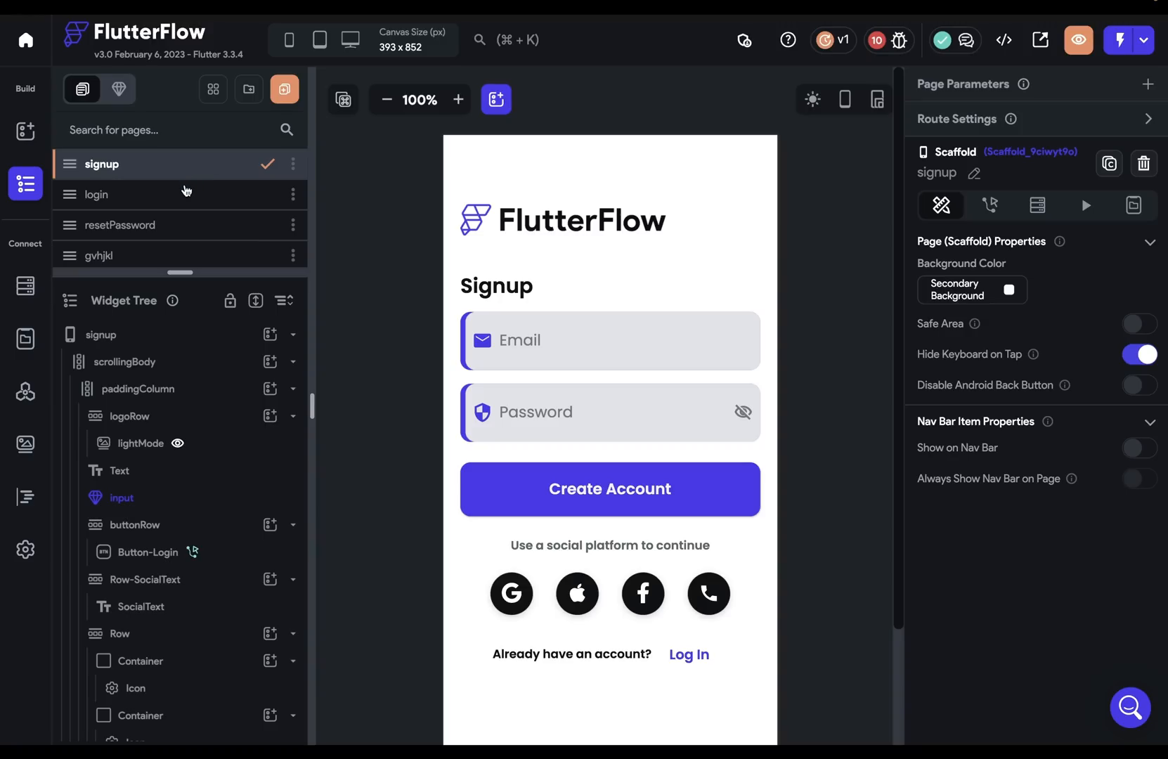
{"action": "left_click", "coordinate": [121, 225]}
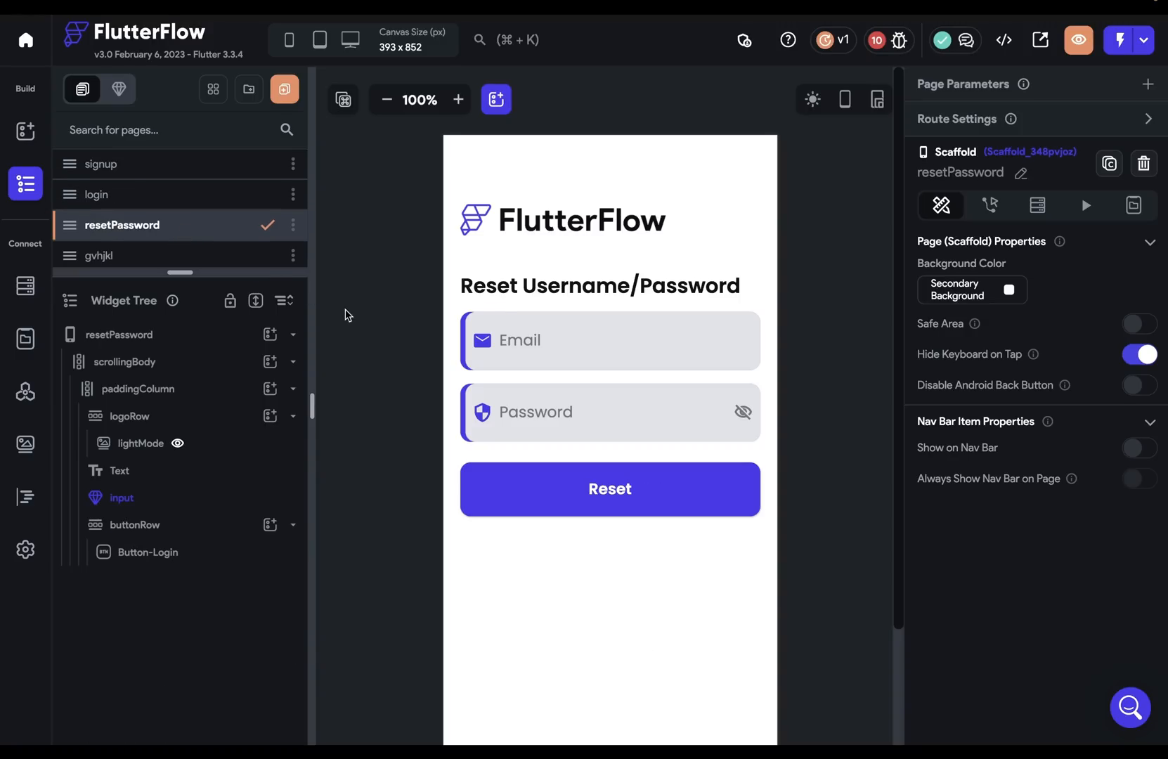
{"action": "mouse_move", "coordinate": [265, 222]}
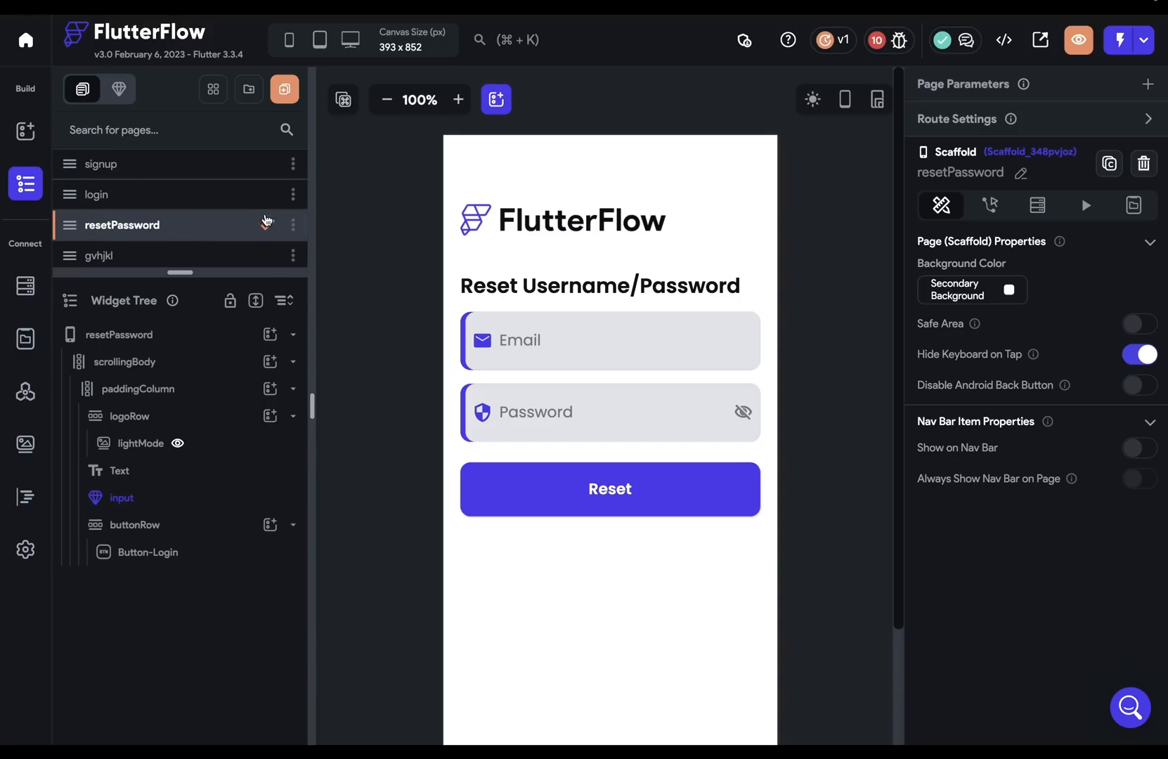
{"action": "left_click", "coordinate": [102, 164]}
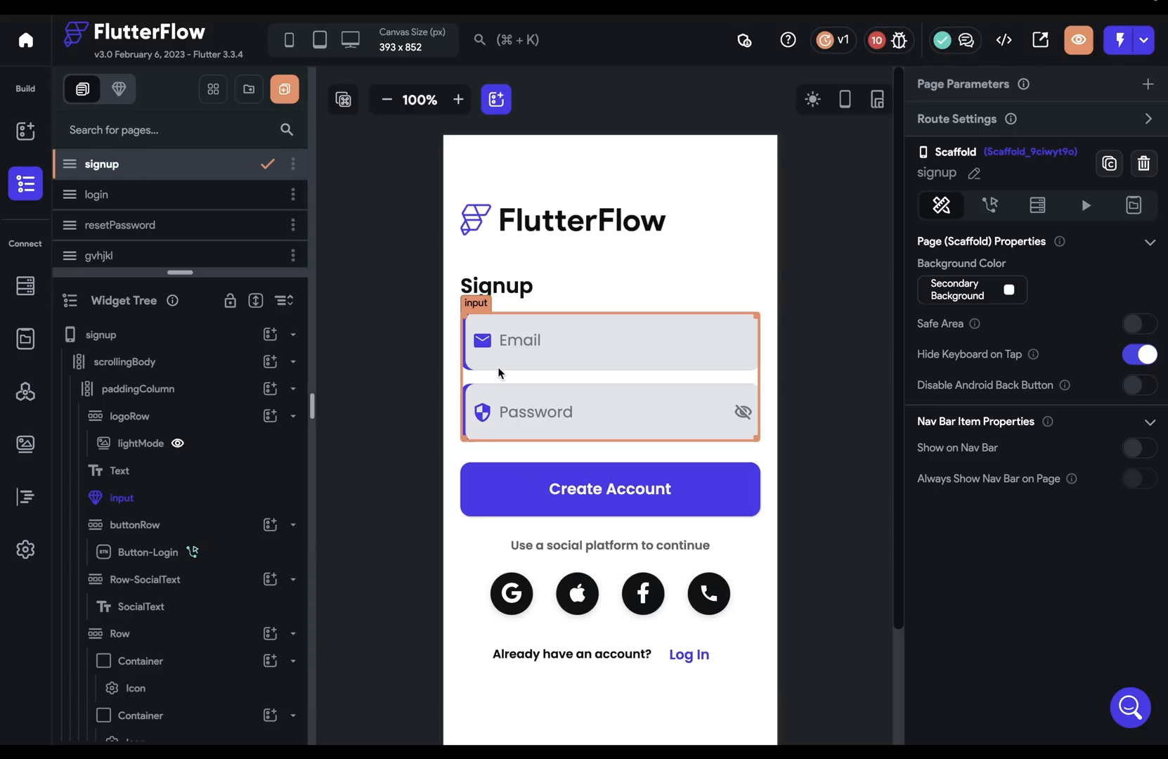
{"action": "left_click", "coordinate": [134, 469]}
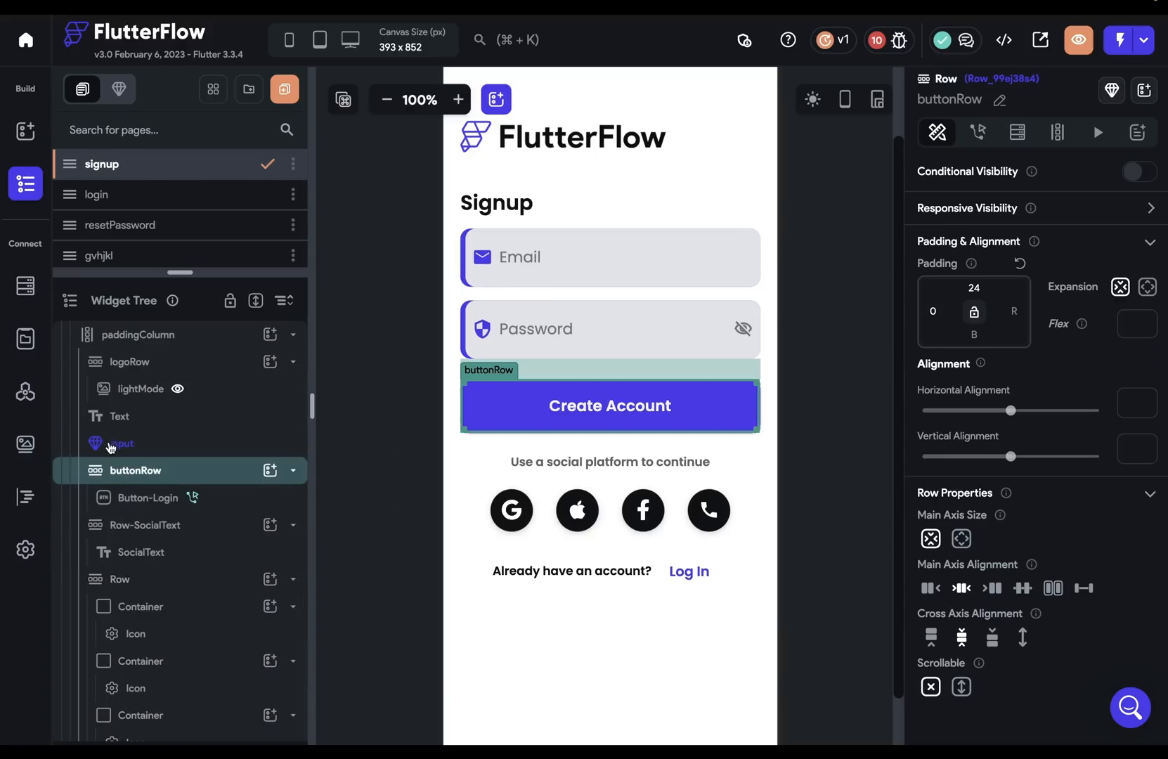
{"action": "left_click", "coordinate": [119, 443]}
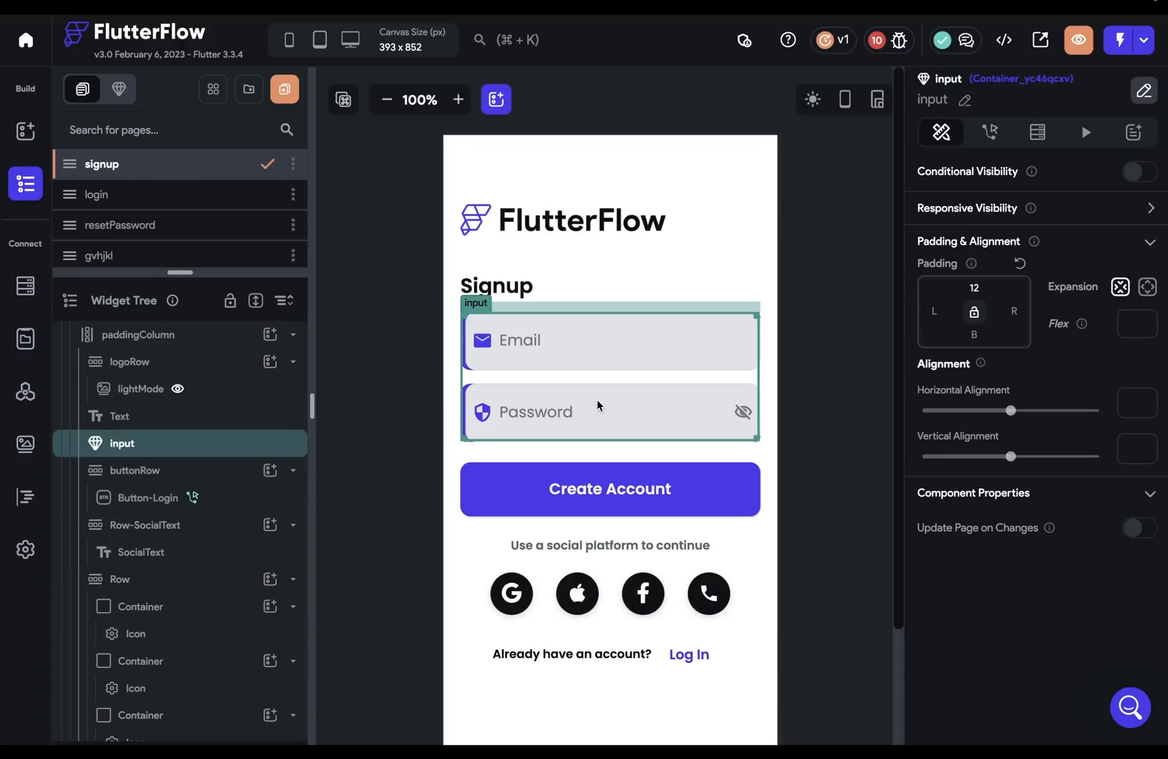
Select the Create Account button to inspect its sign-up authentication action.
{"action": "left_click", "coordinate": [610, 489]}
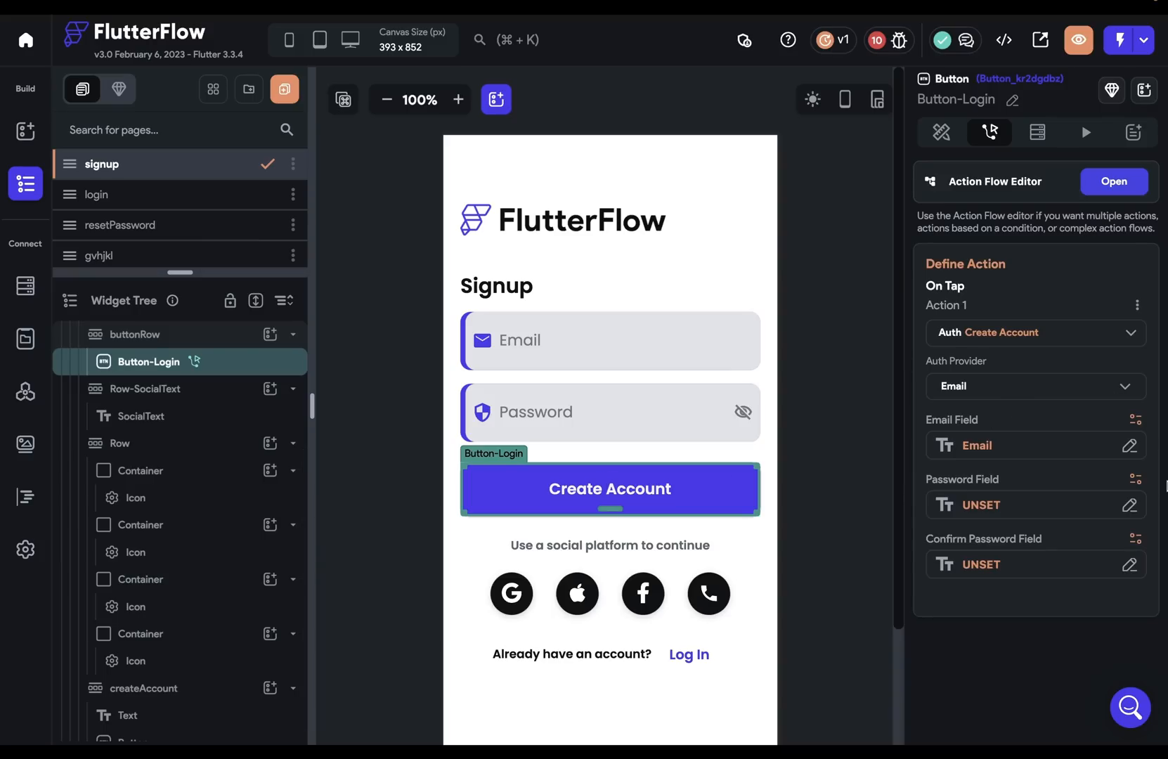
{"action": "mouse_move", "coordinate": [941, 429]}
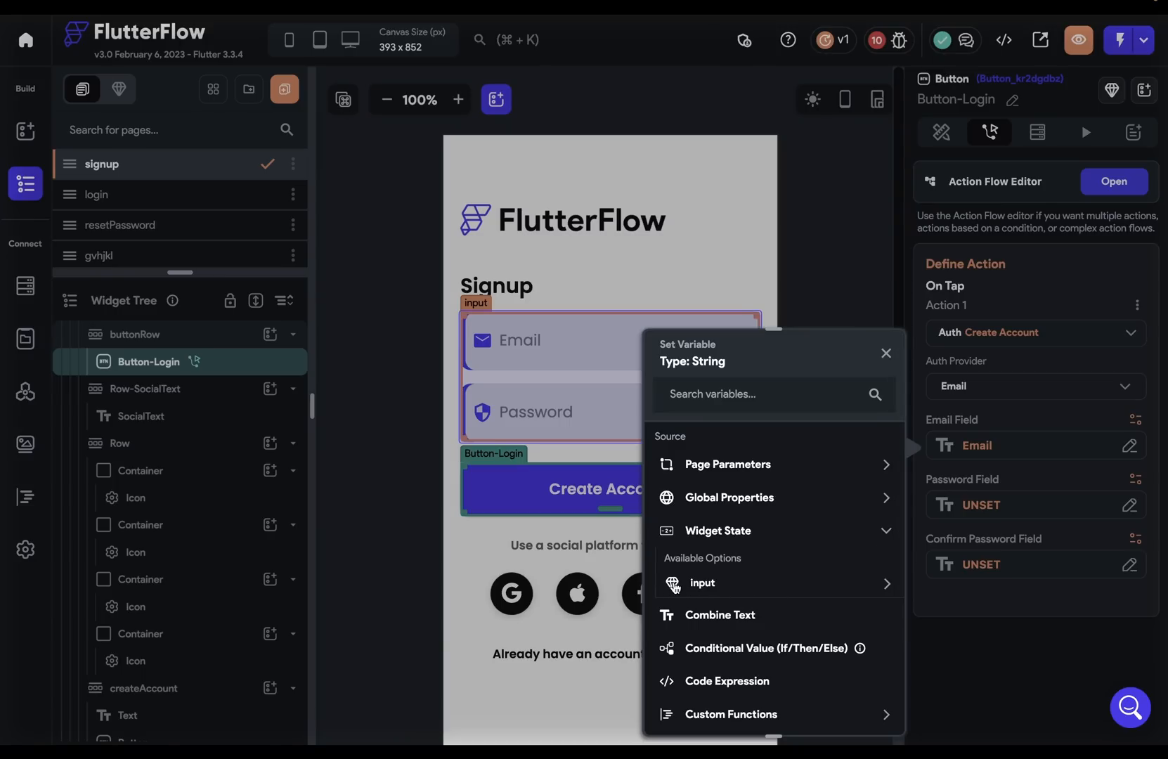
{"action": "mouse_move", "coordinate": [727, 591]}
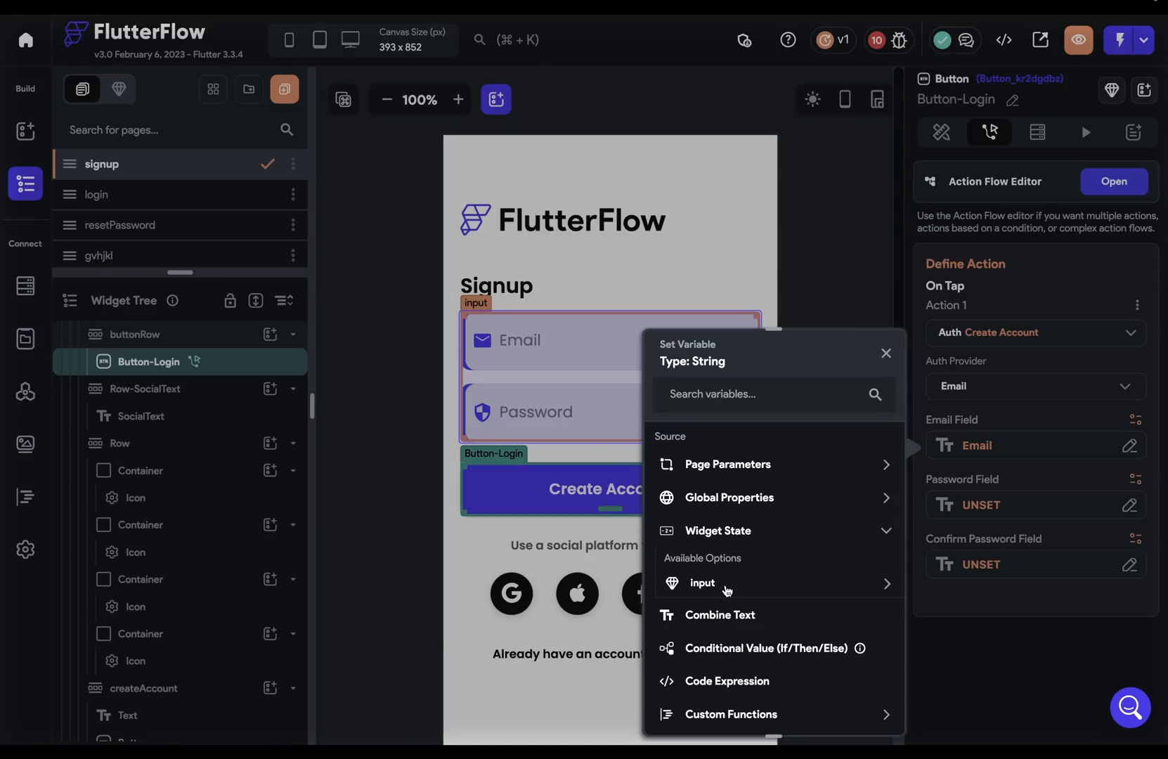
{"action": "mouse_move", "coordinate": [750, 589]}
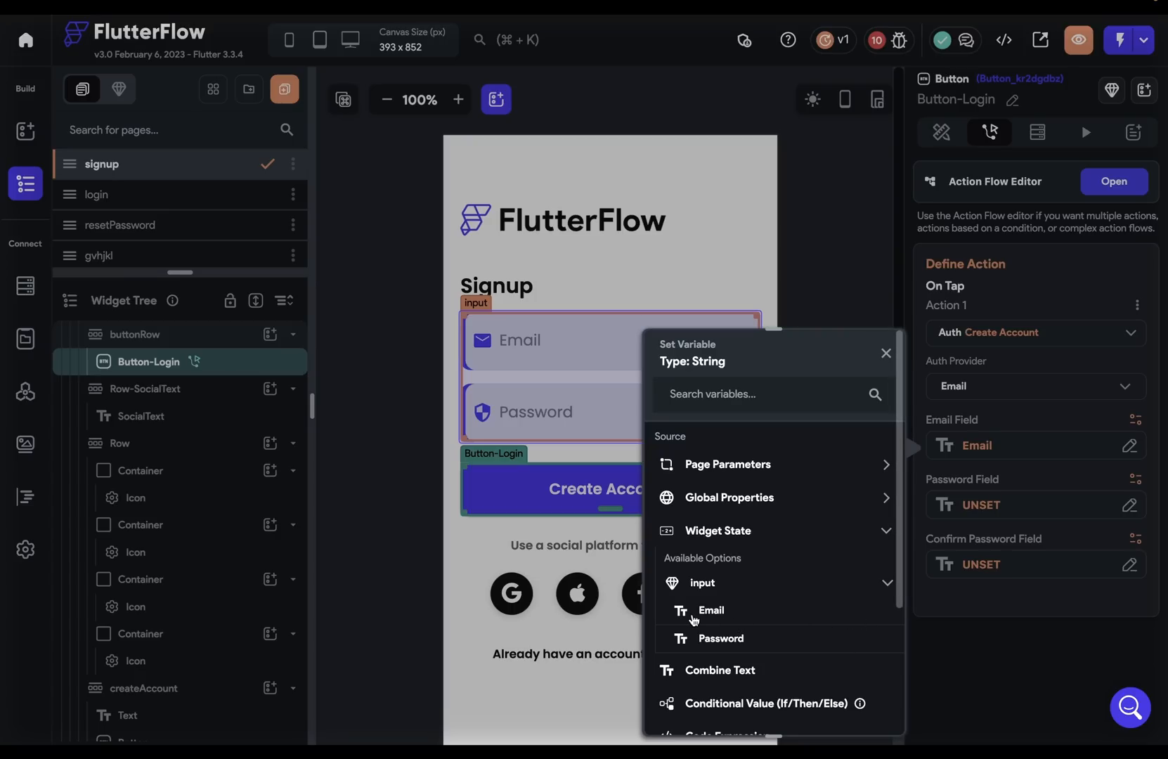
{"action": "mouse_move", "coordinate": [693, 638]}
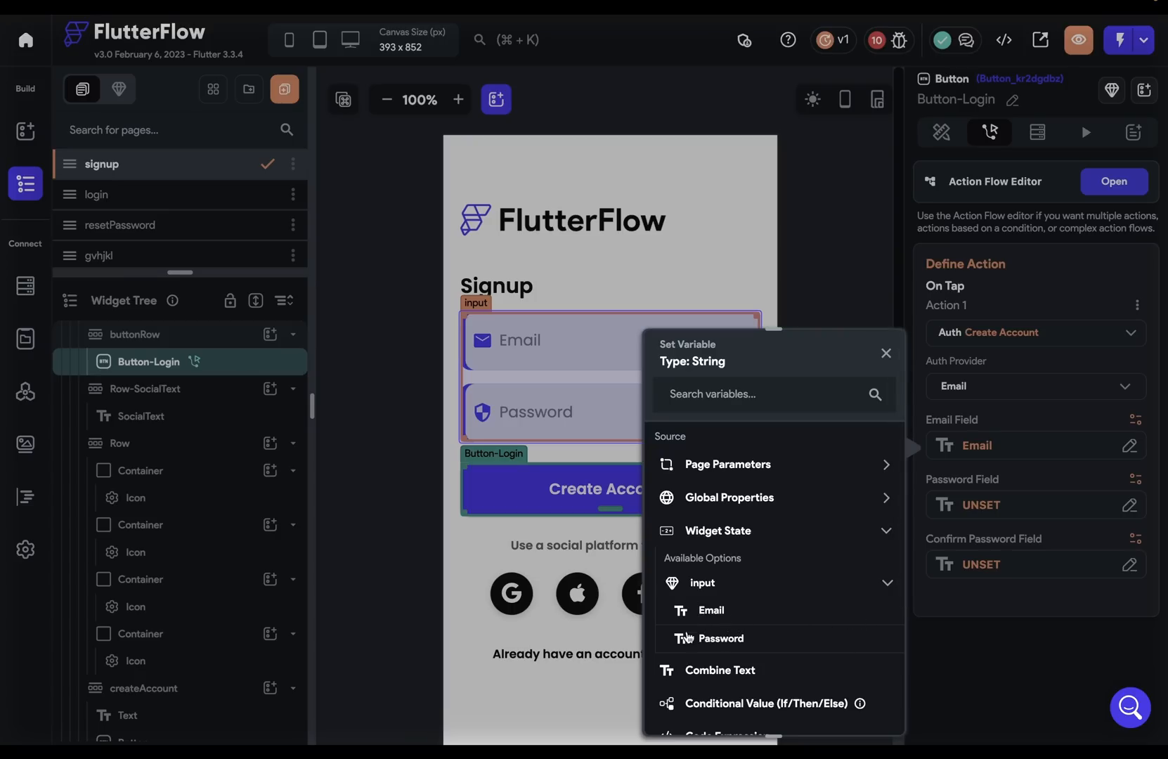
{"action": "mouse_move", "coordinate": [717, 645]}
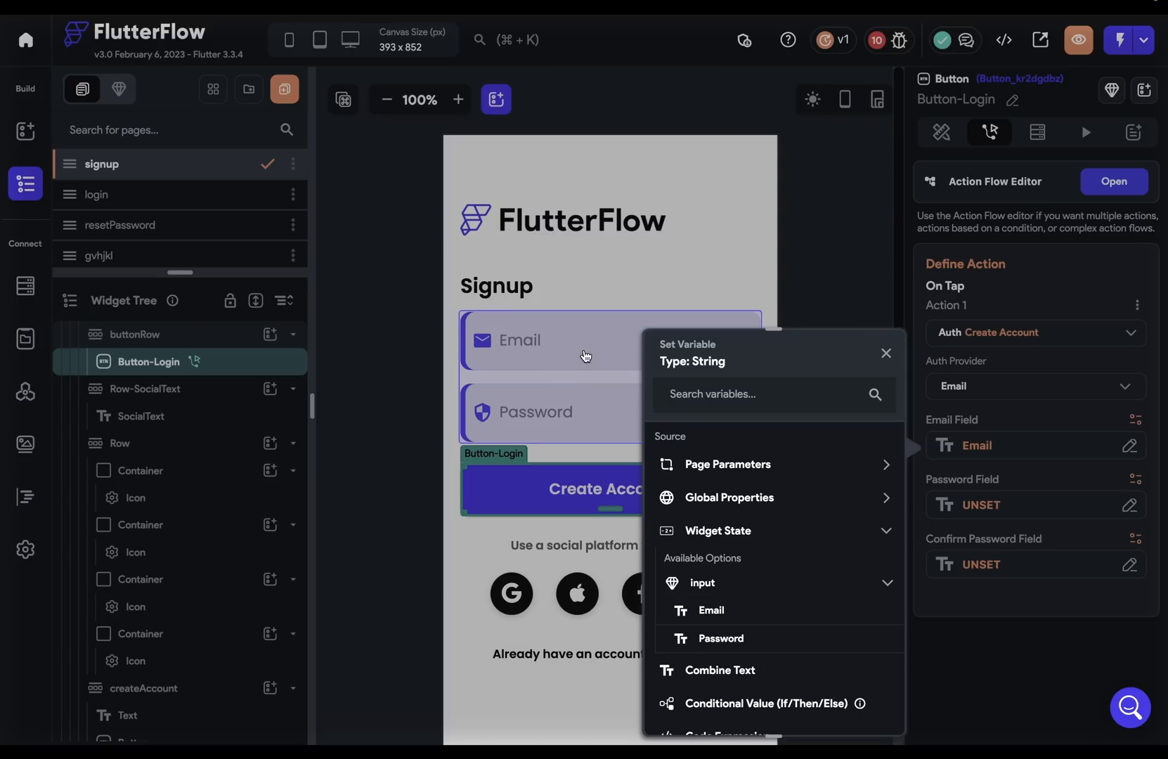
{"action": "mouse_move", "coordinate": [585, 421]}
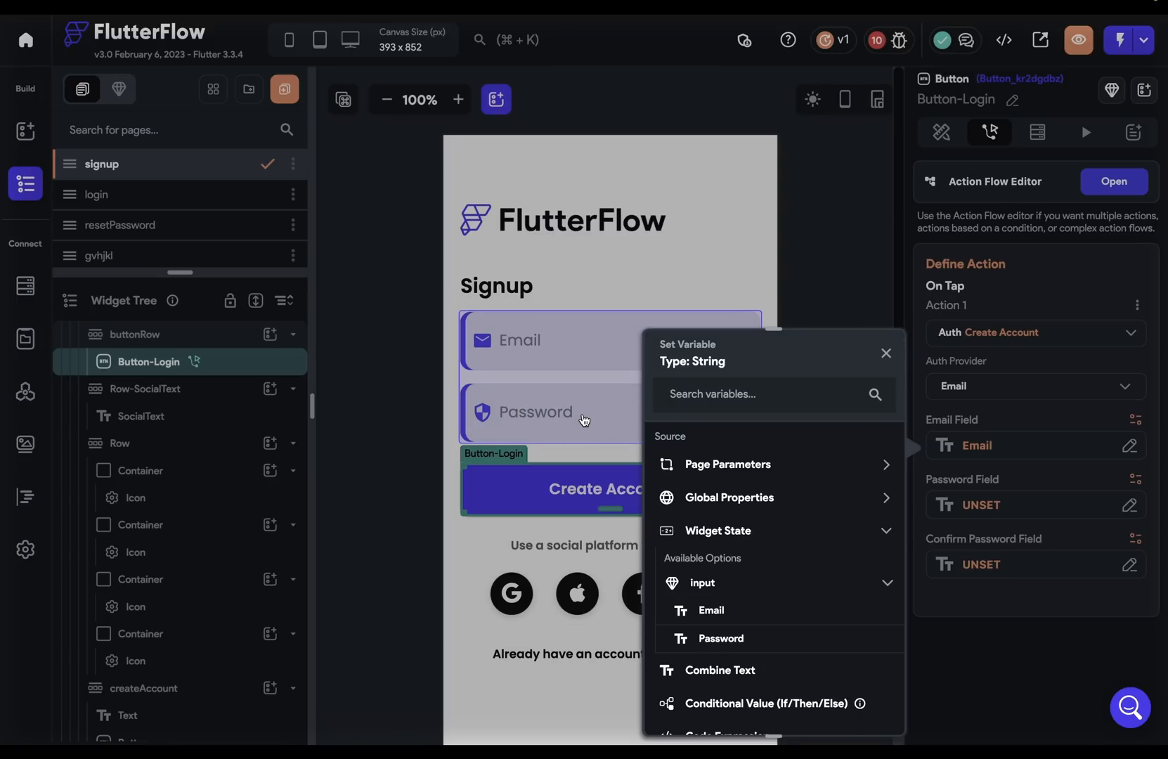
{"action": "mouse_move", "coordinate": [710, 610]}
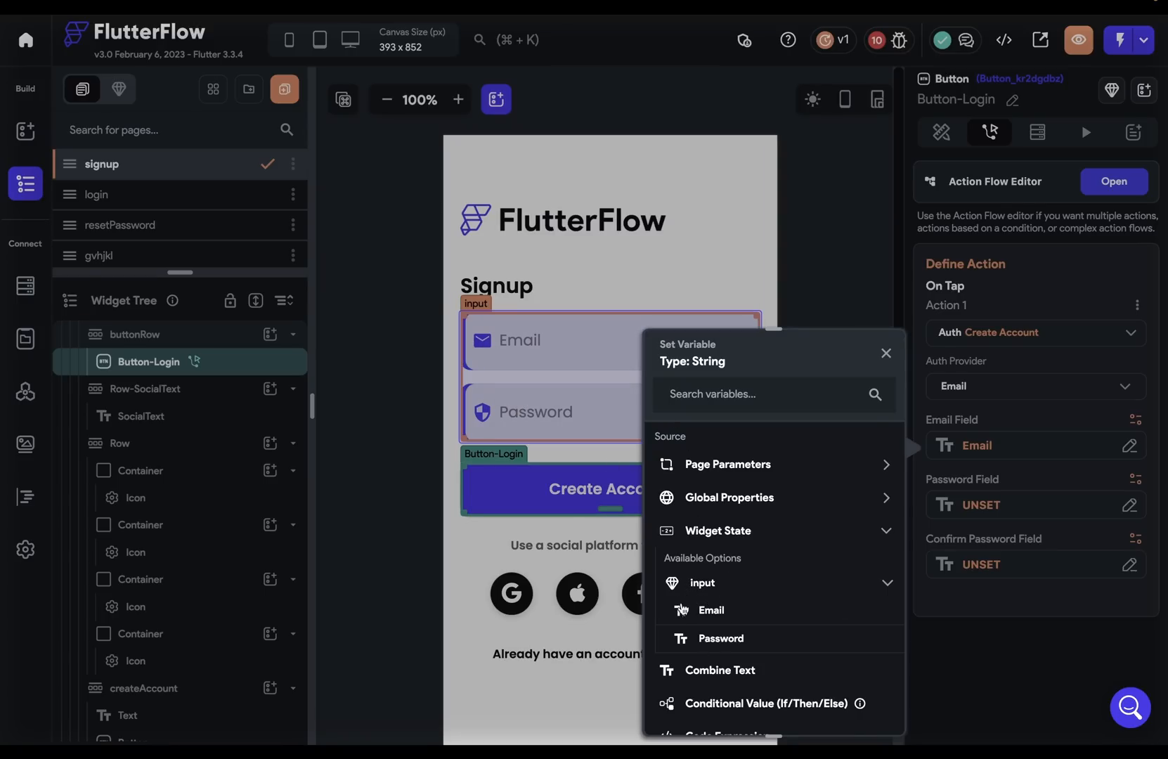
{"action": "mouse_move", "coordinate": [730, 590]}
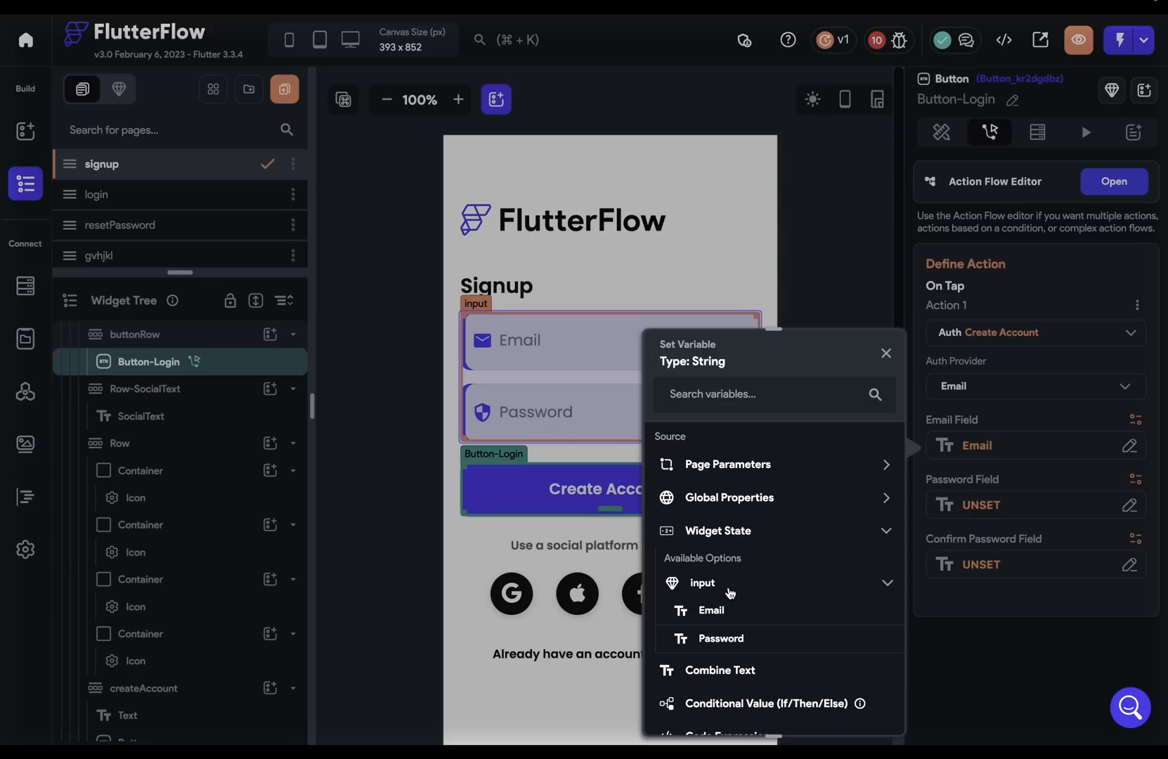
{"action": "mouse_move", "coordinate": [701, 616]}
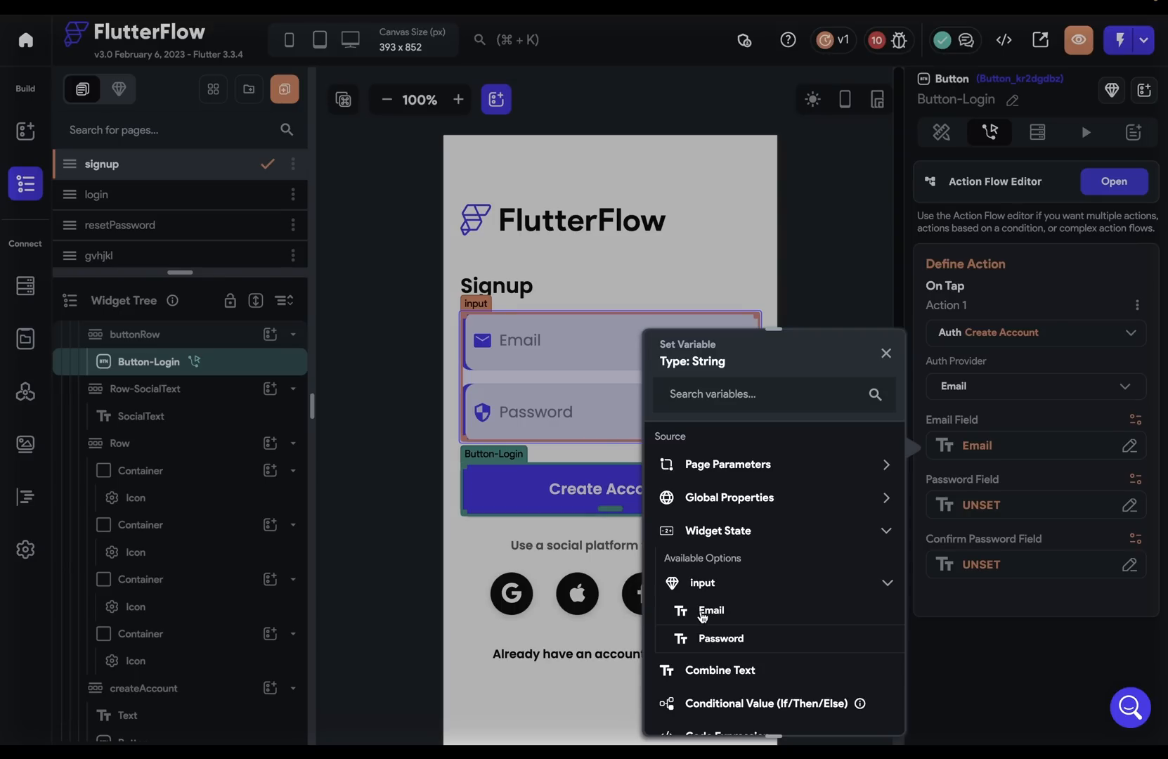
{"action": "mouse_move", "coordinate": [706, 648]}
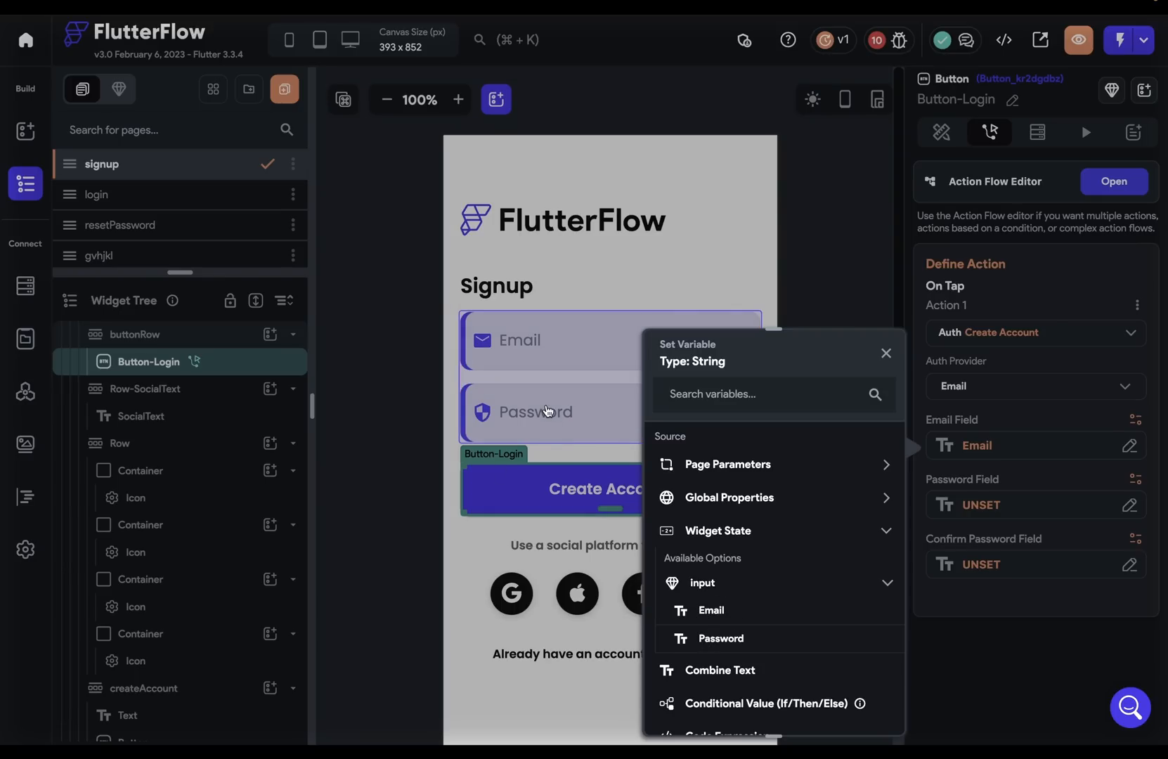
Switch to orderPage and select its Milk dropdown among the Sweet Latte options.
{"action": "left_click", "coordinate": [111, 255]}
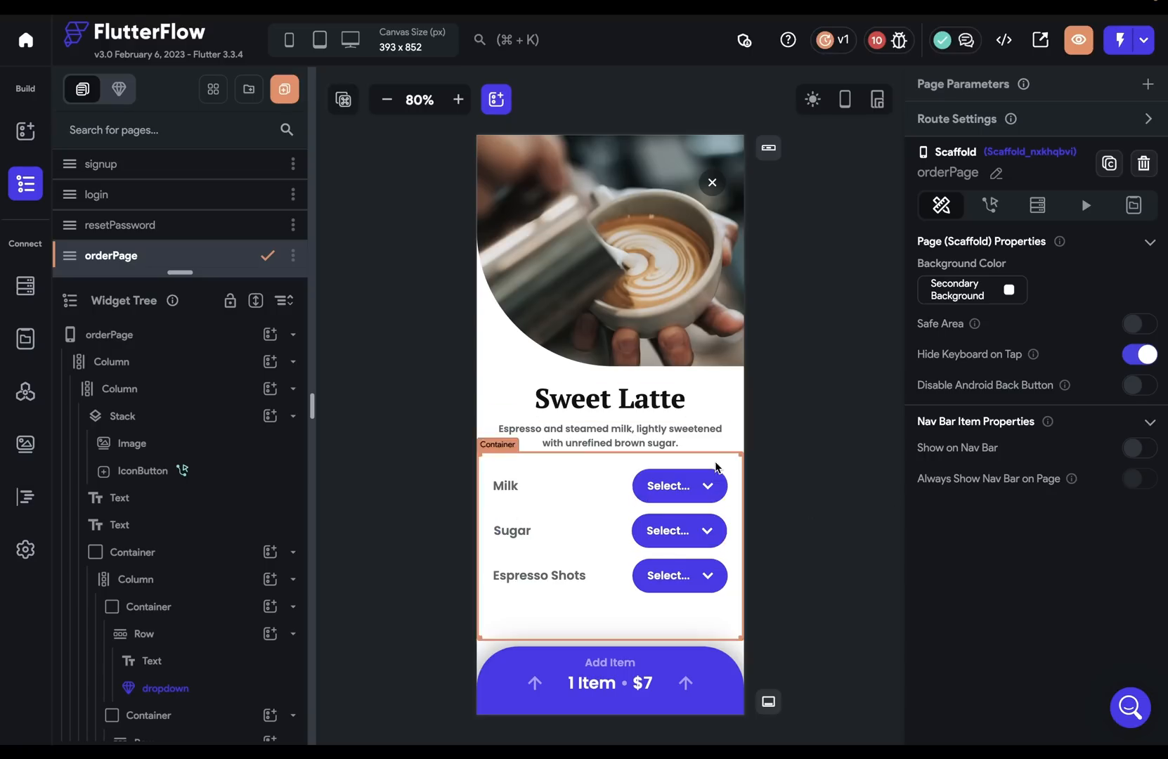
{"action": "left_click", "coordinate": [573, 575]}
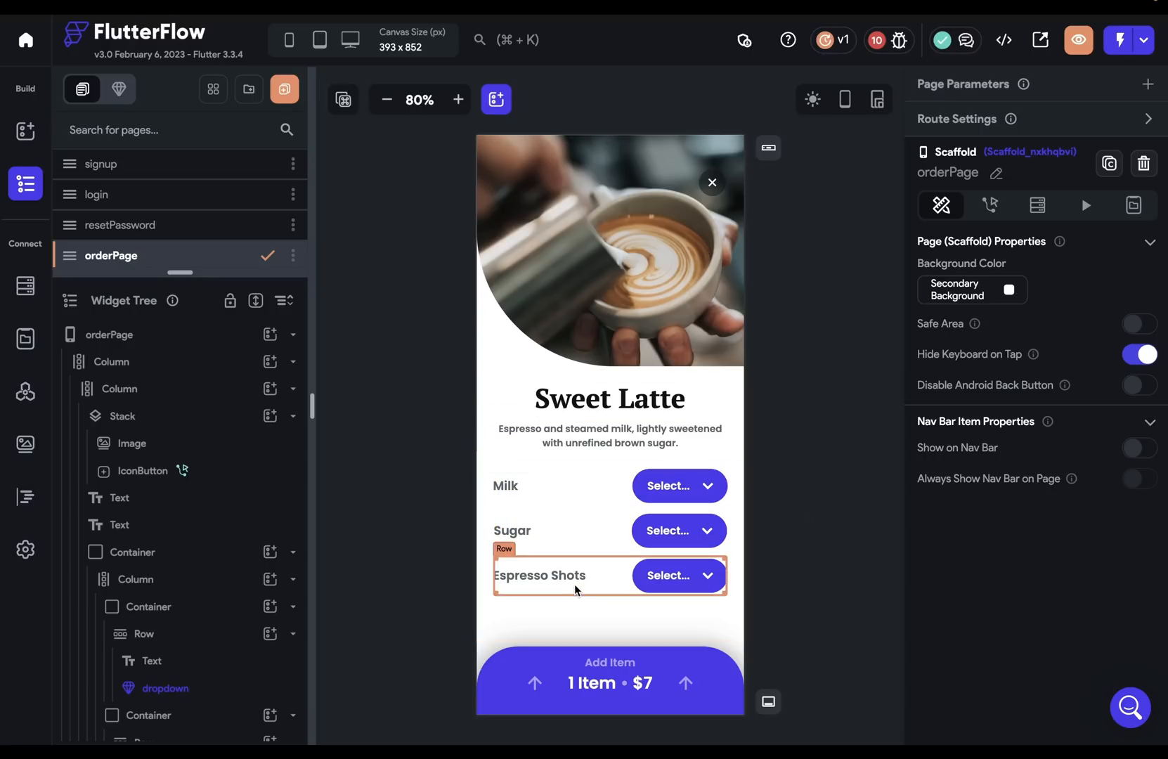
{"action": "left_click", "coordinate": [679, 487]}
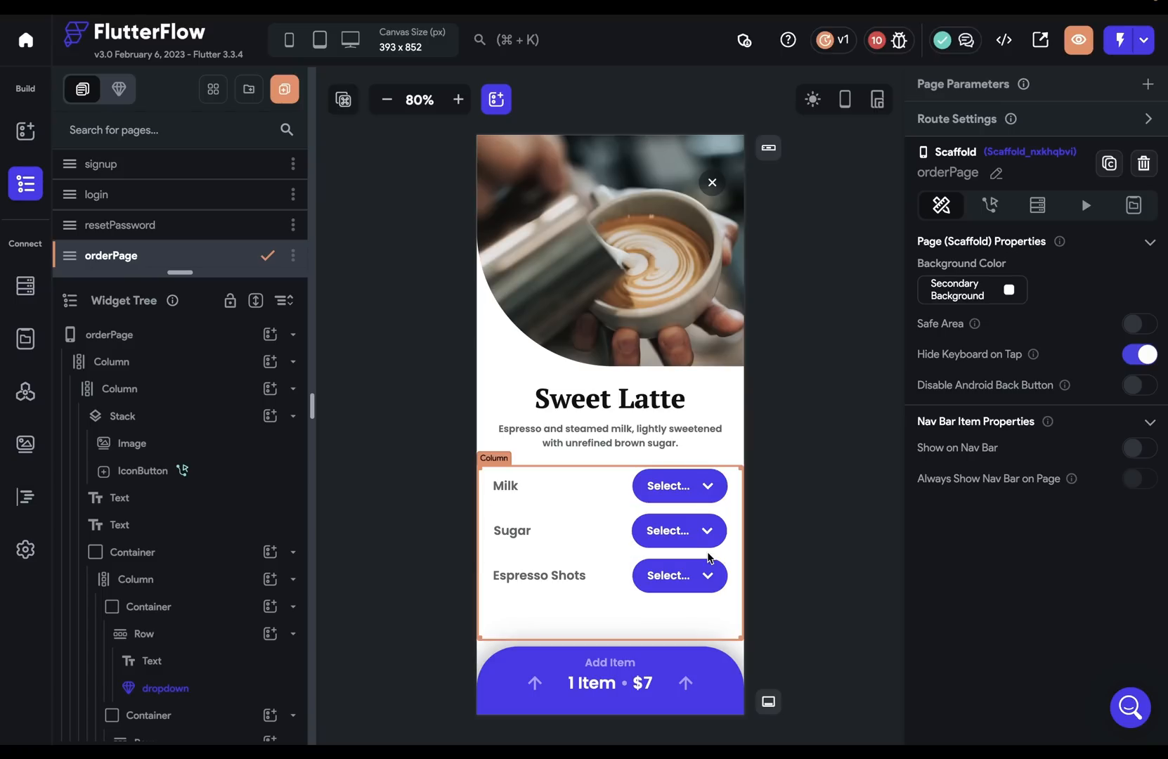
{"action": "left_click", "coordinate": [610, 680]}
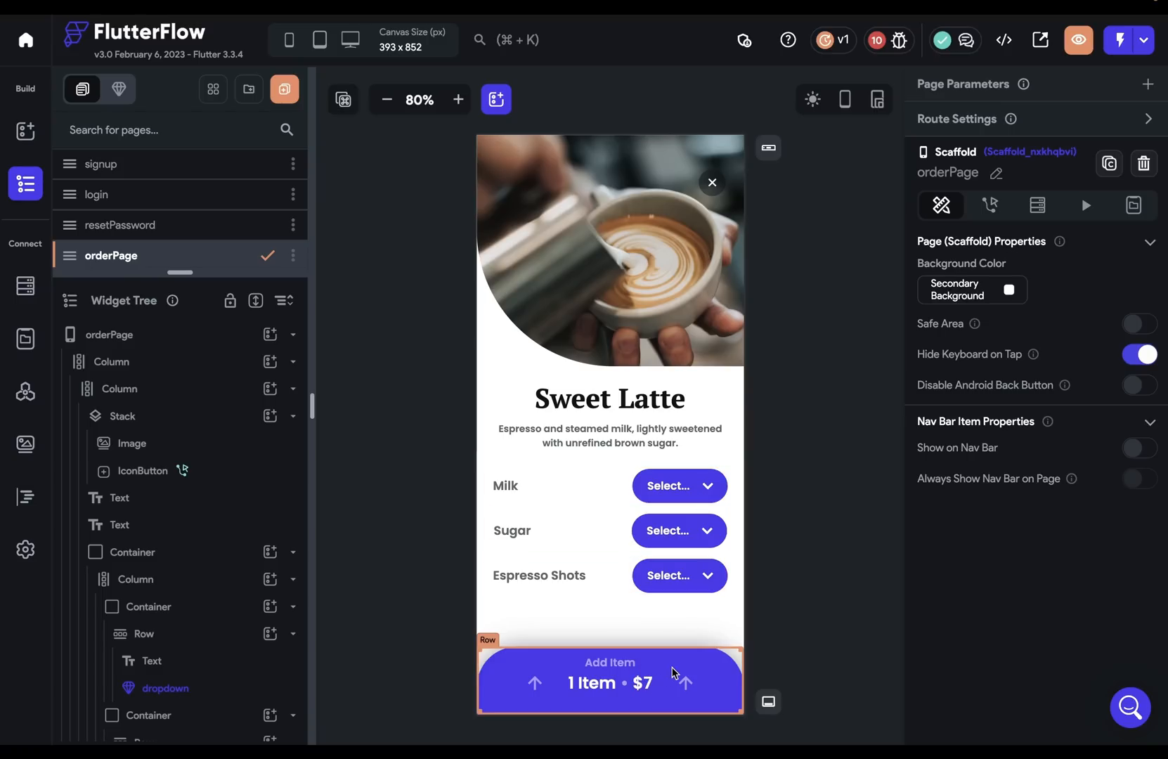
{"action": "mouse_move", "coordinate": [699, 698]}
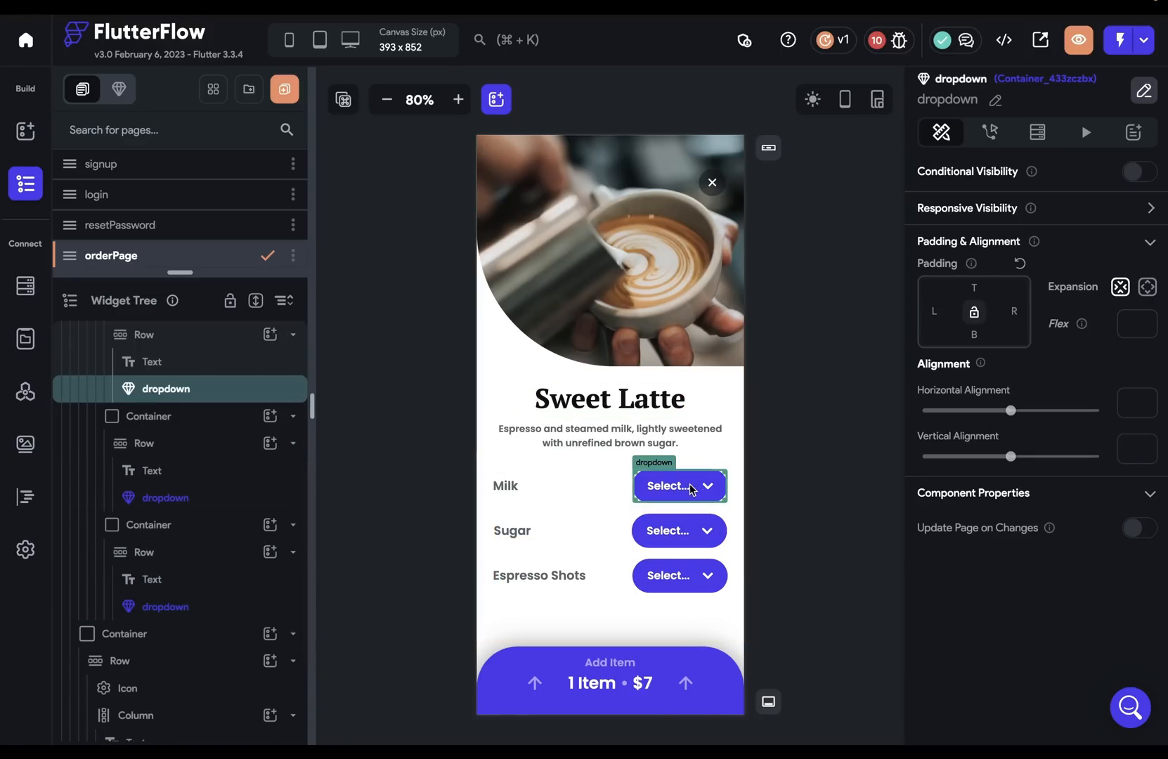
{"action": "mouse_move", "coordinate": [645, 683]}
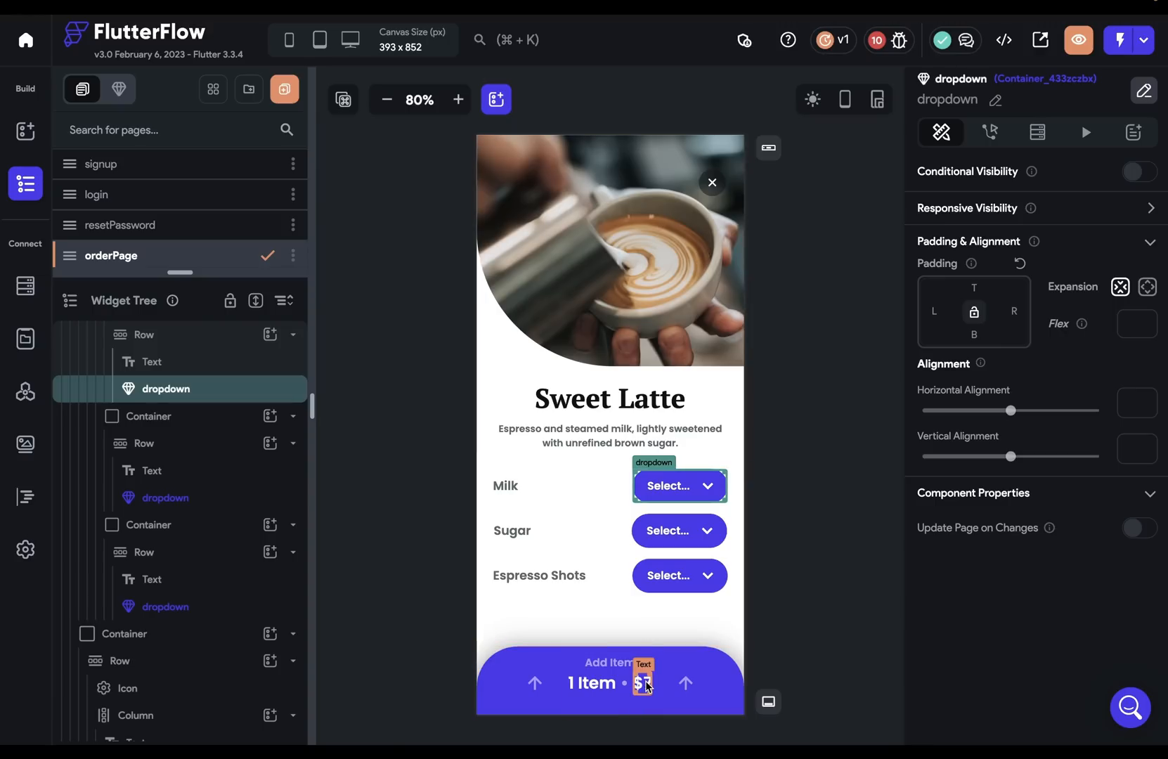
{"action": "left_click", "coordinate": [642, 682]}
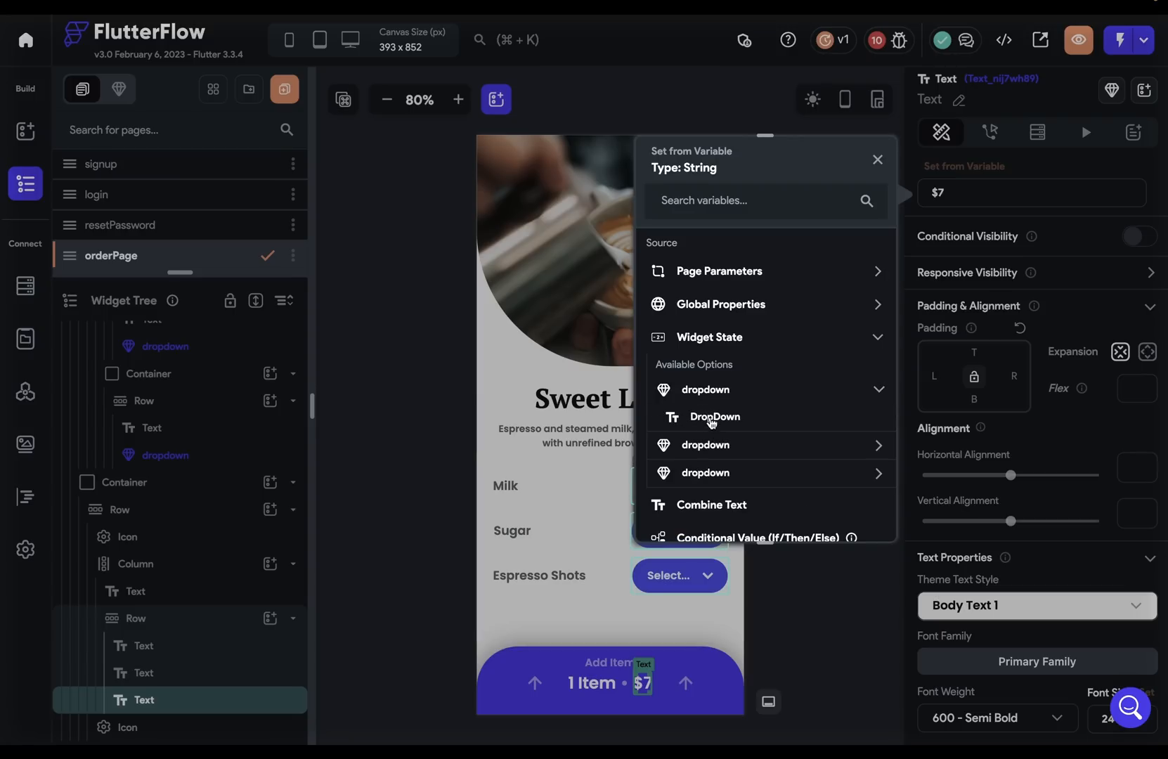
{"action": "mouse_move", "coordinate": [740, 426]}
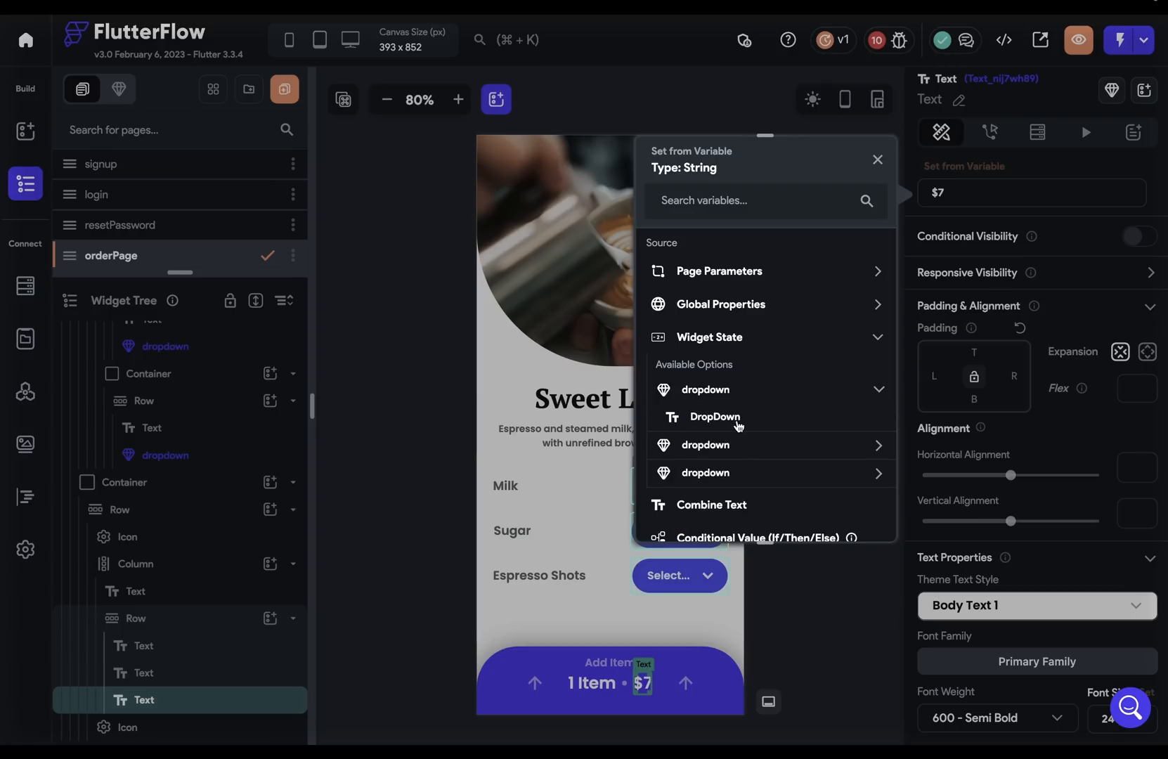
{"action": "mouse_move", "coordinate": [743, 366]}
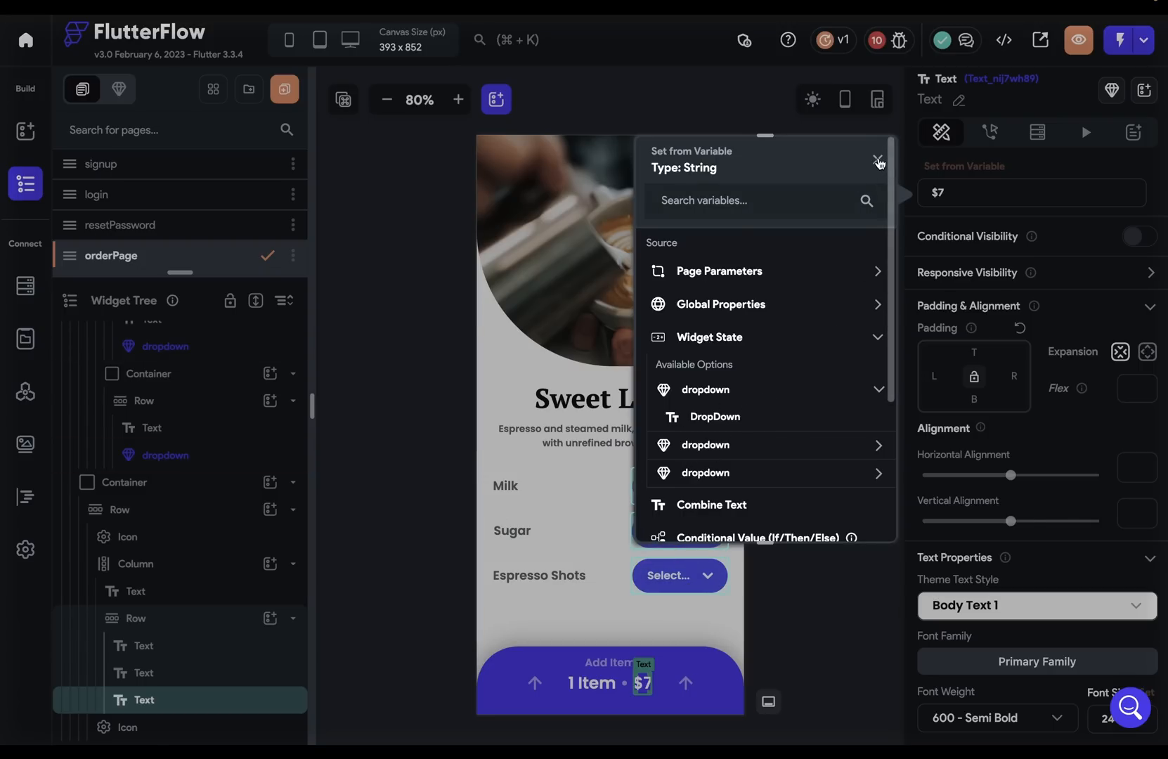
{"action": "left_click", "coordinate": [879, 162]}
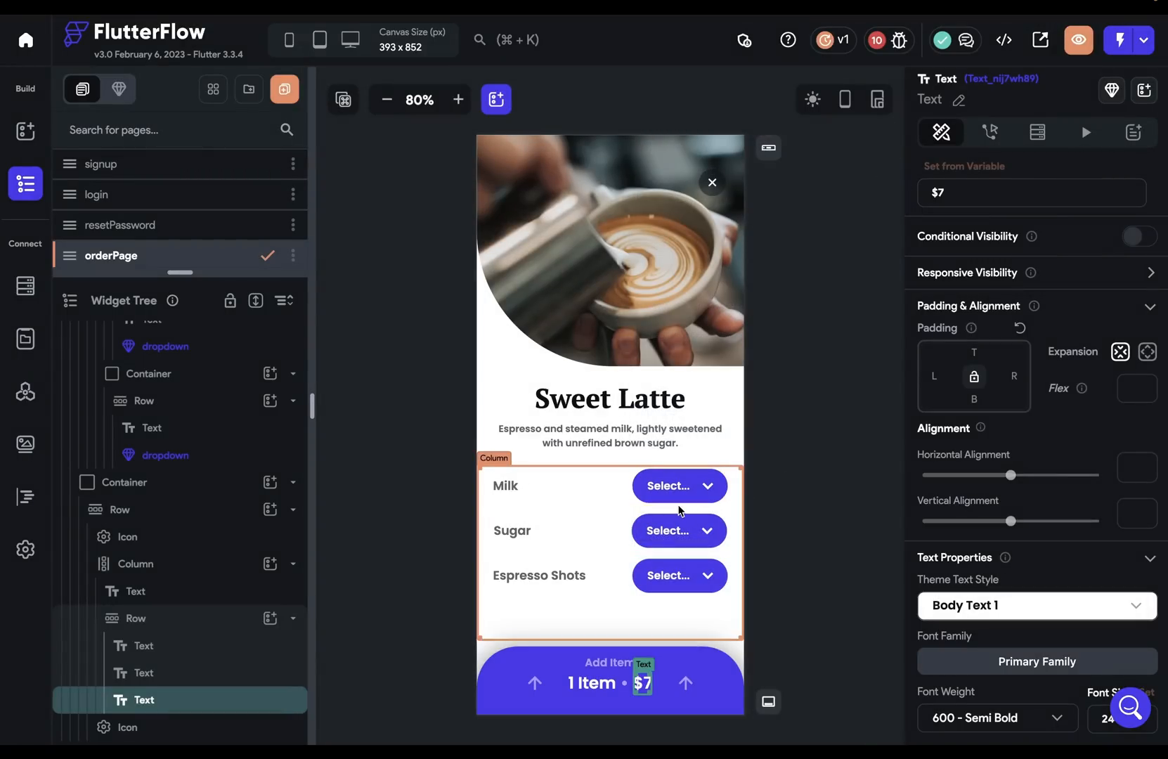
{"action": "left_click", "coordinate": [677, 486]}
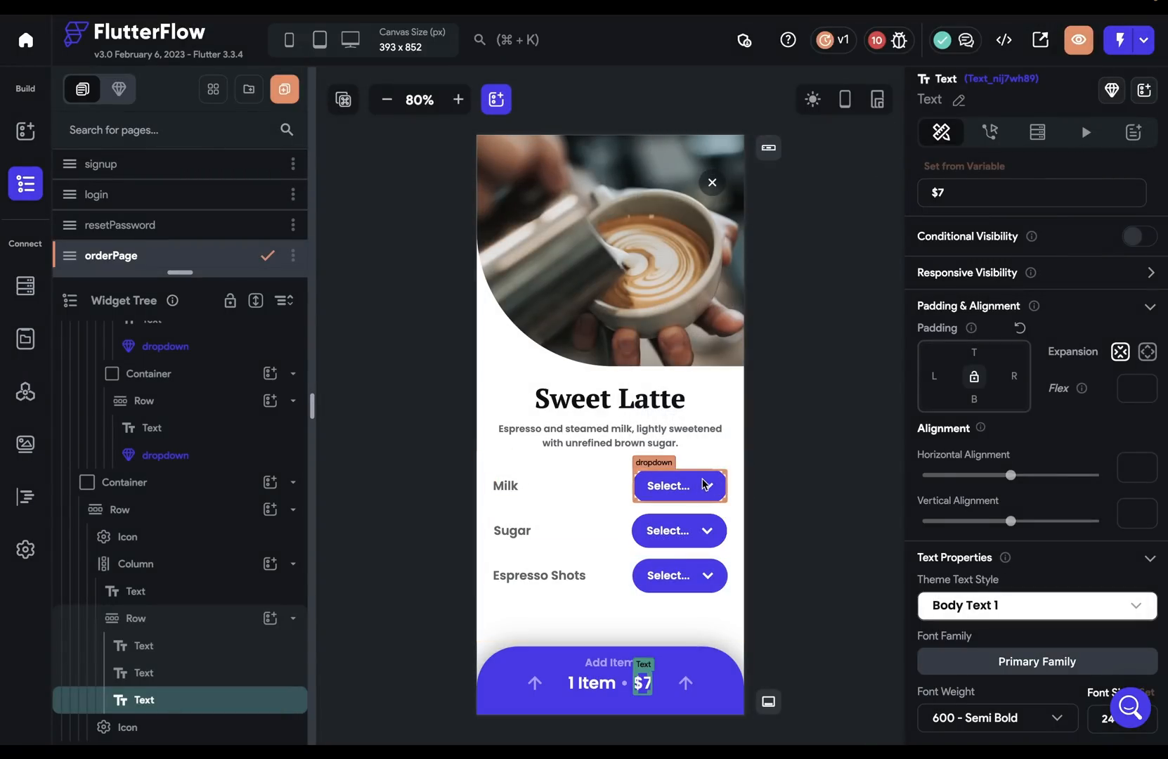
{"action": "mouse_move", "coordinate": [679, 530]}
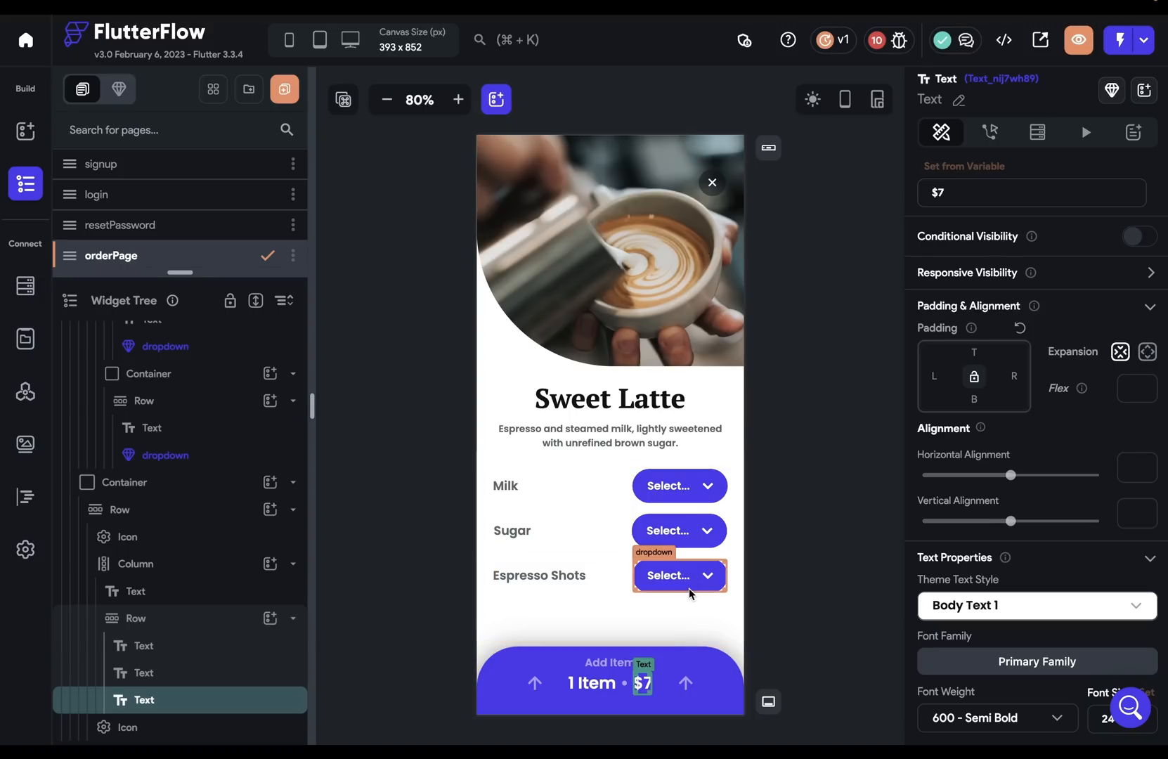
{"action": "mouse_move", "coordinate": [674, 486]}
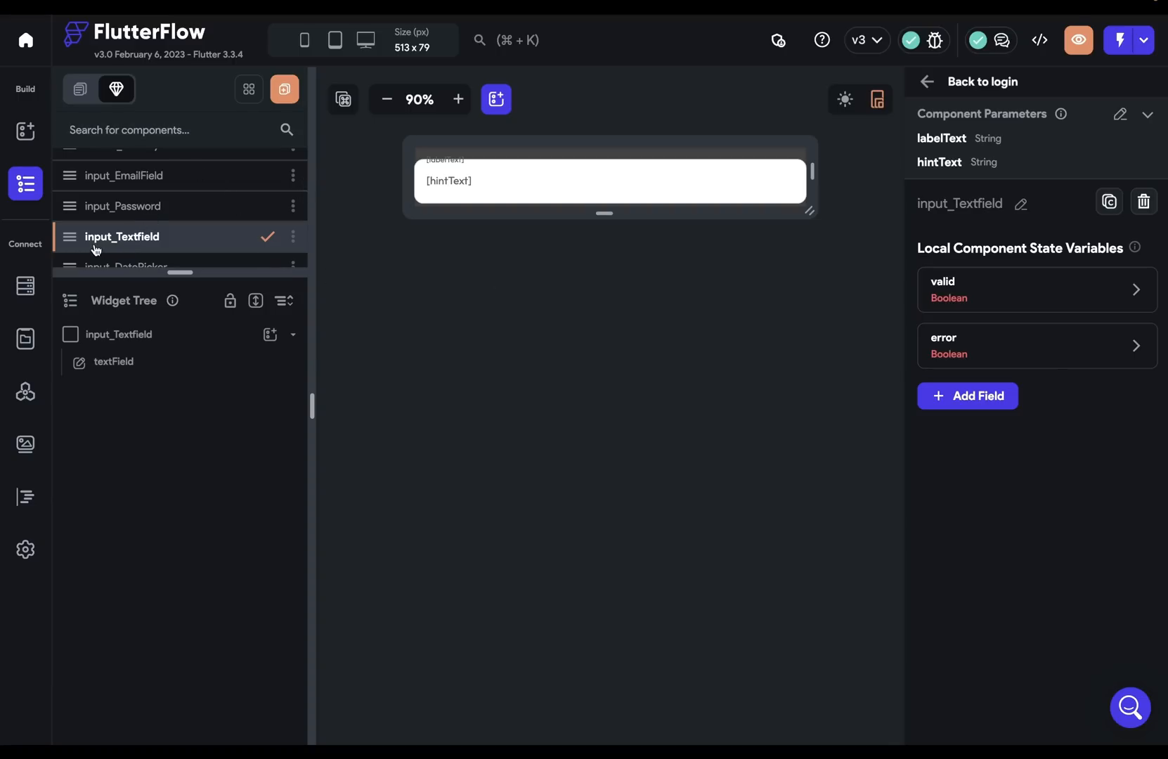
{"action": "mouse_move", "coordinate": [710, 219]}
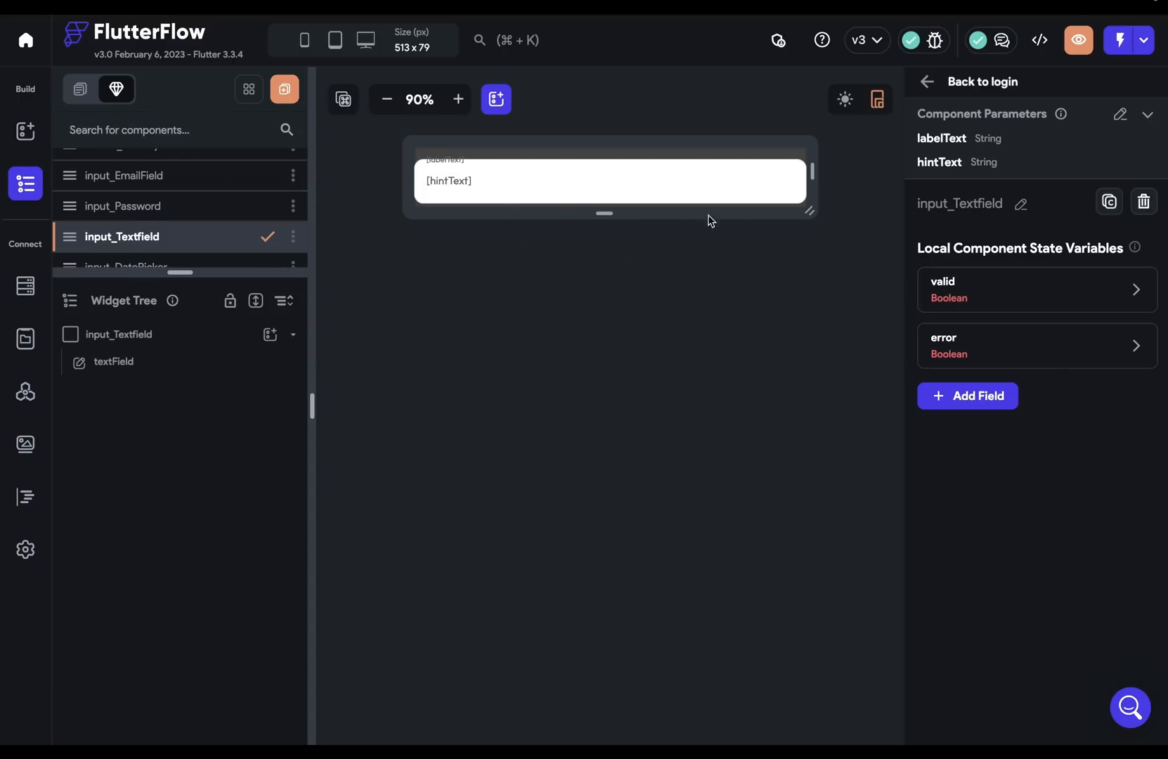
{"action": "left_click", "coordinate": [492, 183]}
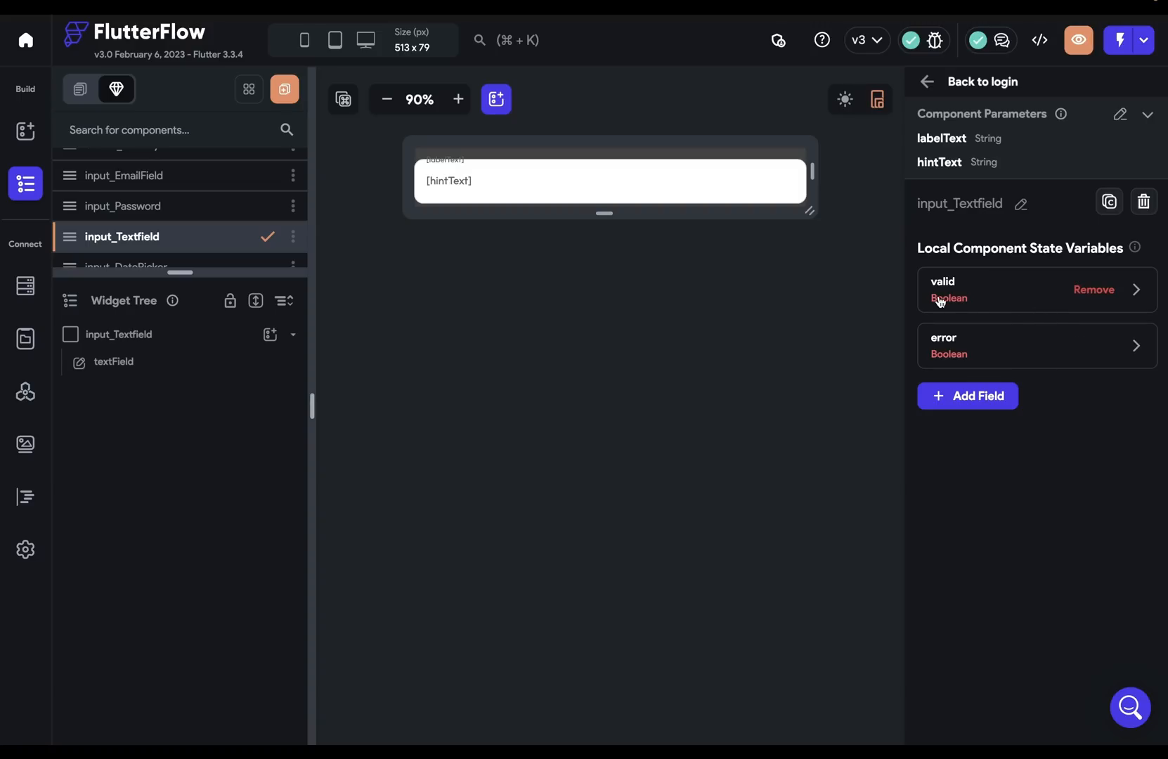
{"action": "mouse_move", "coordinate": [1046, 364]}
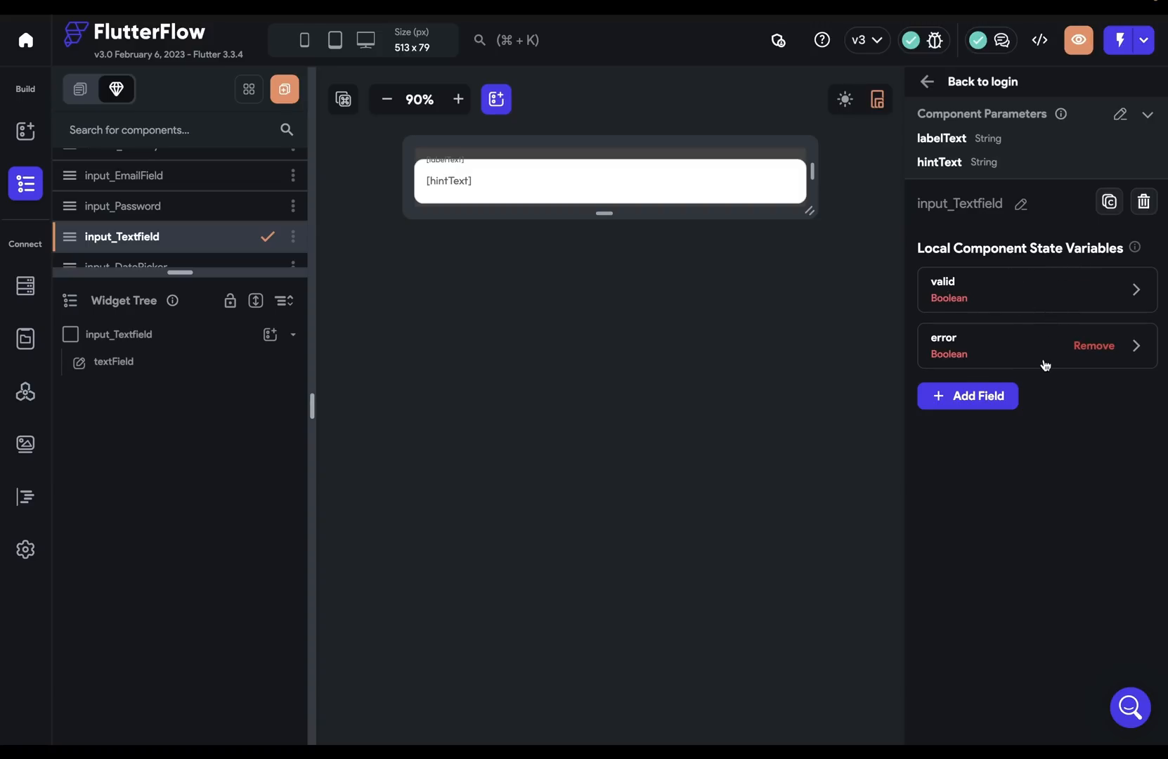
{"action": "mouse_move", "coordinate": [845, 344]}
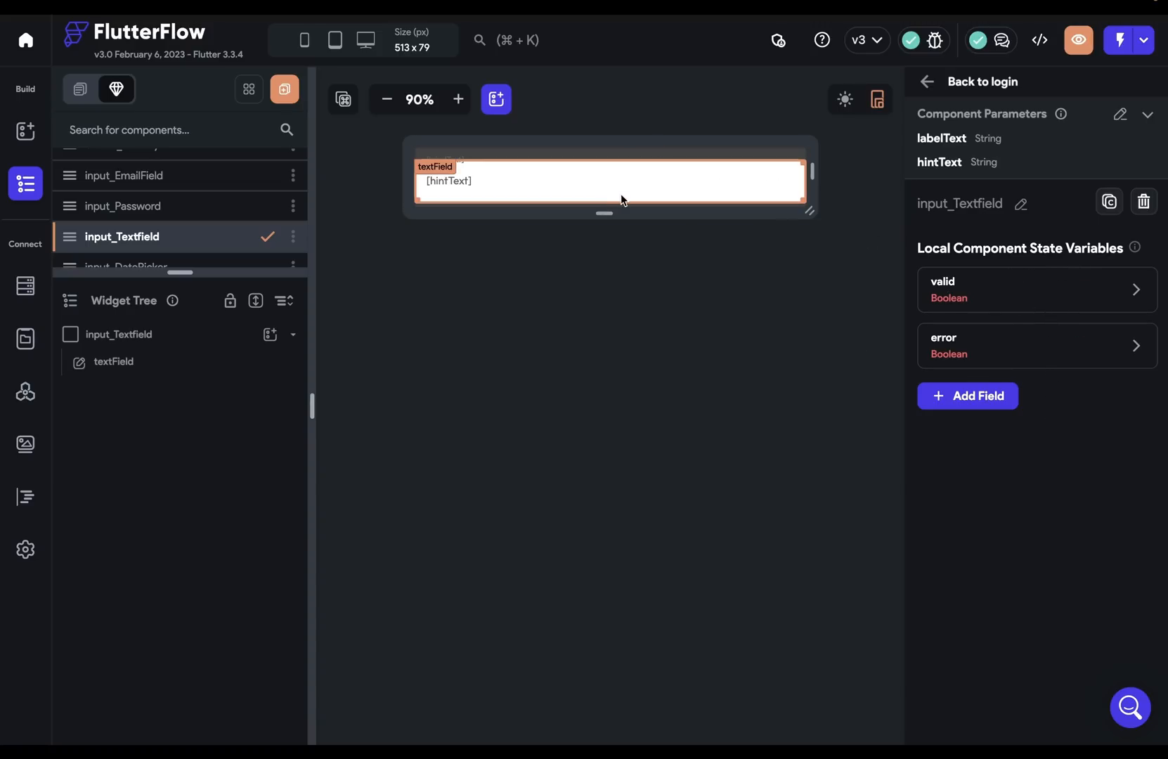
{"action": "mouse_move", "coordinate": [684, 206]}
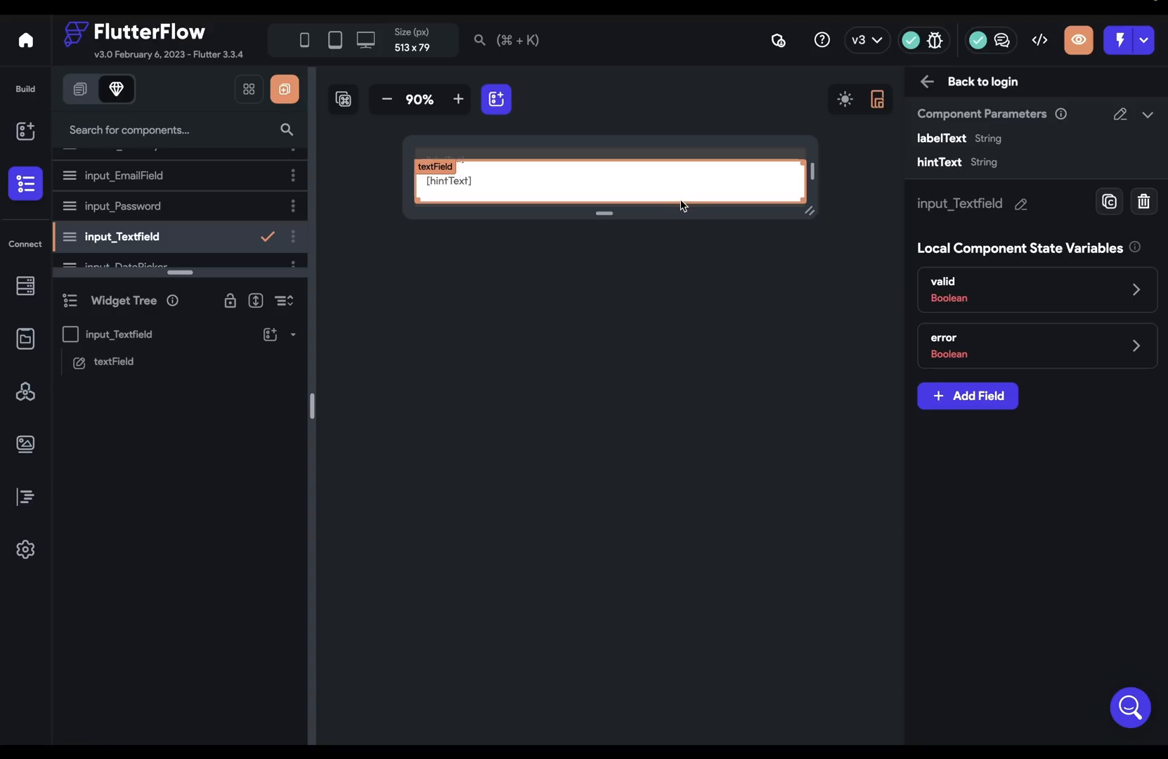
{"action": "mouse_move", "coordinate": [539, 201]}
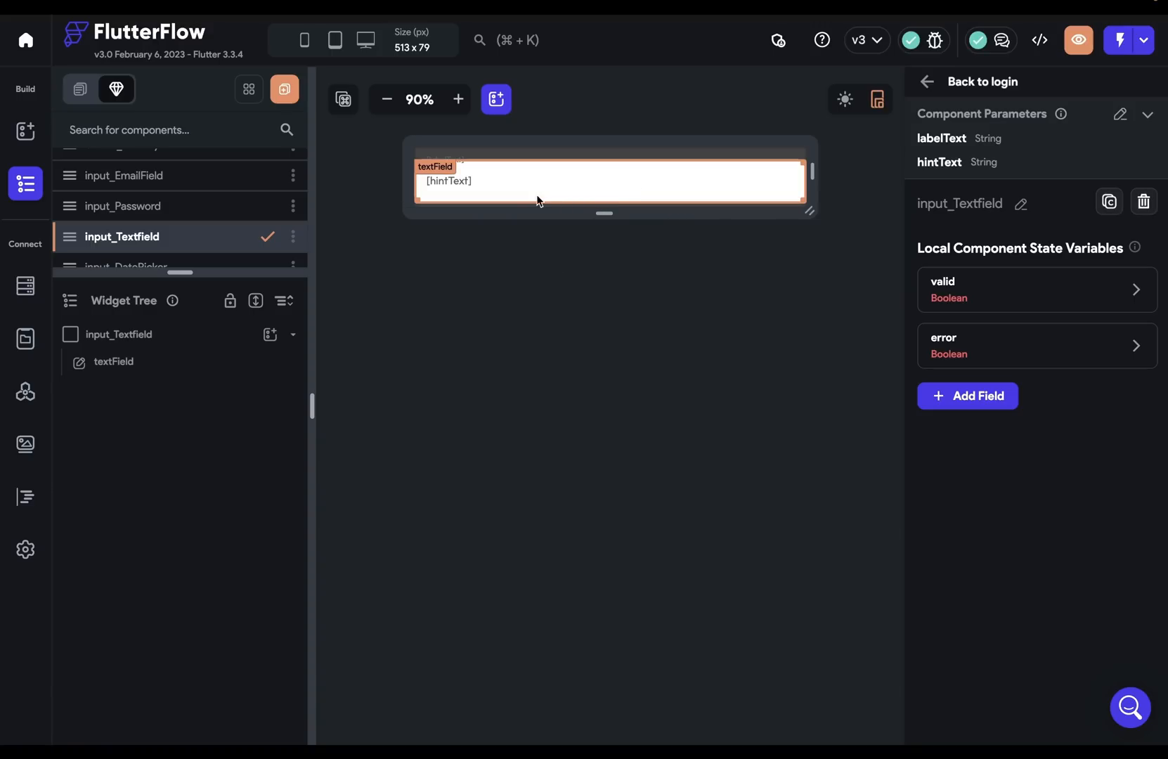
{"action": "left_click", "coordinate": [756, 309]}
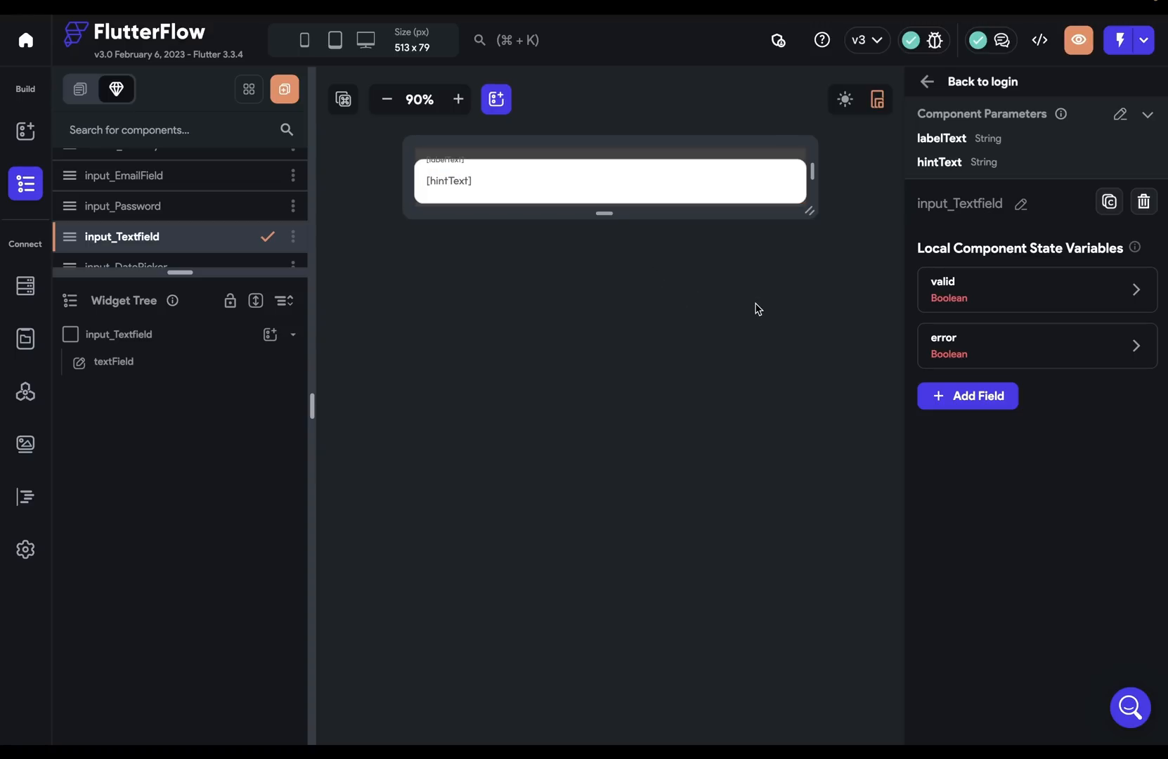
{"action": "mouse_move", "coordinate": [678, 306]}
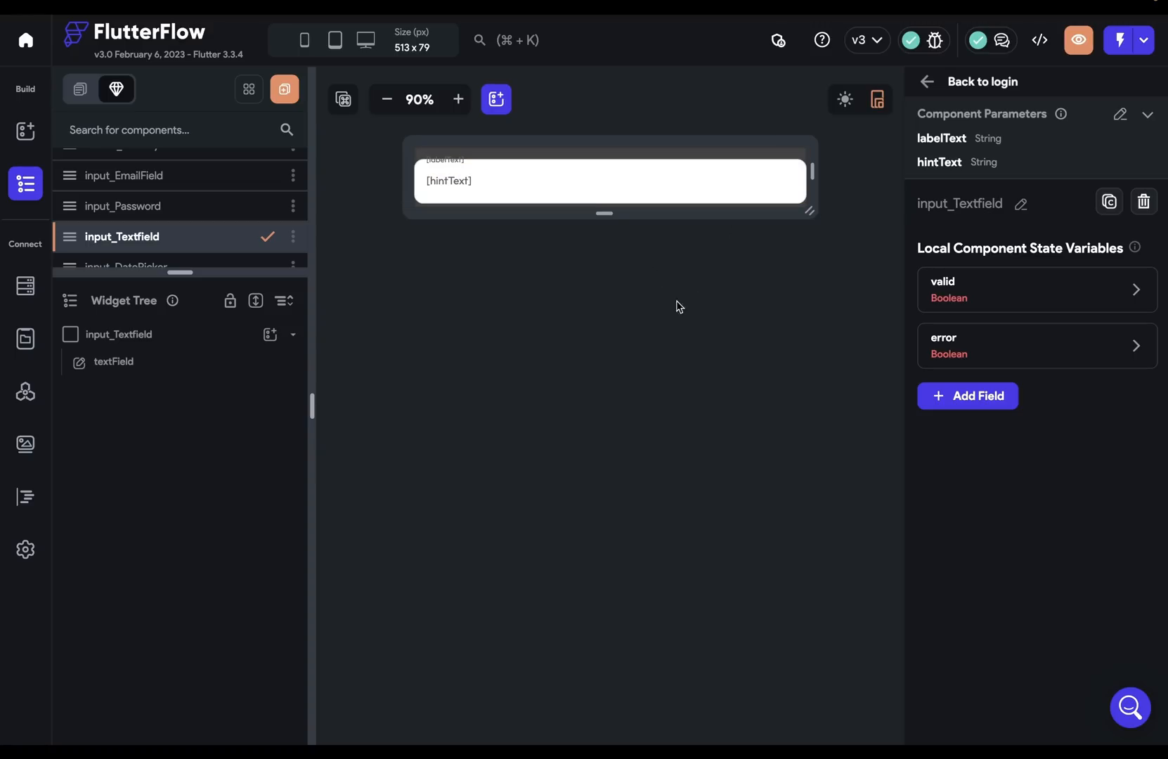
{"action": "mouse_move", "coordinate": [1104, 328]}
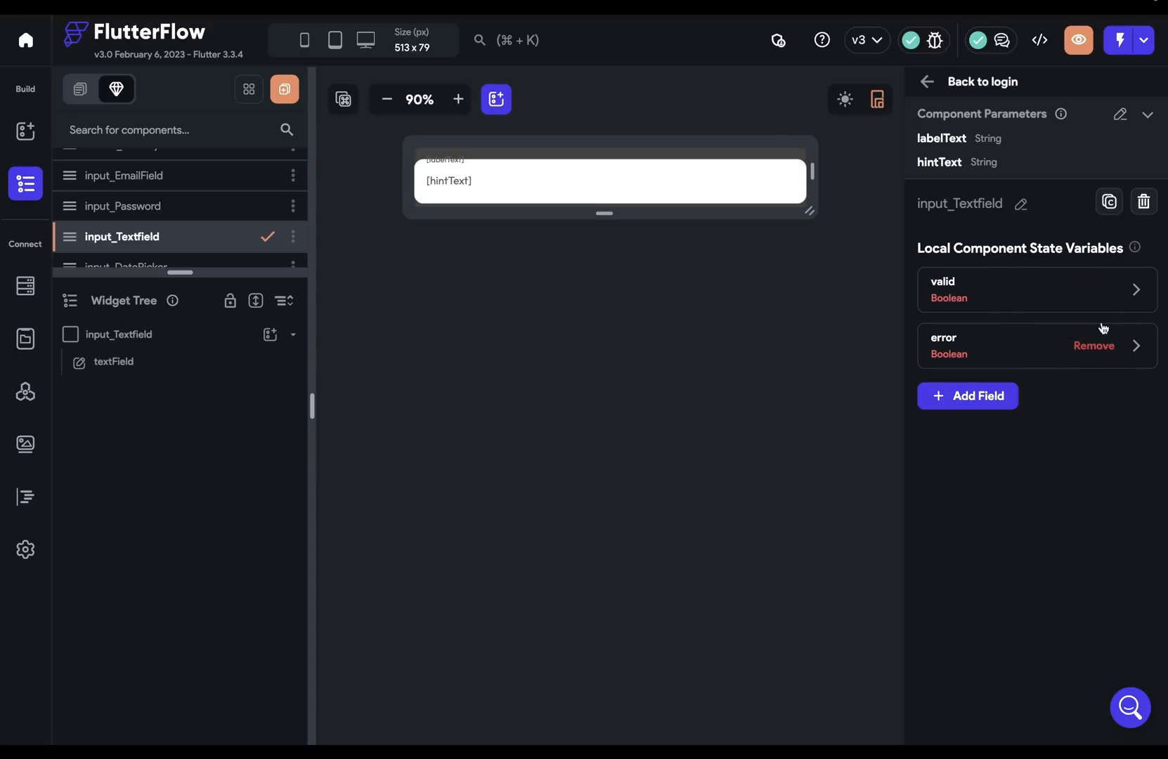
{"action": "mouse_move", "coordinate": [732, 304]}
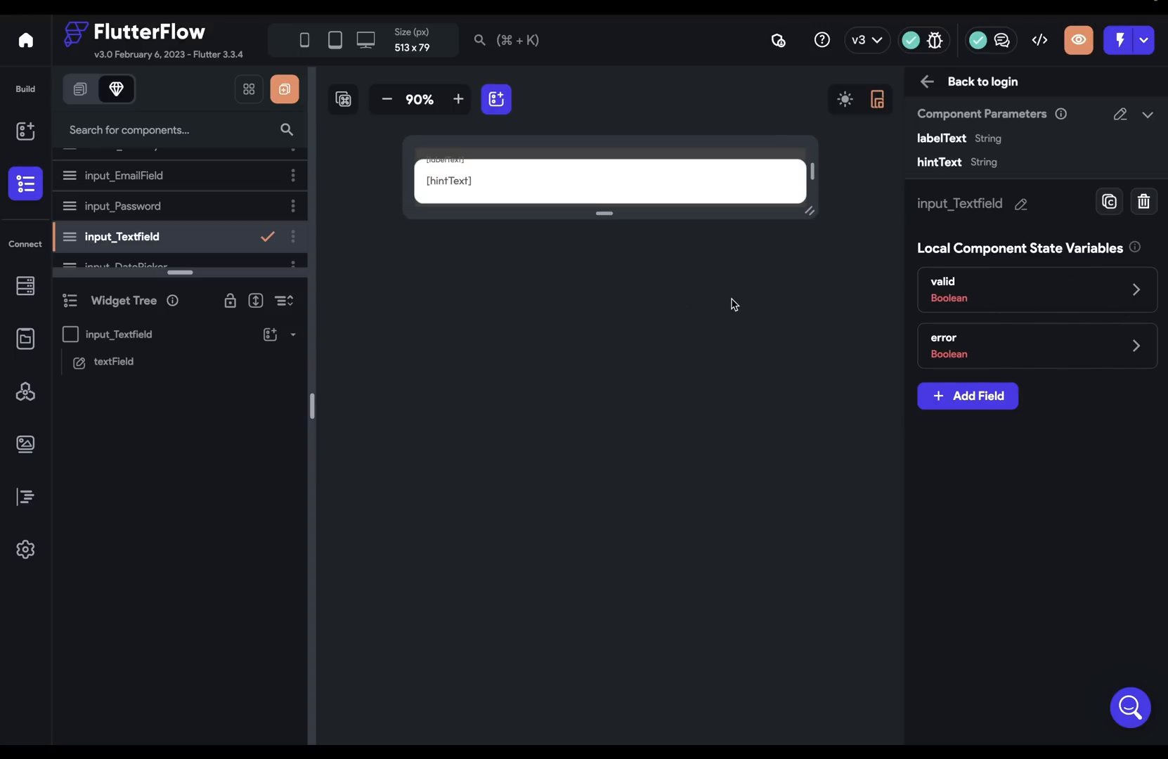
{"action": "mouse_move", "coordinate": [477, 322]}
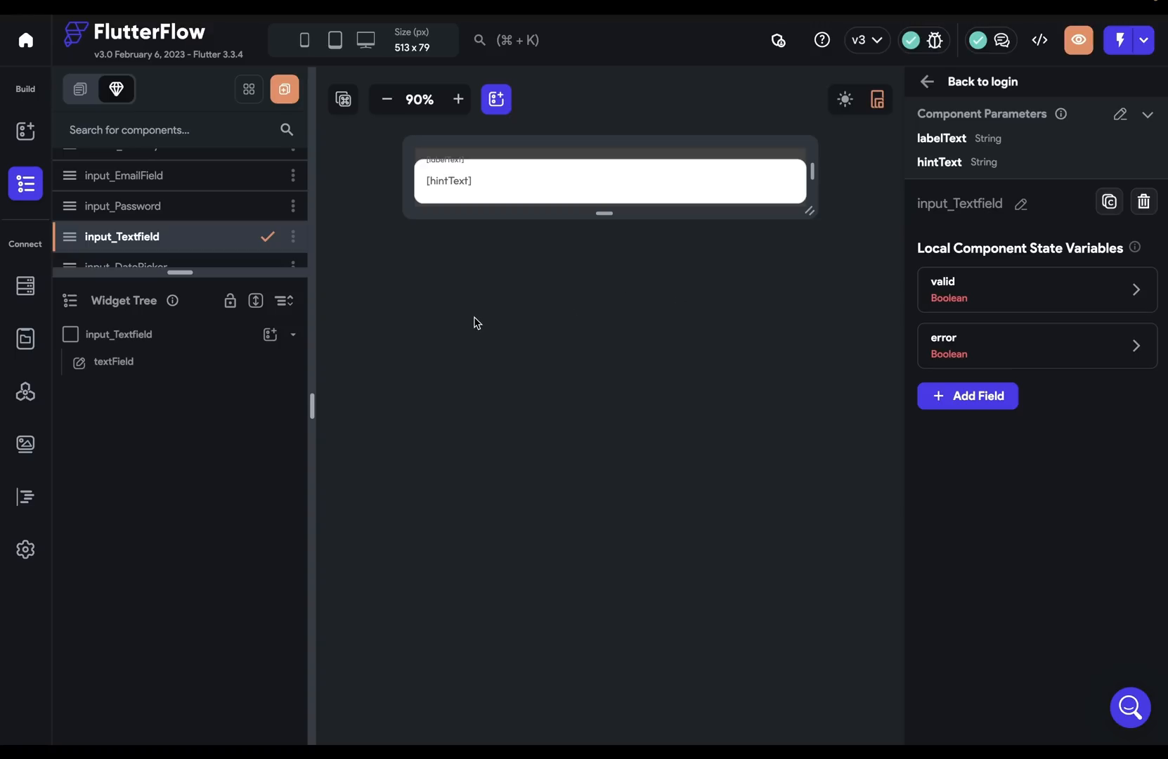
{"action": "mouse_move", "coordinate": [880, 350]}
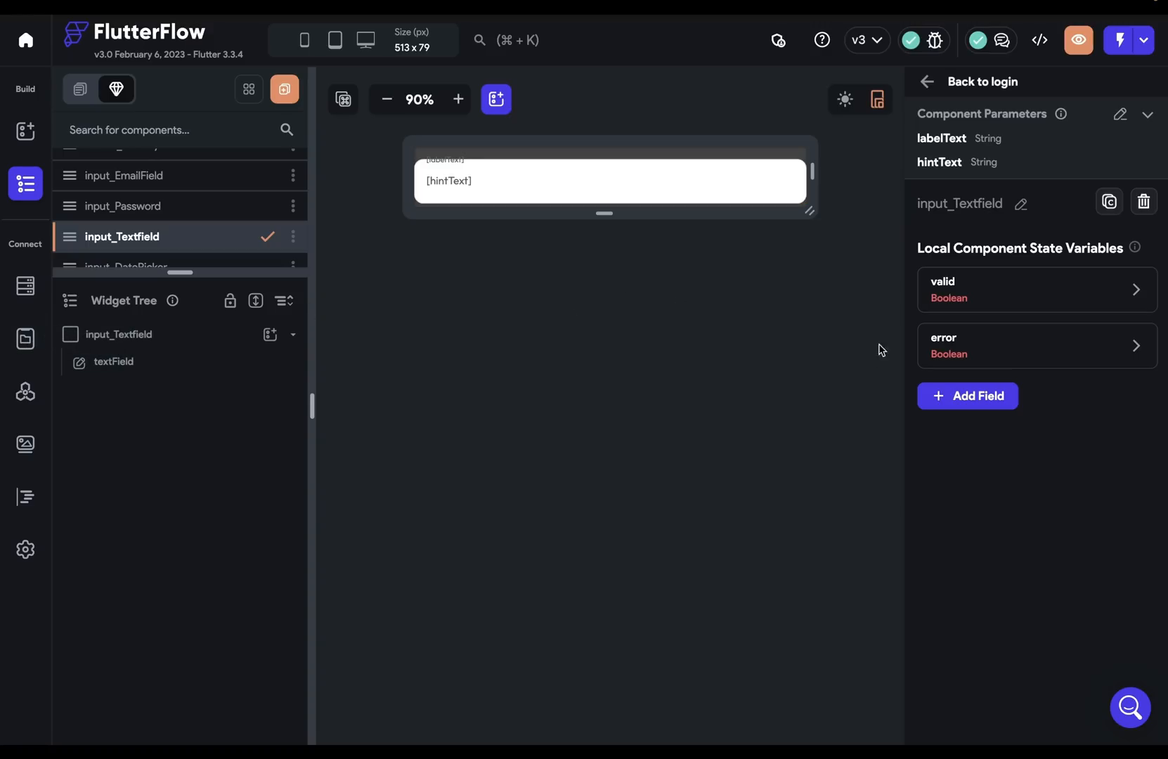
{"action": "left_click", "coordinate": [25, 339]}
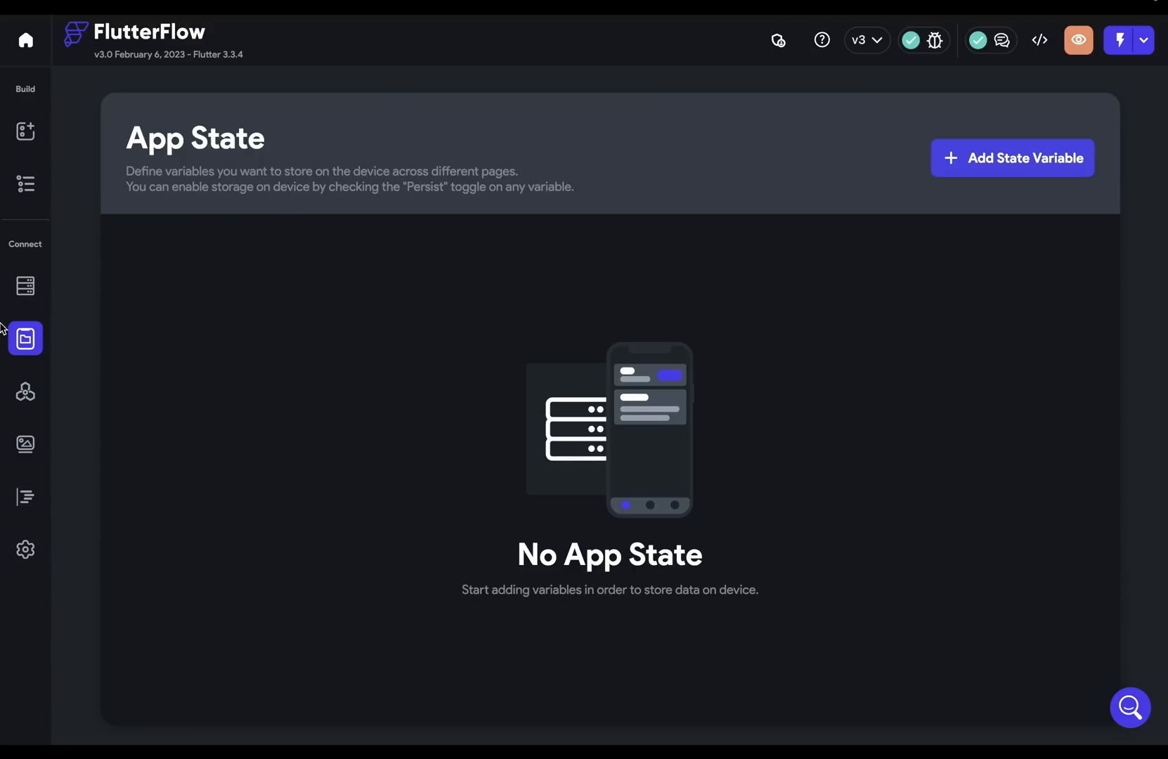
{"action": "mouse_move", "coordinate": [388, 519]}
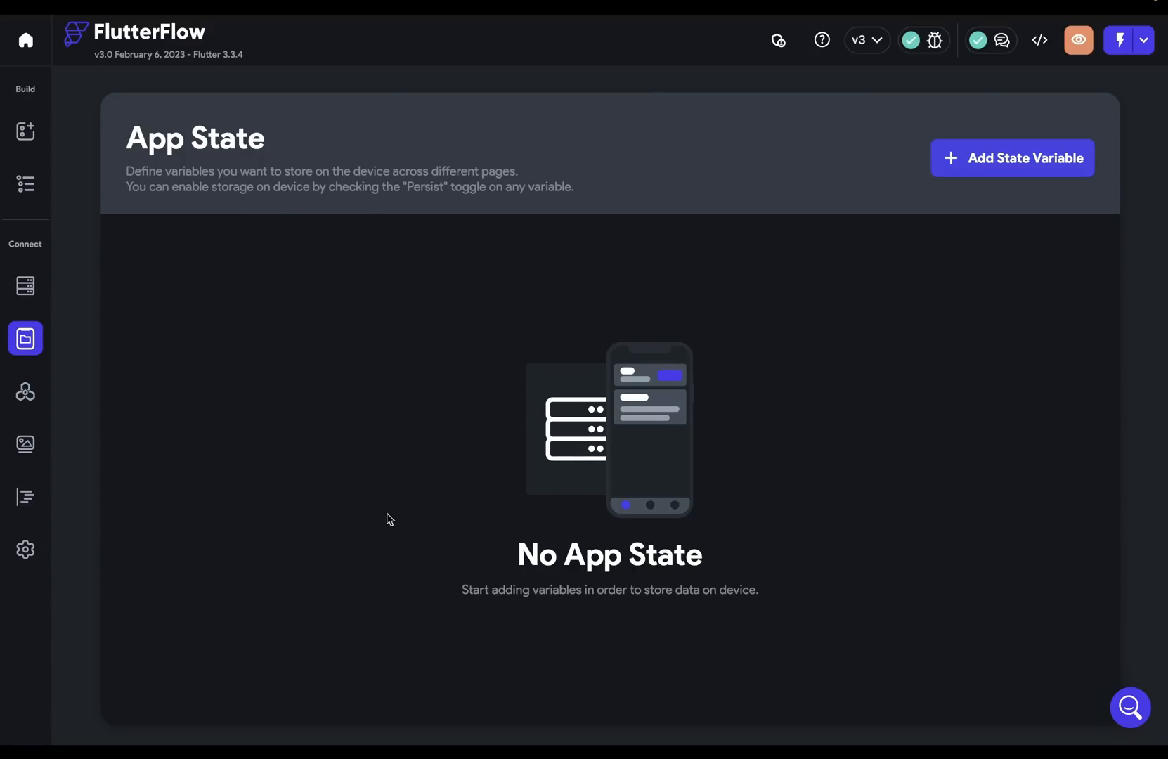
{"action": "mouse_move", "coordinate": [196, 310]}
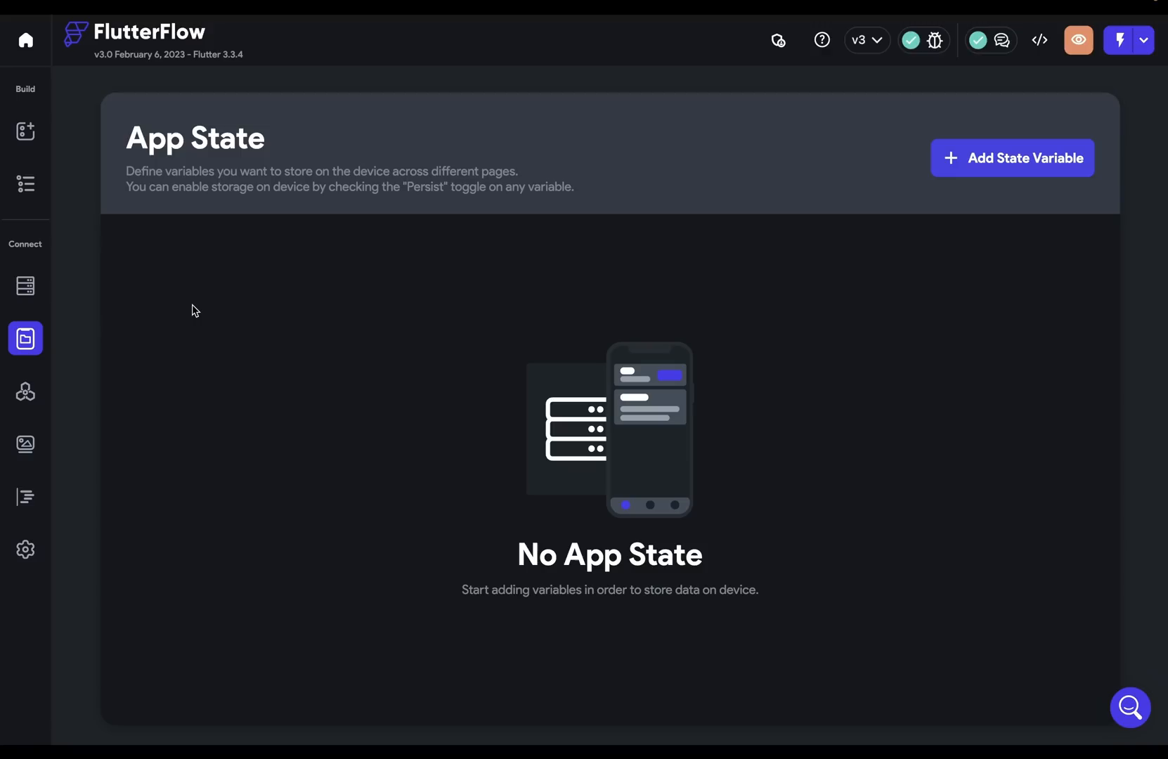
{"action": "mouse_move", "coordinate": [363, 321]}
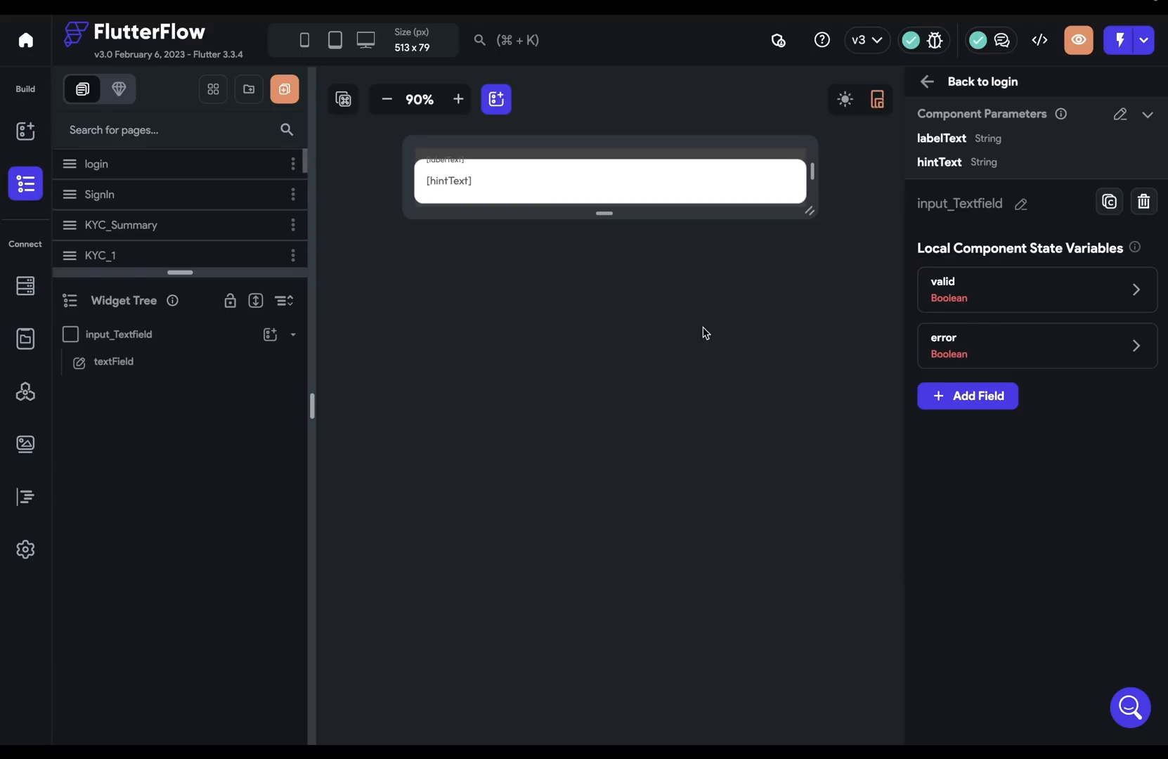
{"action": "mouse_move", "coordinate": [1016, 330]}
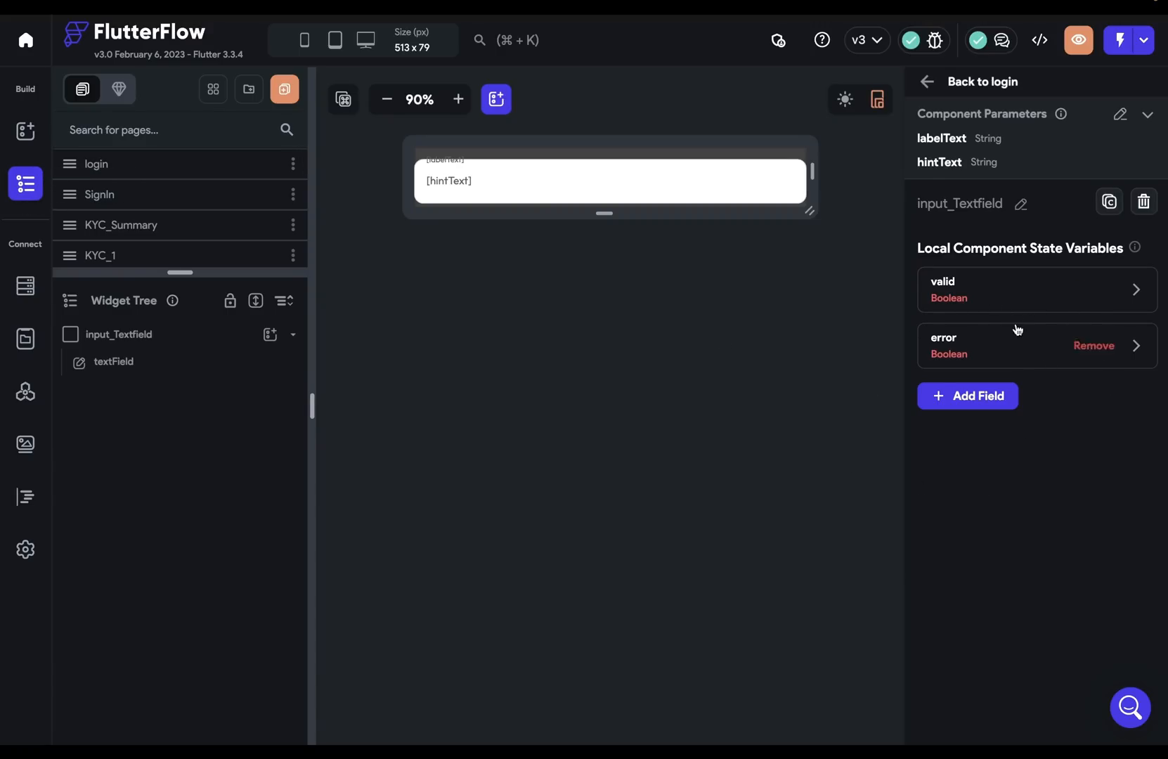
{"action": "mouse_move", "coordinate": [755, 480]}
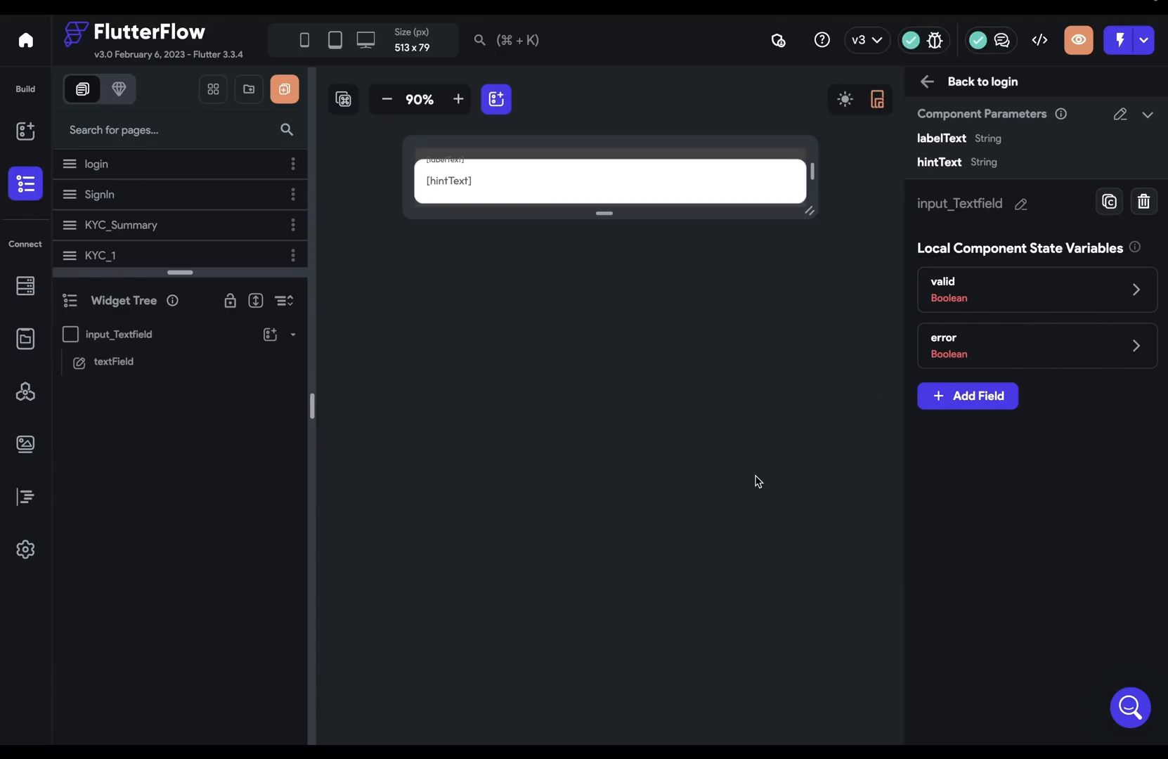
{"action": "left_click", "coordinate": [1122, 41]}
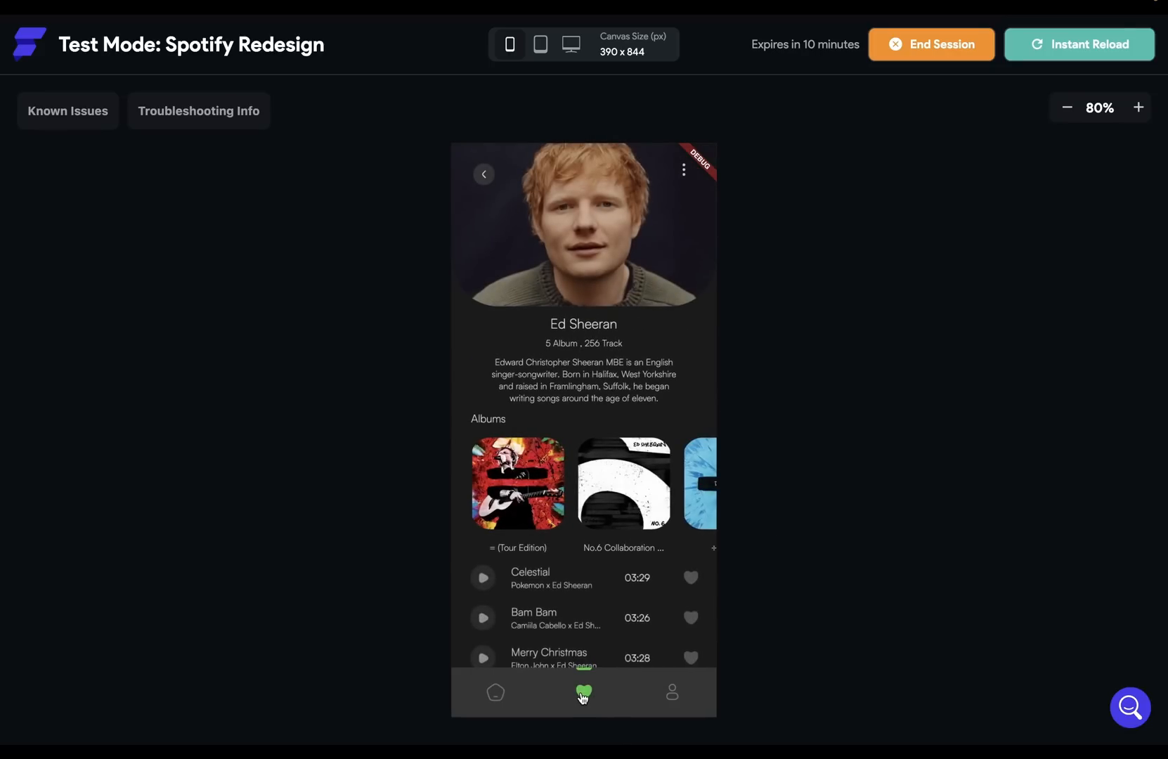
{"action": "mouse_move", "coordinate": [582, 665]}
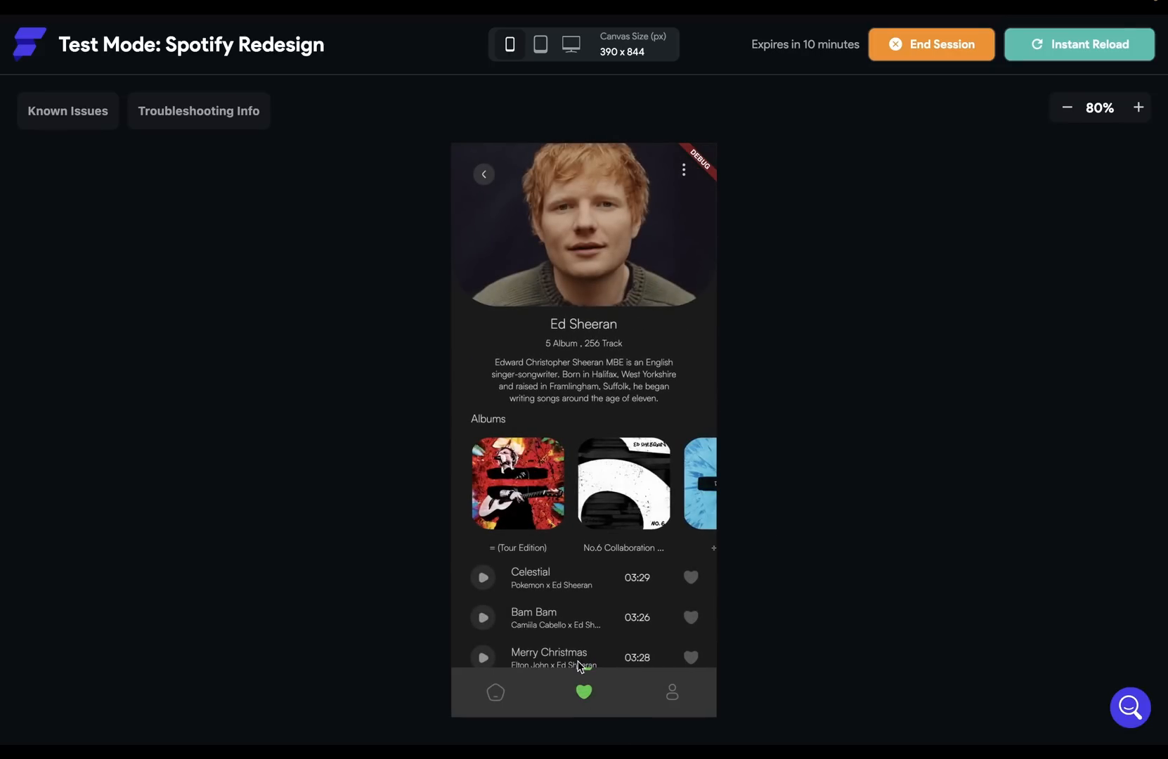
Navigate the running Spotify Redesign app to its Profile page, then back to Home.
{"action": "left_click", "coordinate": [672, 691]}
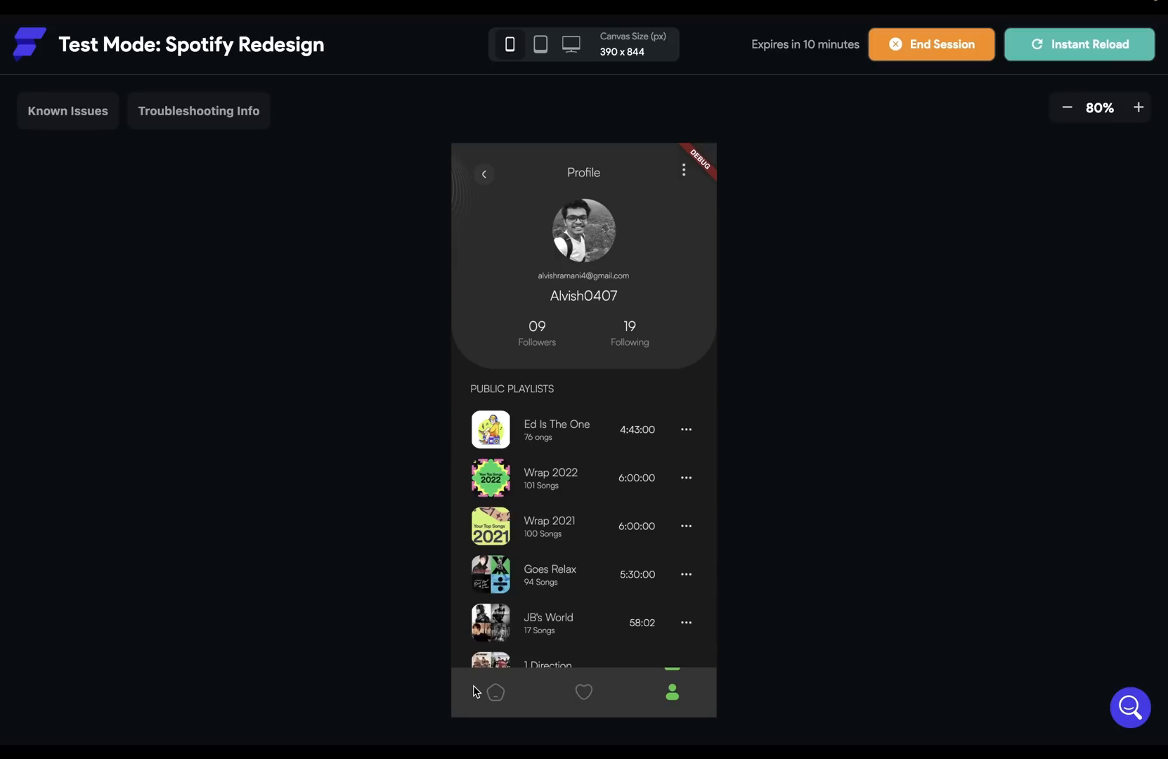
{"action": "left_click", "coordinate": [495, 692]}
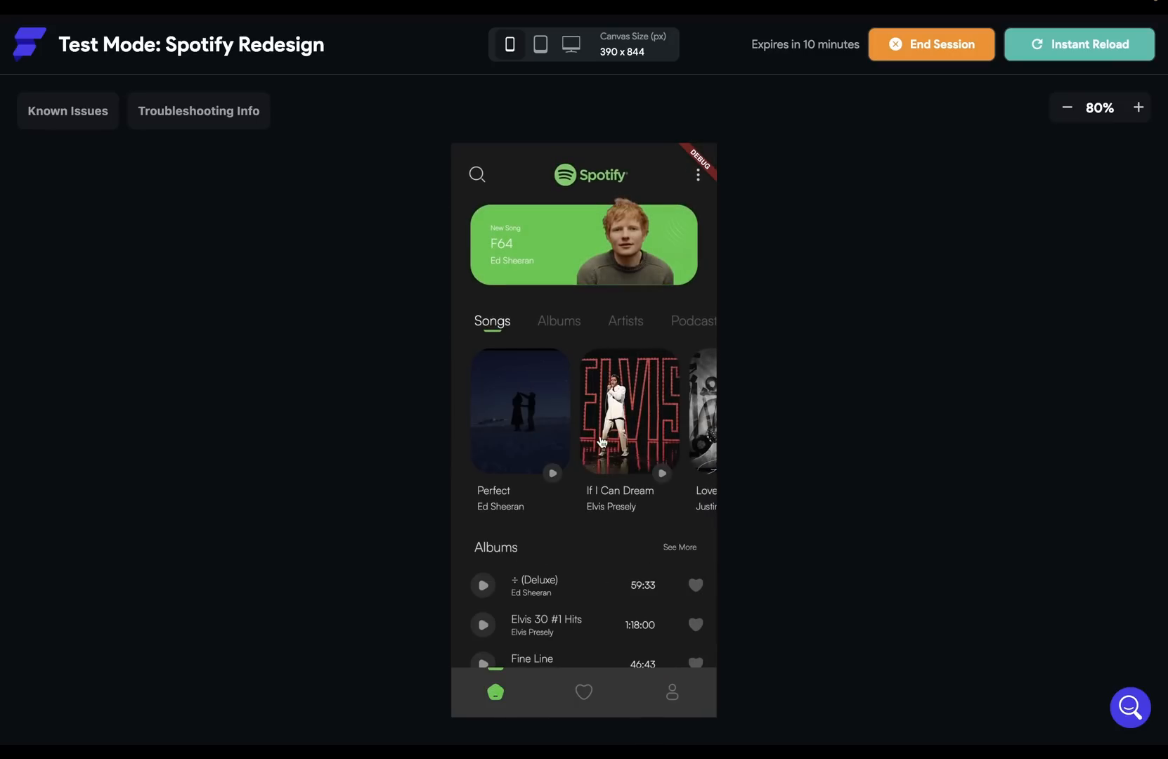
{"action": "mouse_move", "coordinate": [681, 482]}
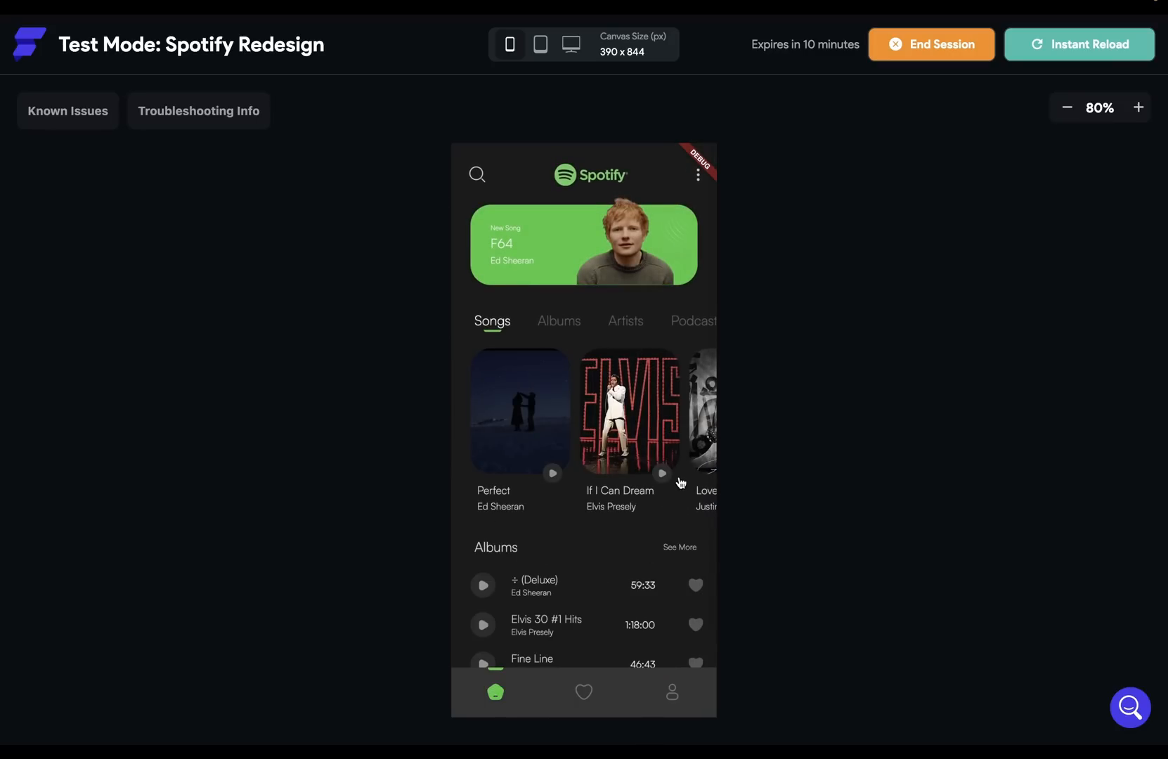
{"action": "mouse_move", "coordinate": [632, 413]}
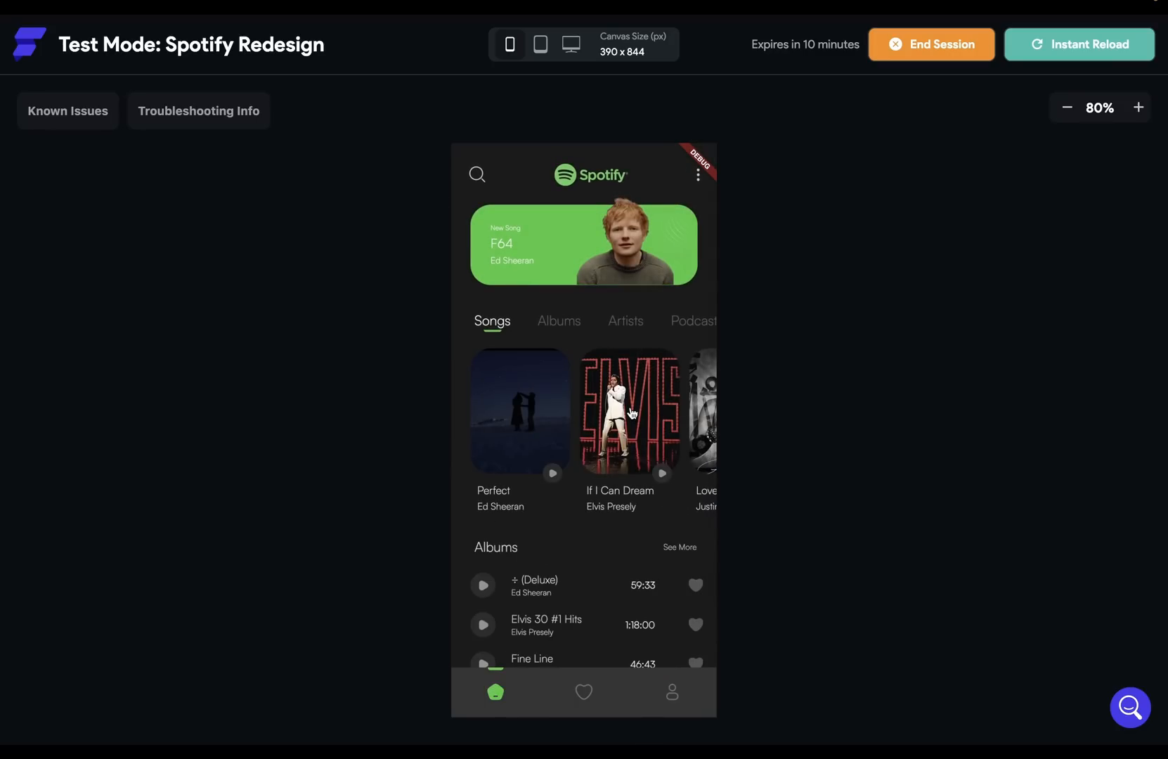
{"action": "mouse_move", "coordinate": [635, 444]}
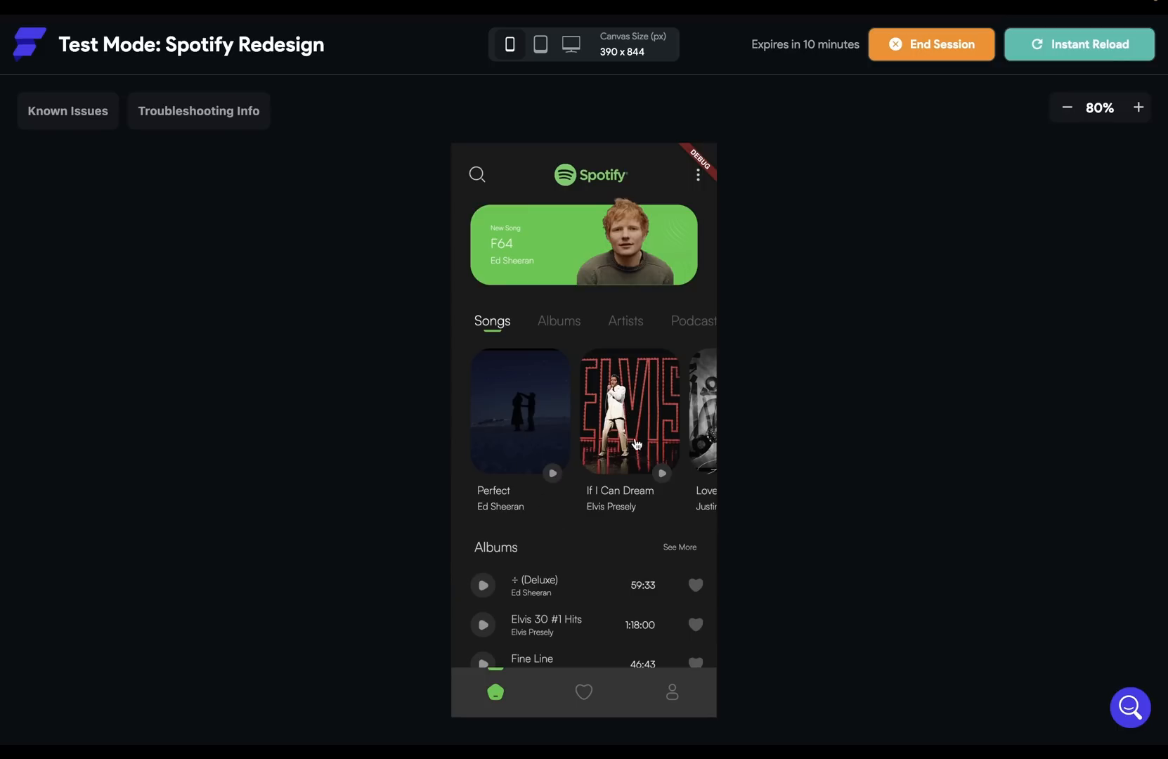
{"action": "mouse_move", "coordinate": [705, 436]}
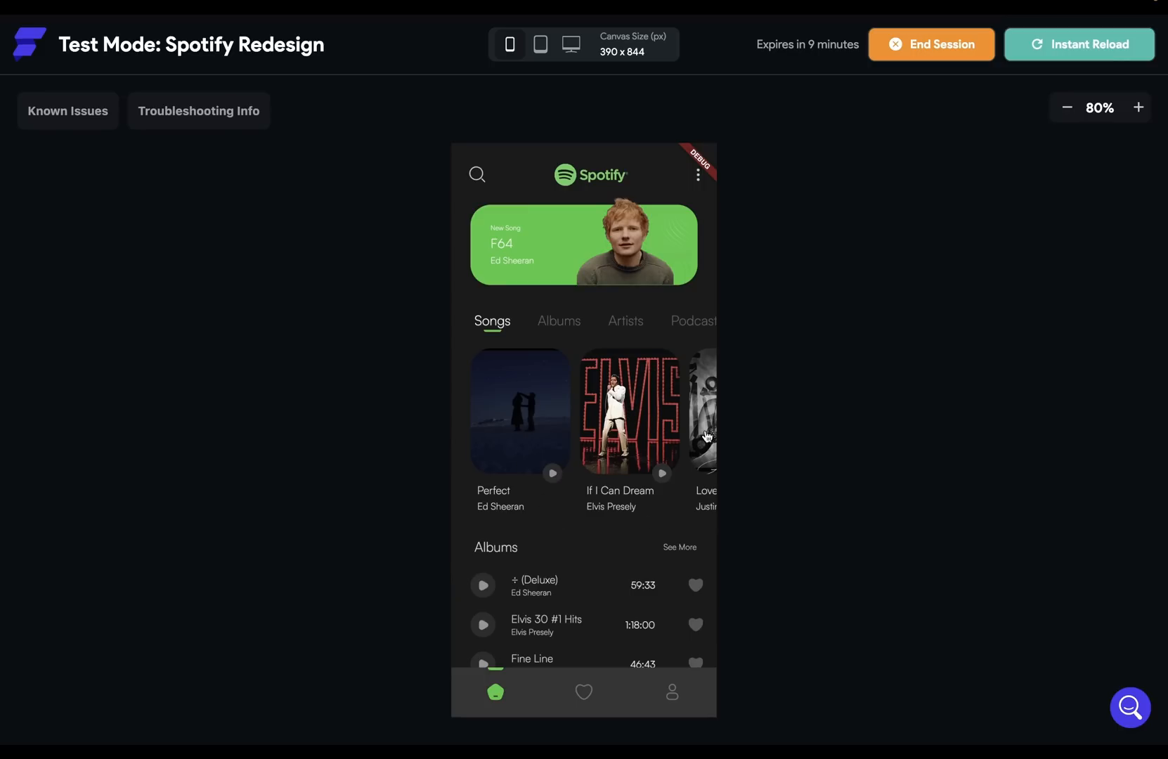
{"action": "mouse_move", "coordinate": [686, 395]}
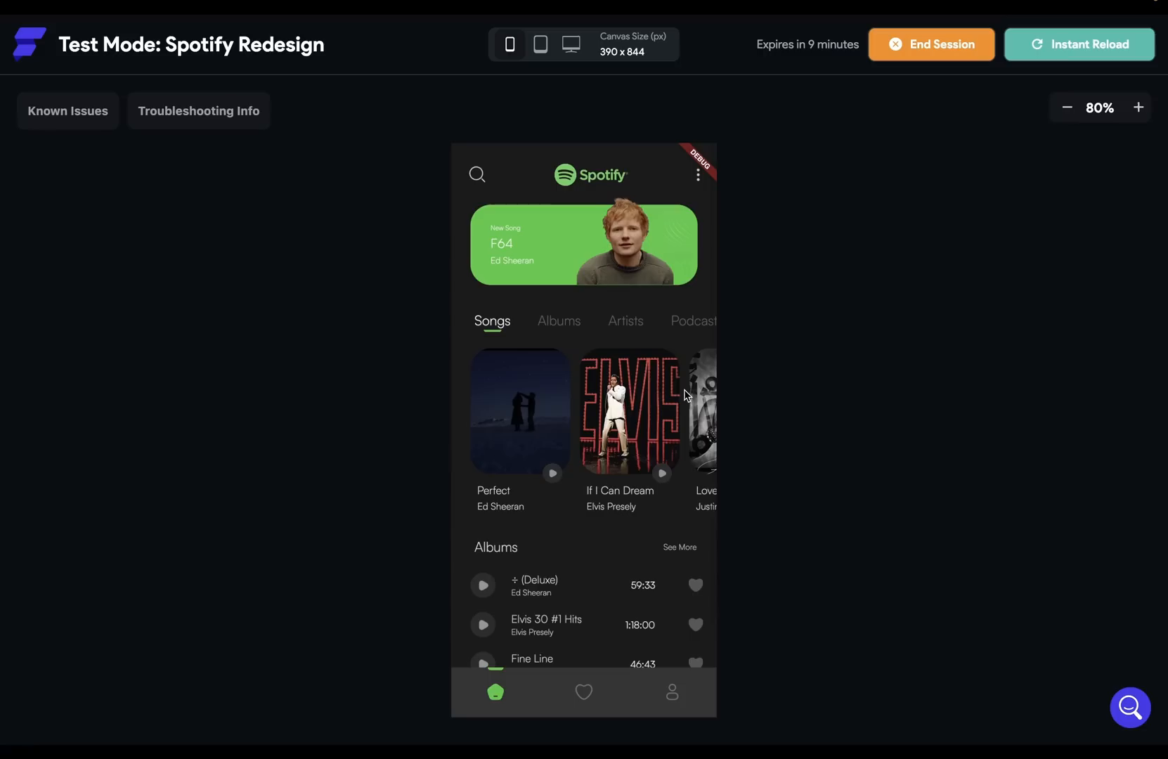
{"action": "mouse_move", "coordinate": [546, 587]}
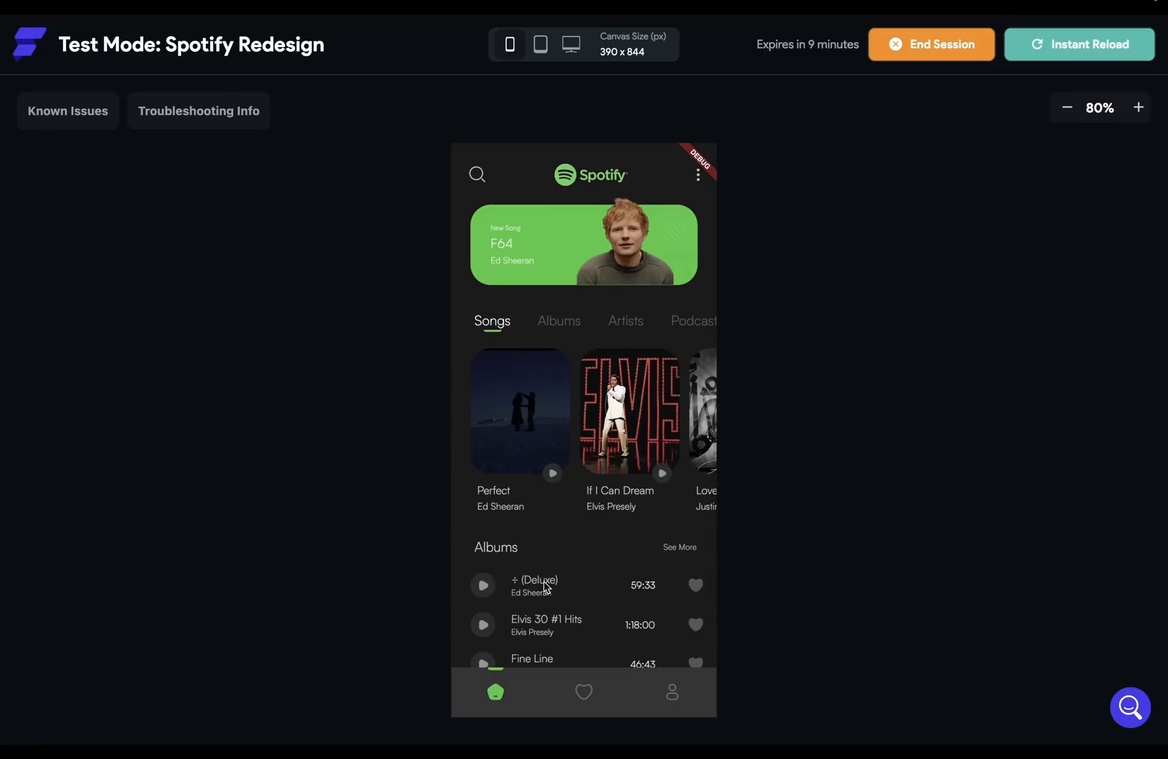
{"action": "mouse_move", "coordinate": [594, 458]}
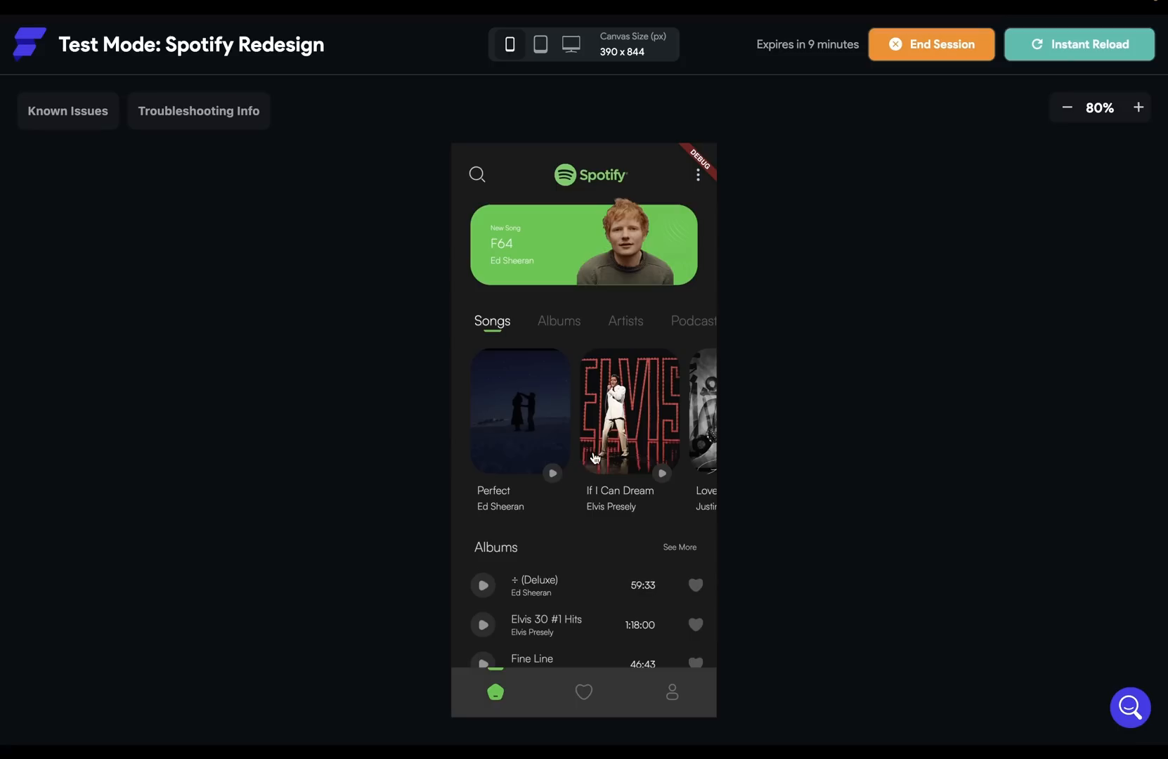
{"action": "mouse_move", "coordinate": [882, 281]}
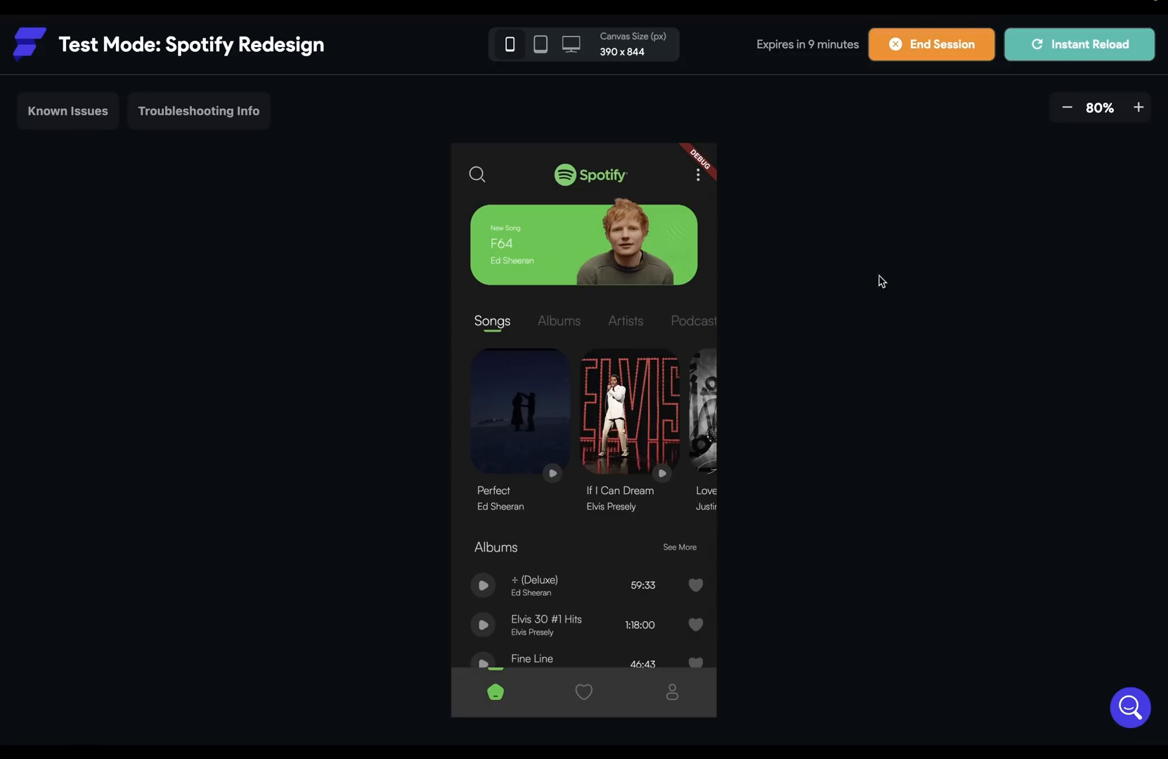
{"action": "mouse_move", "coordinate": [662, 450]}
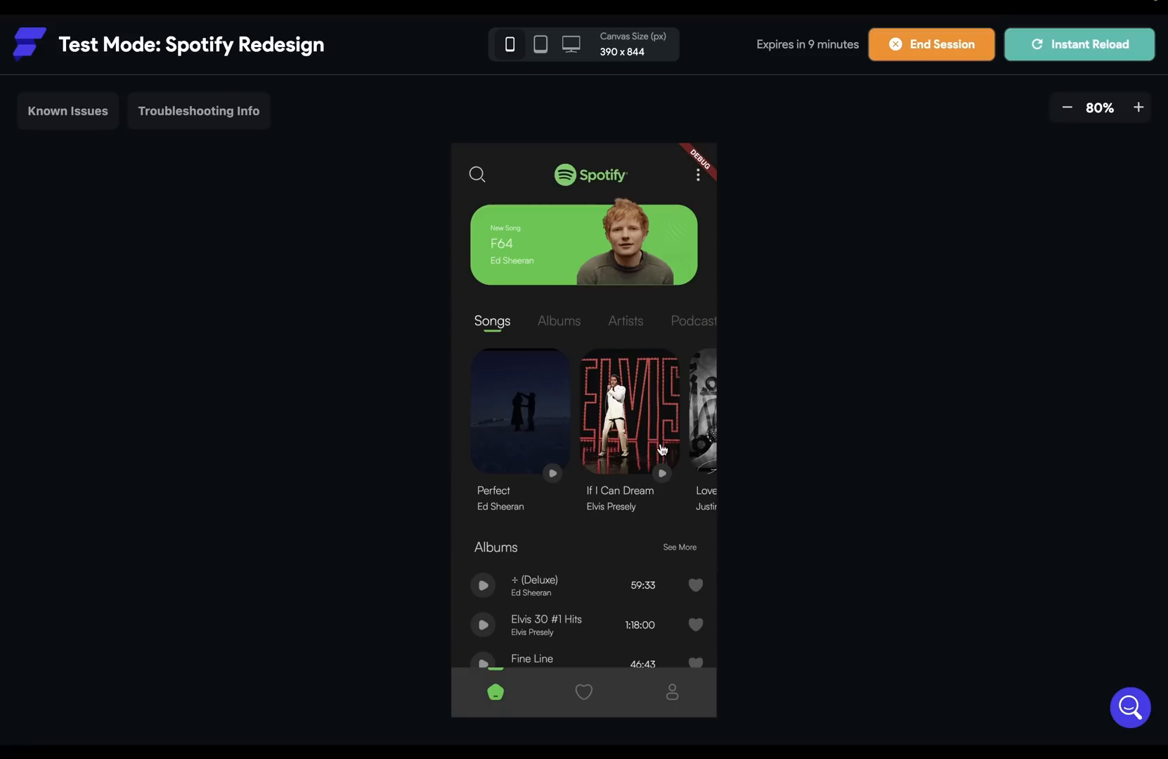
{"action": "mouse_move", "coordinate": [591, 439]}
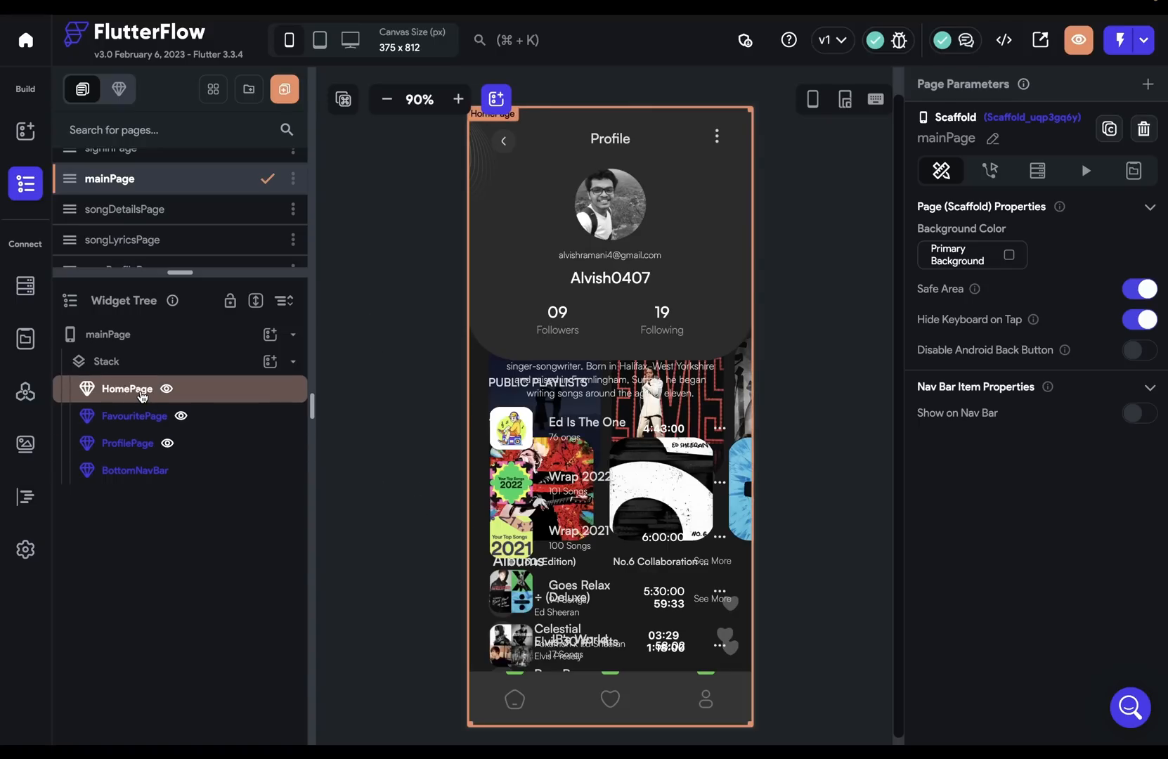
Review HomePage's visibility condition currentIndex == 0 and return to the page editor.
{"action": "left_click", "coordinate": [126, 388]}
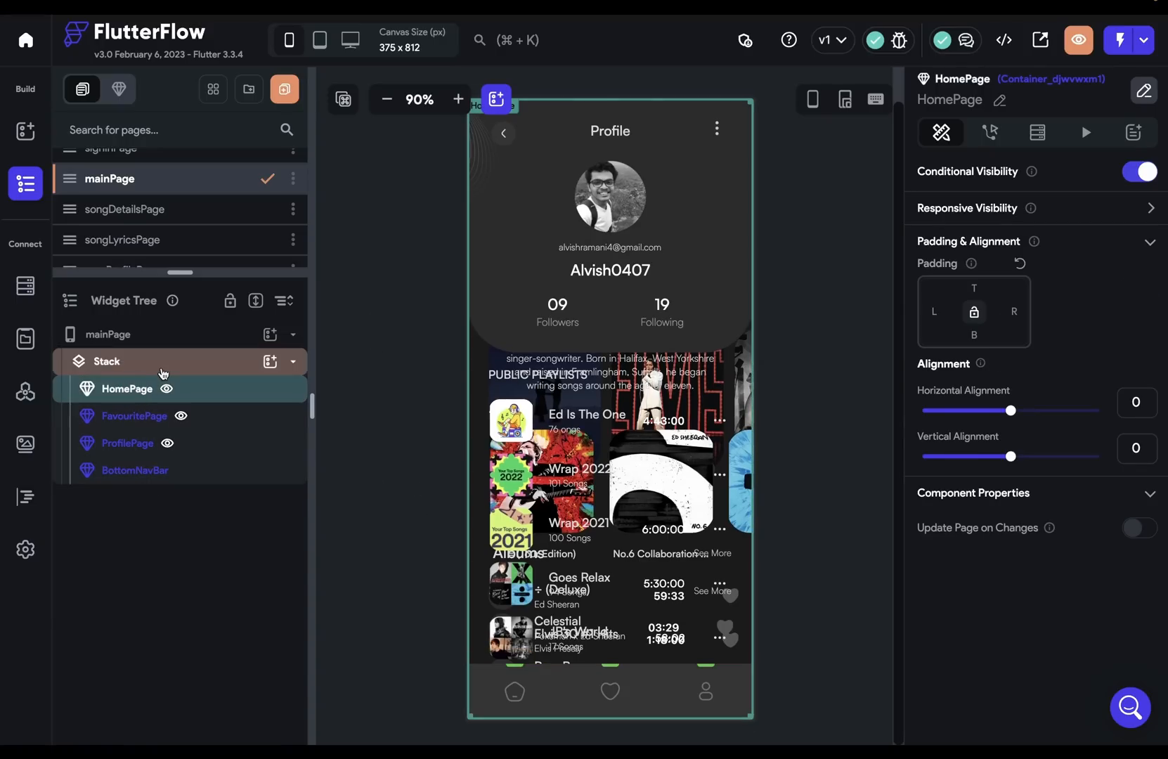
{"action": "left_click", "coordinate": [1138, 172]}
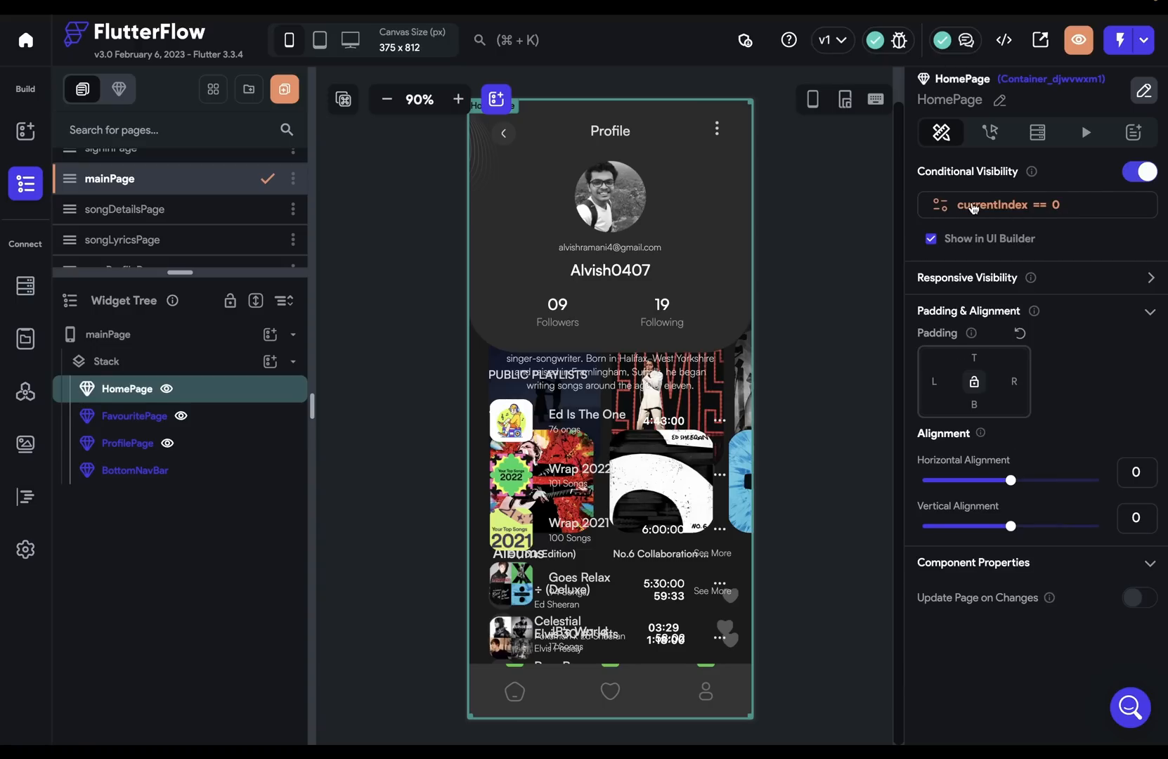
{"action": "mouse_move", "coordinate": [1018, 215]}
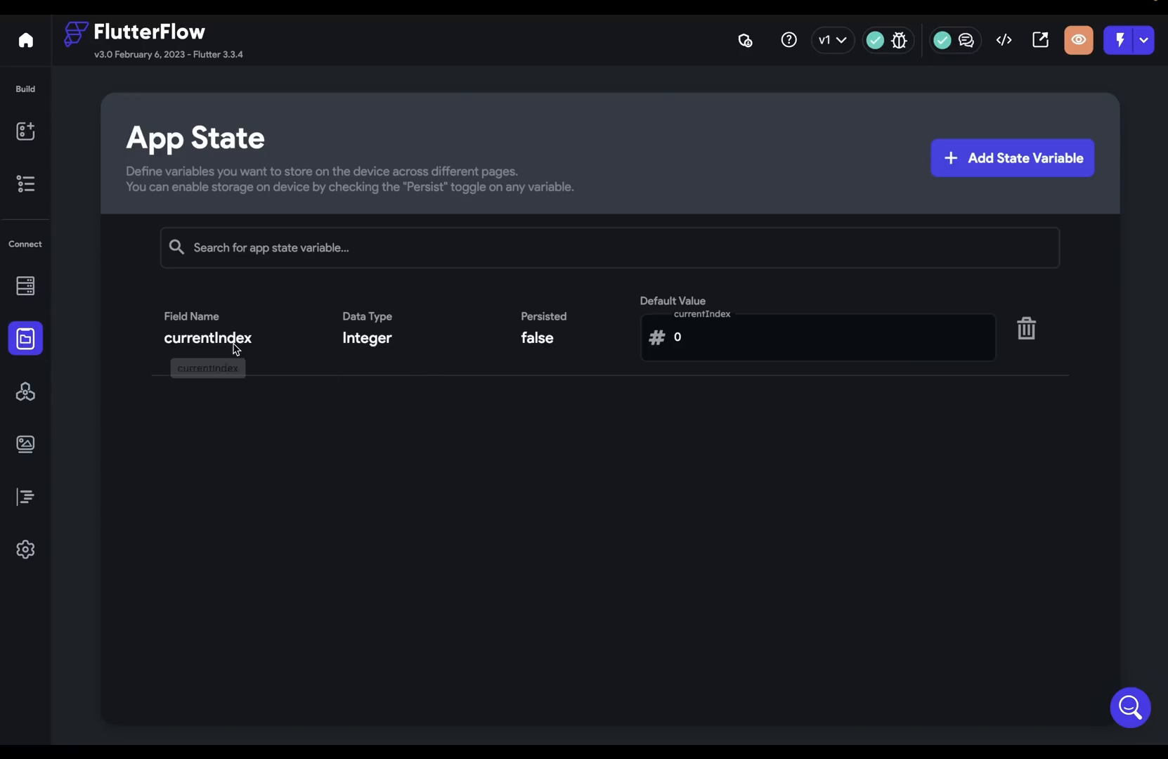
{"action": "mouse_move", "coordinate": [10, 242]}
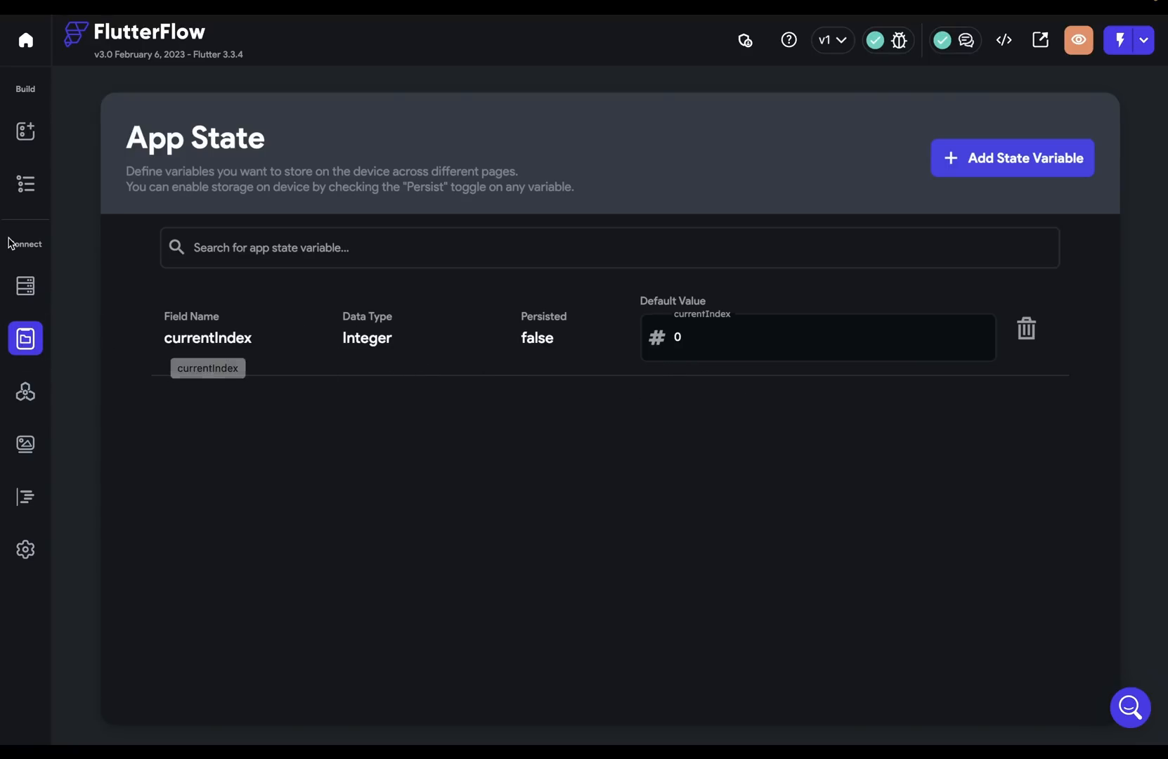
{"action": "left_click", "coordinate": [25, 184]}
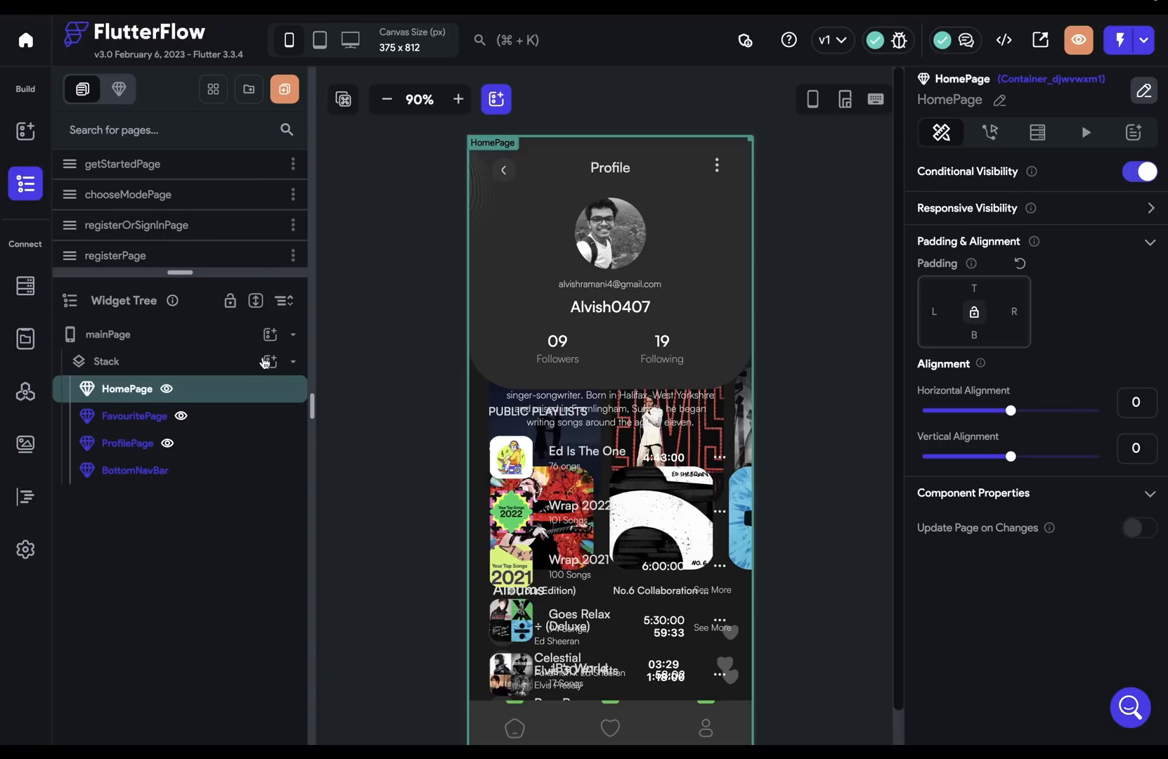
Add an Integer page state field currentPageIndex with initial value 0 to mainPage.
{"action": "left_click", "coordinate": [108, 333]}
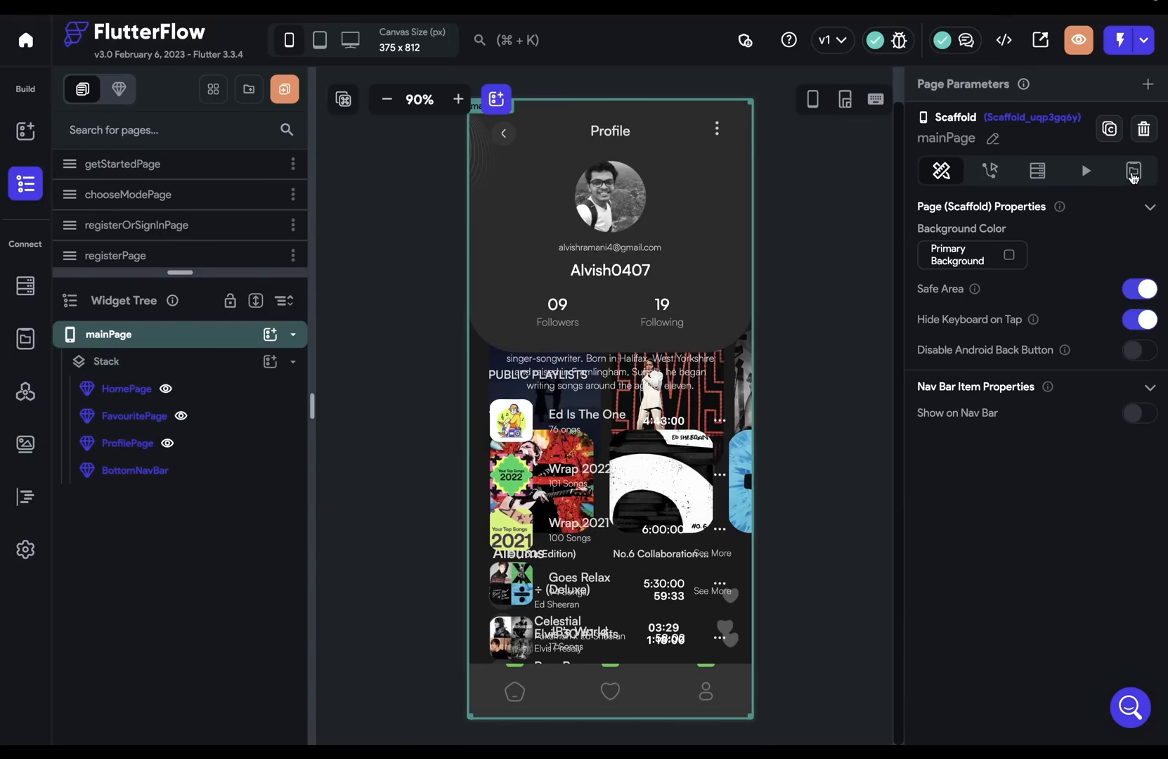
{"action": "left_click", "coordinate": [1133, 171]}
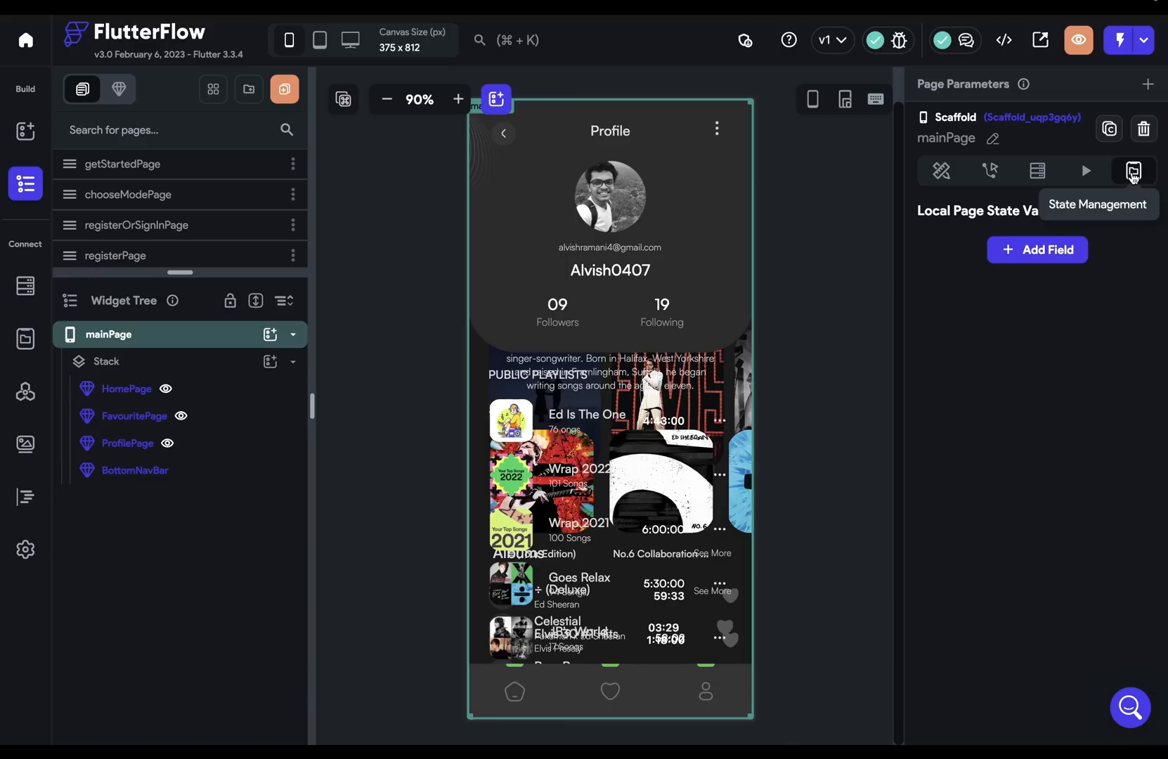
{"action": "left_click", "coordinate": [1036, 248]}
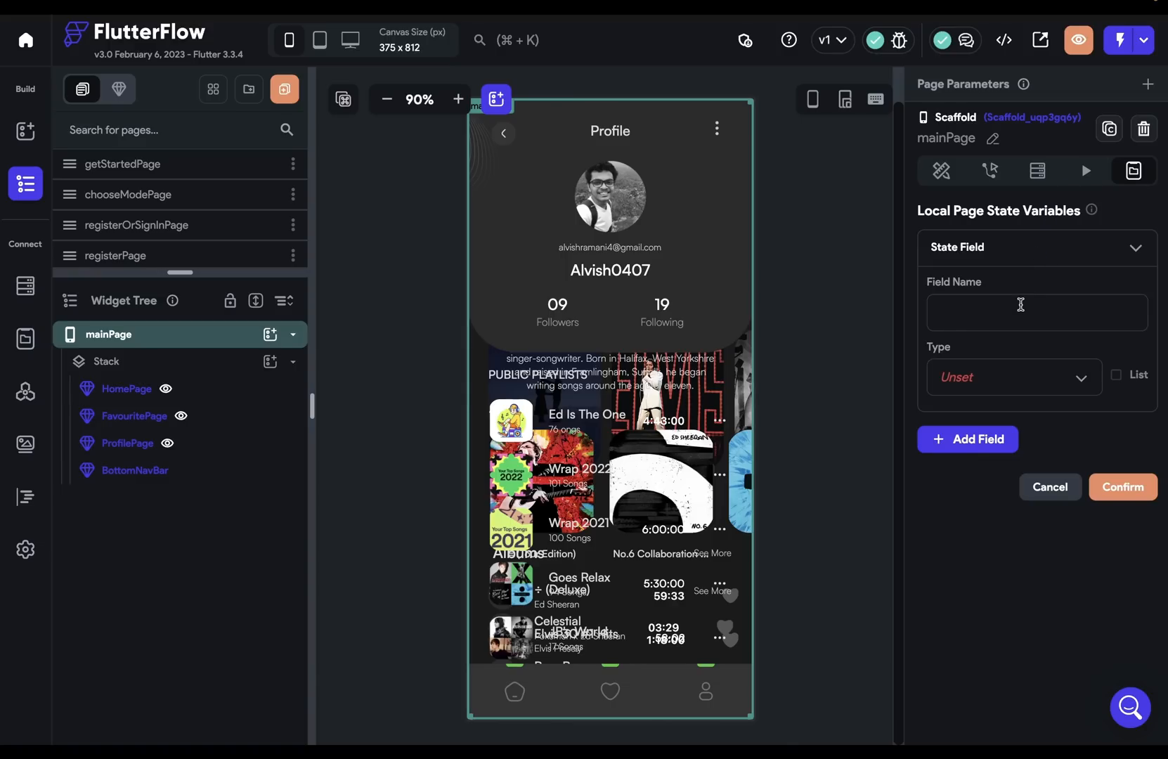
{"action": "type", "text": "currentPat"}
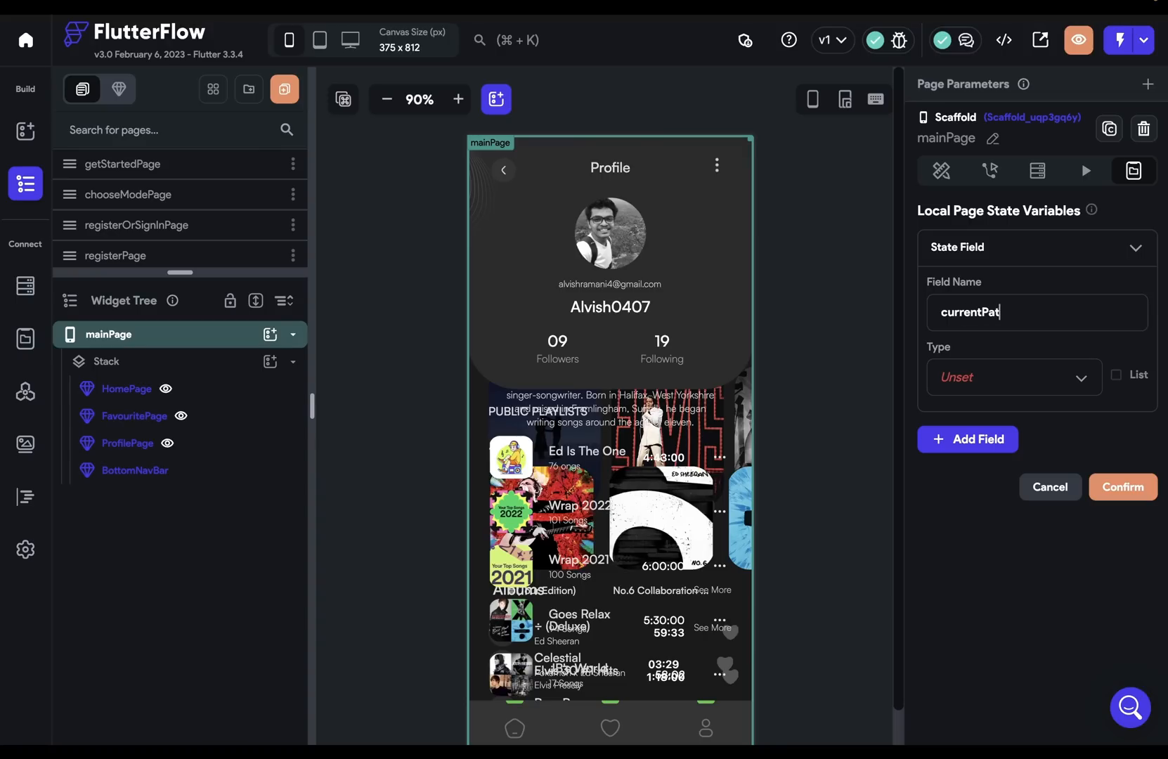
{"action": "left_click", "coordinate": [1012, 377]}
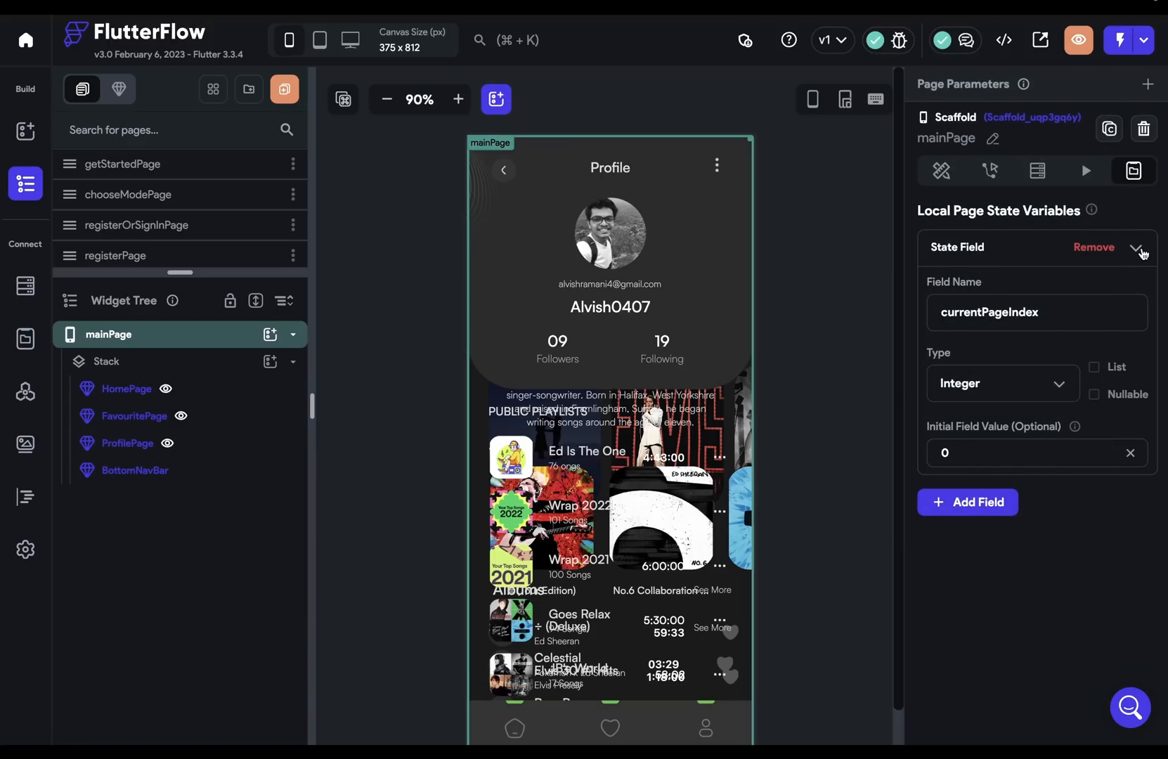
{"action": "left_click", "coordinate": [131, 388]}
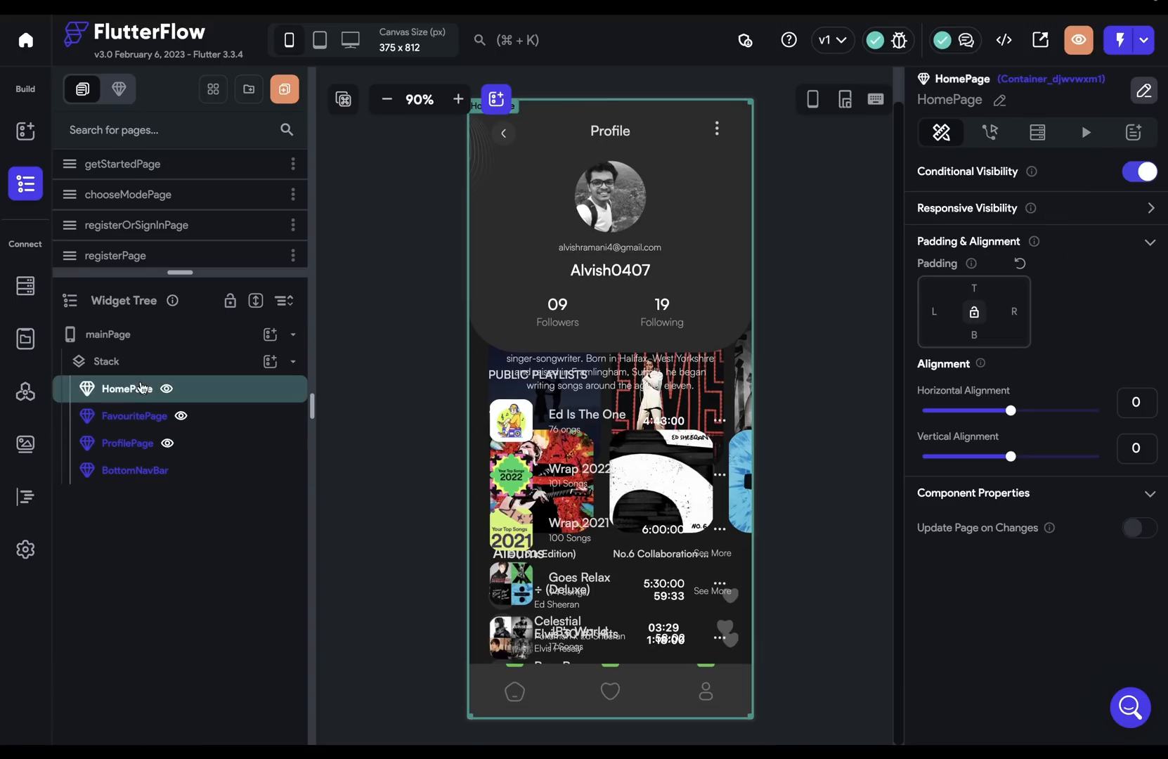
Change HomePage's visibility condition to compare page state currentPageIndex == 0.
{"action": "left_click", "coordinate": [1138, 171]}
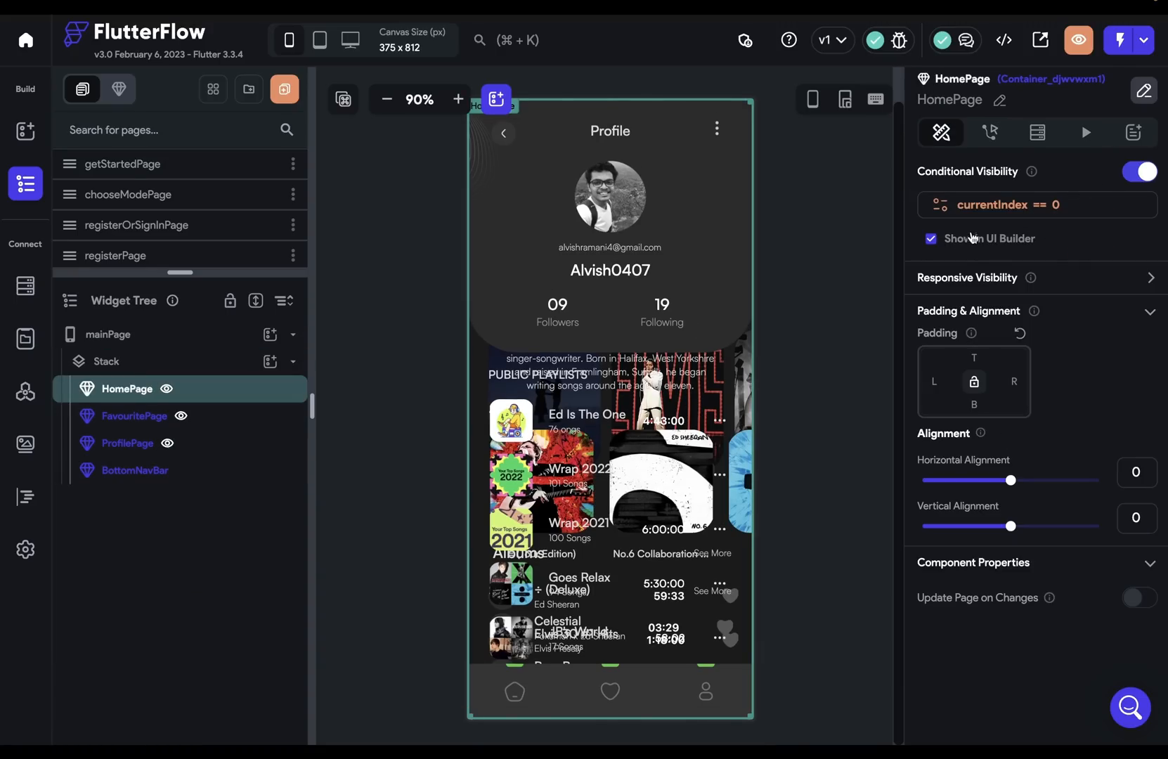
{"action": "left_click", "coordinate": [1035, 205]}
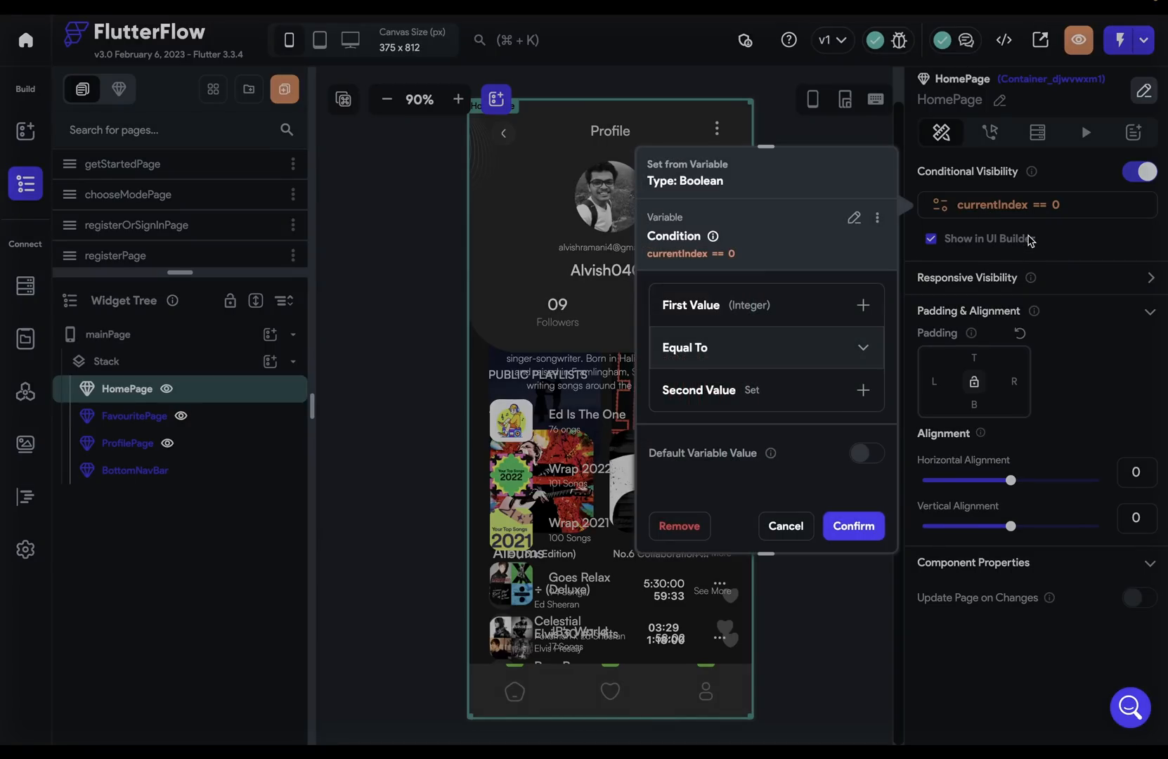
{"action": "left_click", "coordinate": [861, 305]}
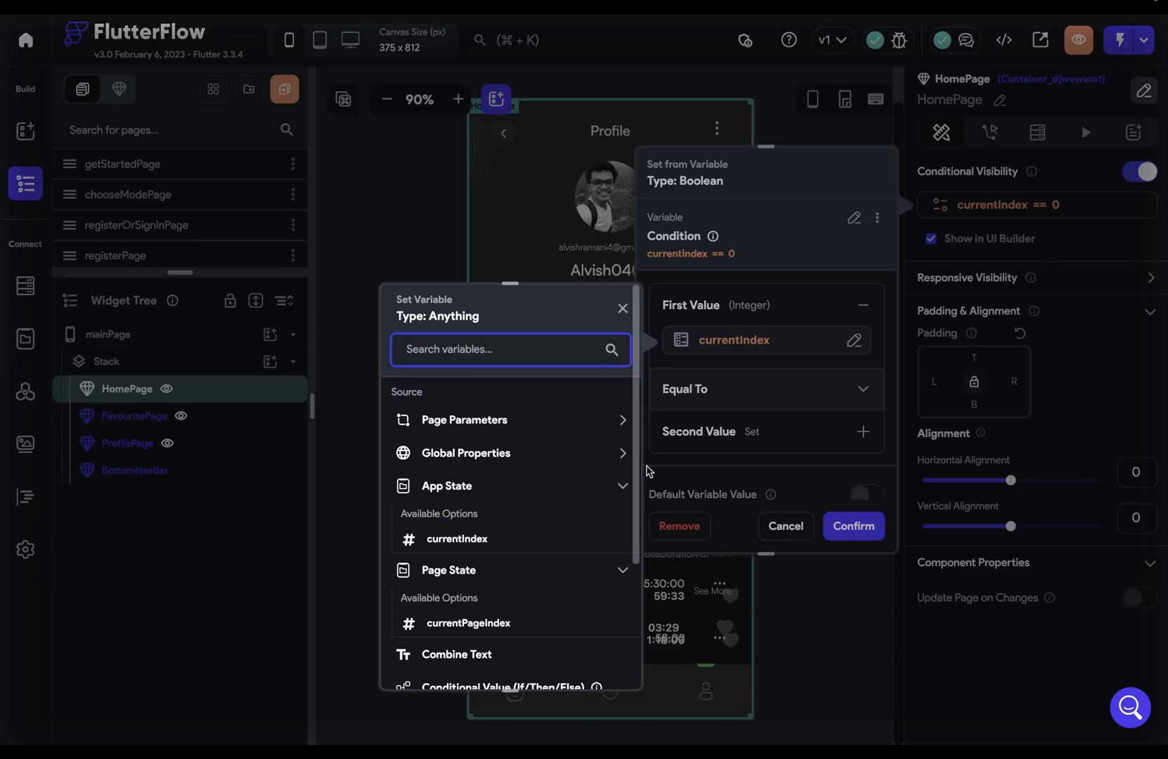
{"action": "left_click", "coordinate": [468, 622]}
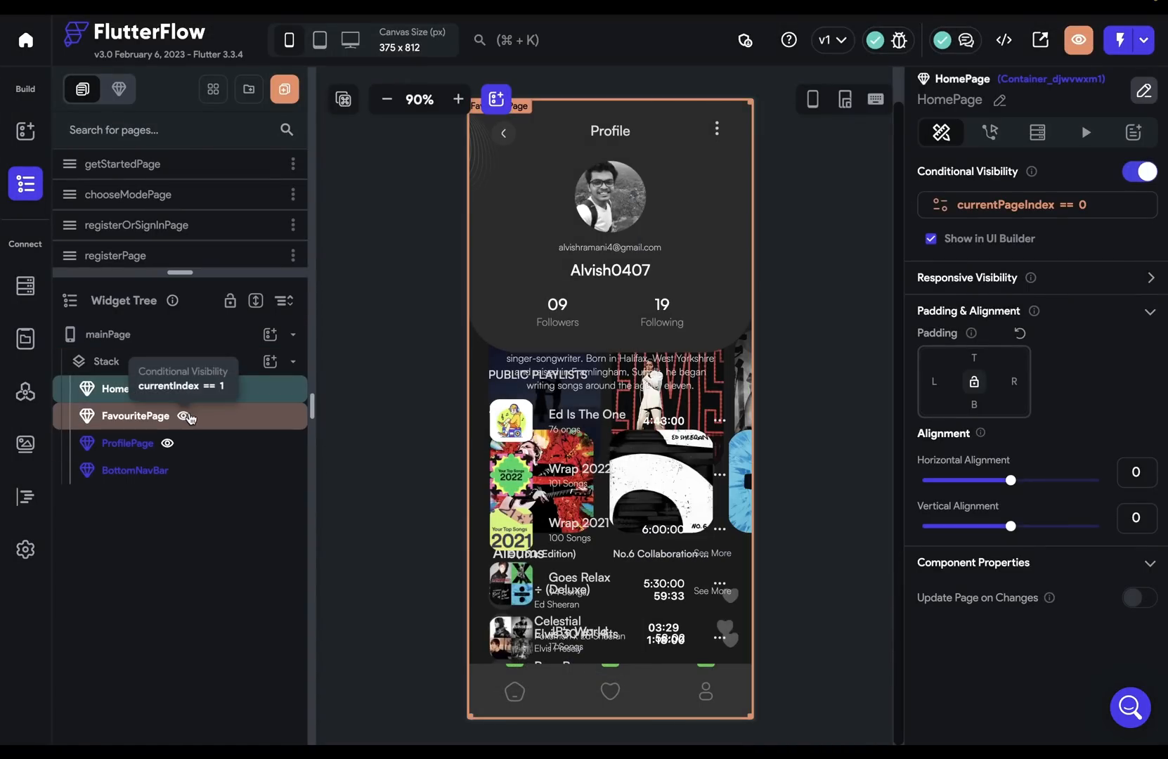
Check ProfilePage's currentPageIndex == 2 condition and bring up the app state variables.
{"action": "left_click", "coordinate": [129, 443]}
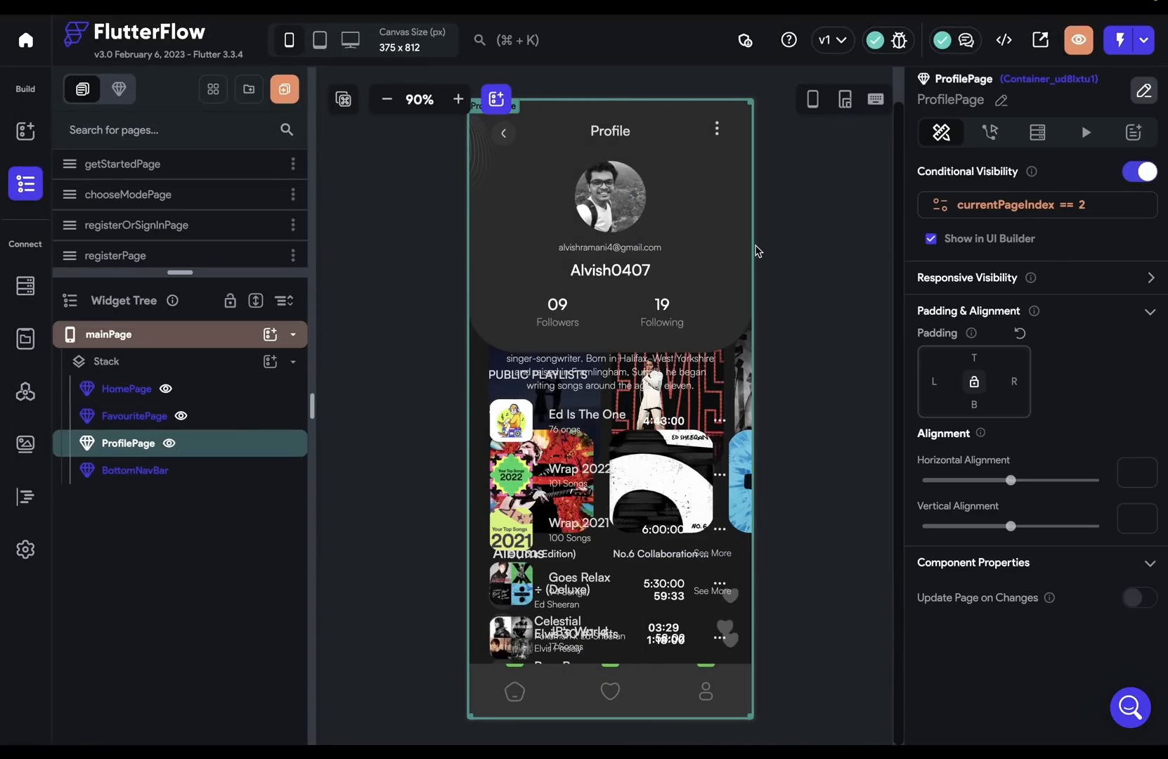
{"action": "left_click", "coordinate": [25, 338]}
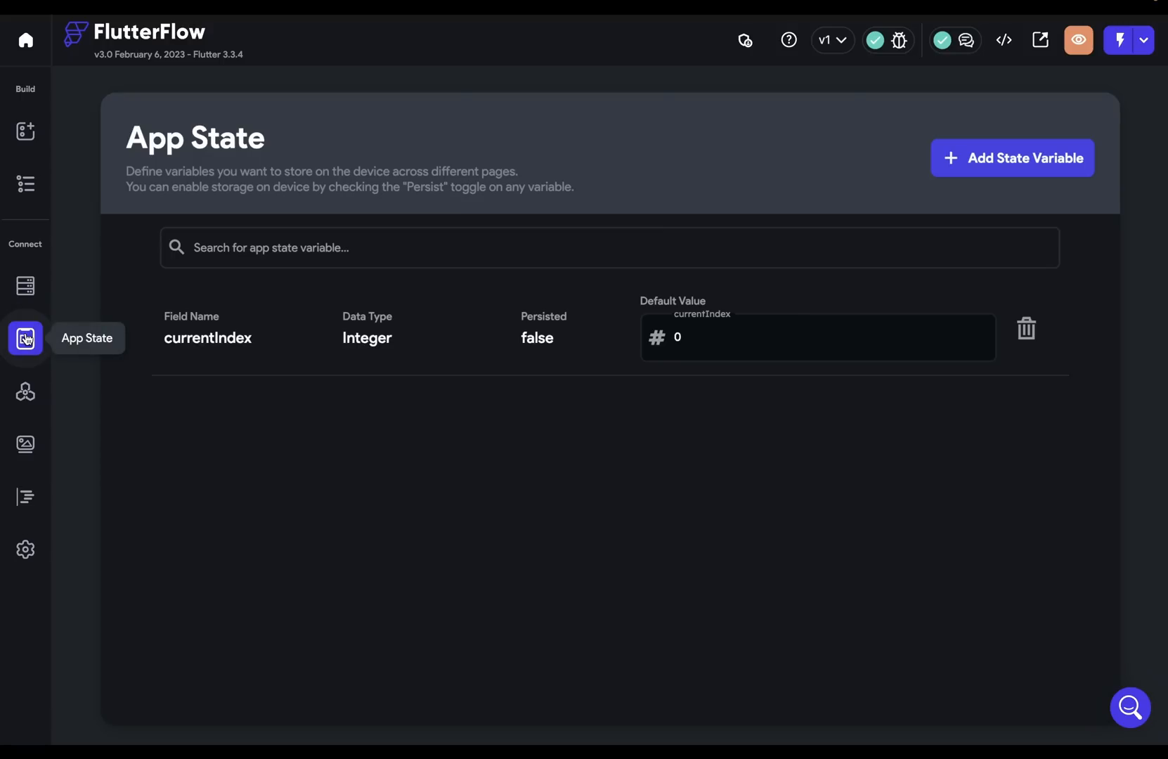
Delete the currentIndex app state variable and return to the mainPage editor.
{"action": "left_click", "coordinate": [1024, 327]}
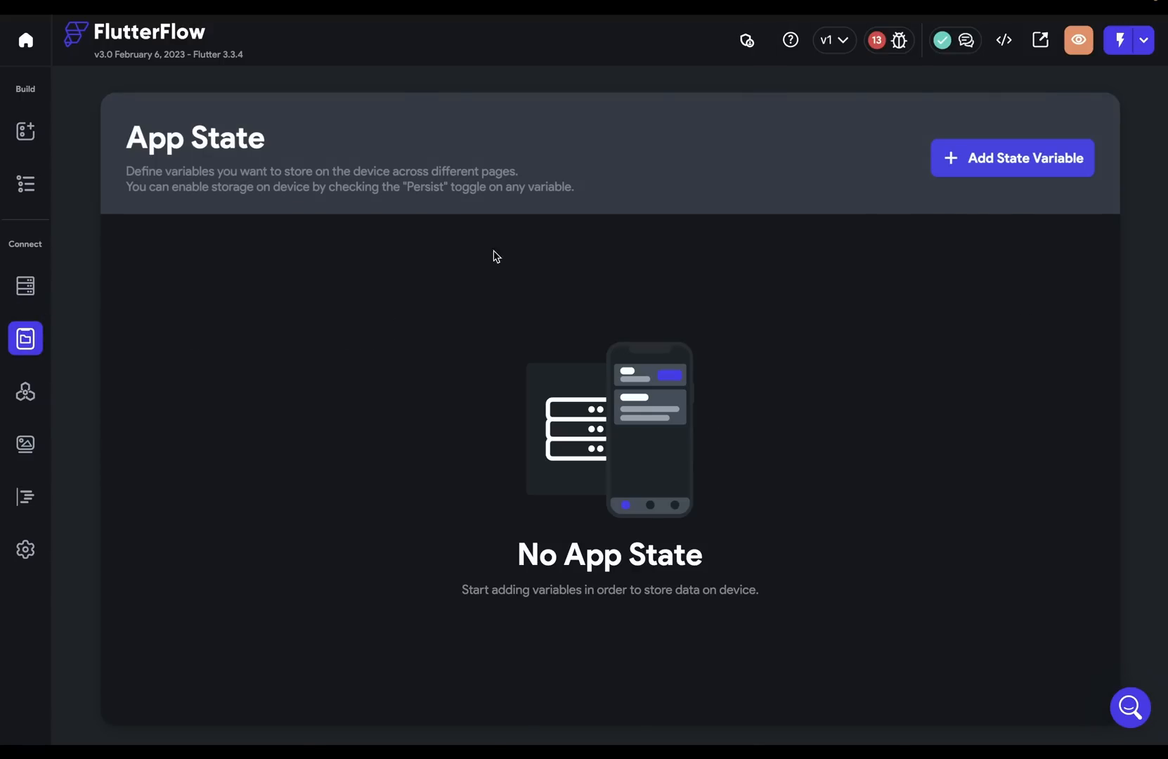
{"action": "left_click", "coordinate": [24, 182]}
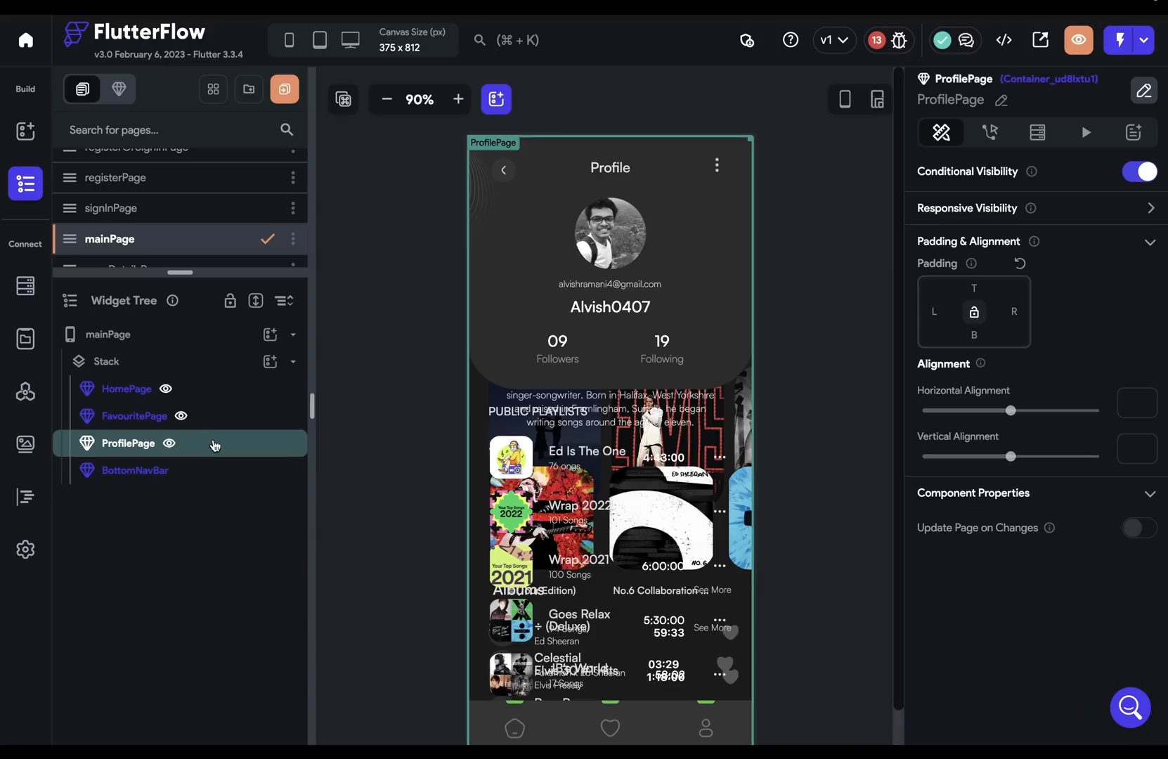
{"action": "mouse_move", "coordinate": [639, 499]}
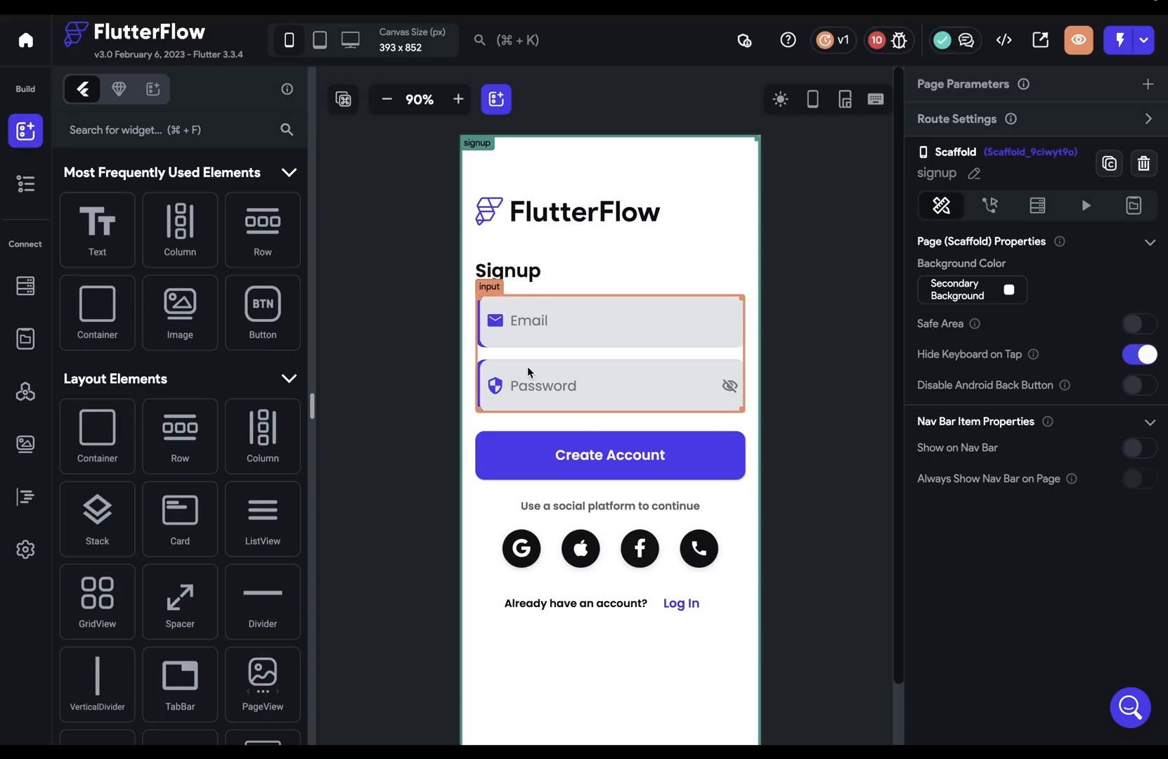
View the project's generated source code from the Developer Menu.
{"action": "left_click", "coordinate": [1003, 41]}
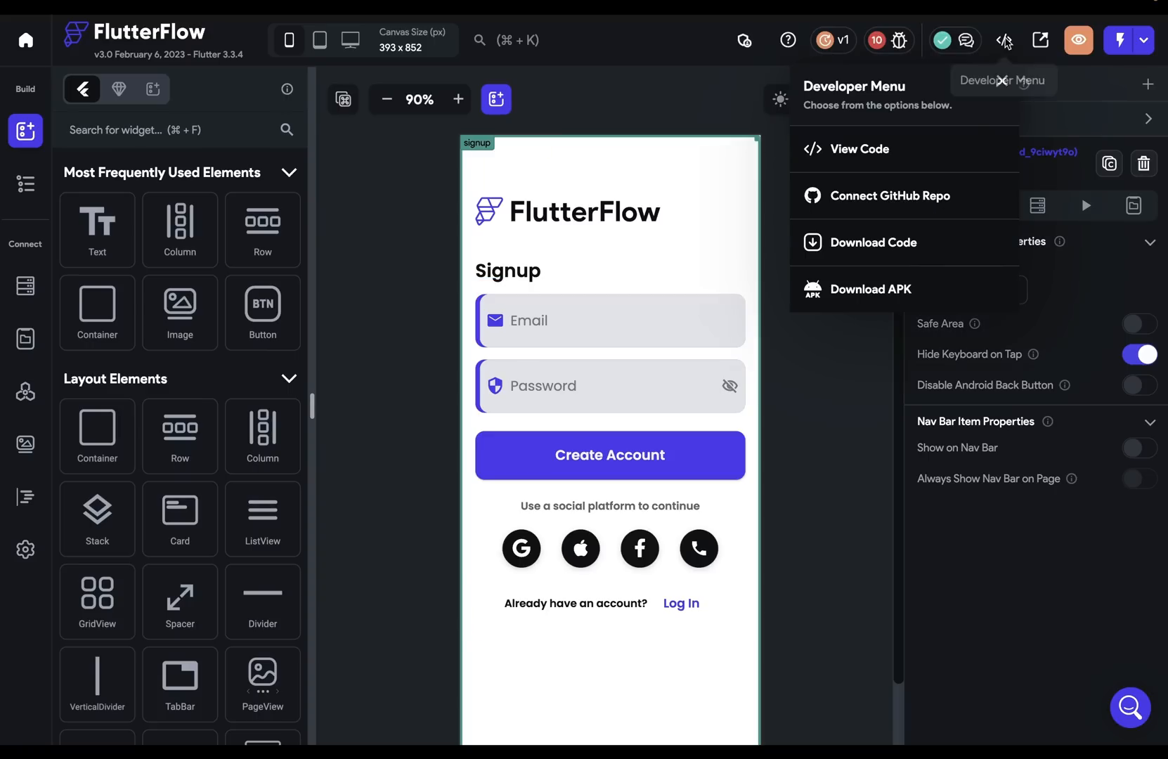
{"action": "left_click", "coordinate": [858, 149]}
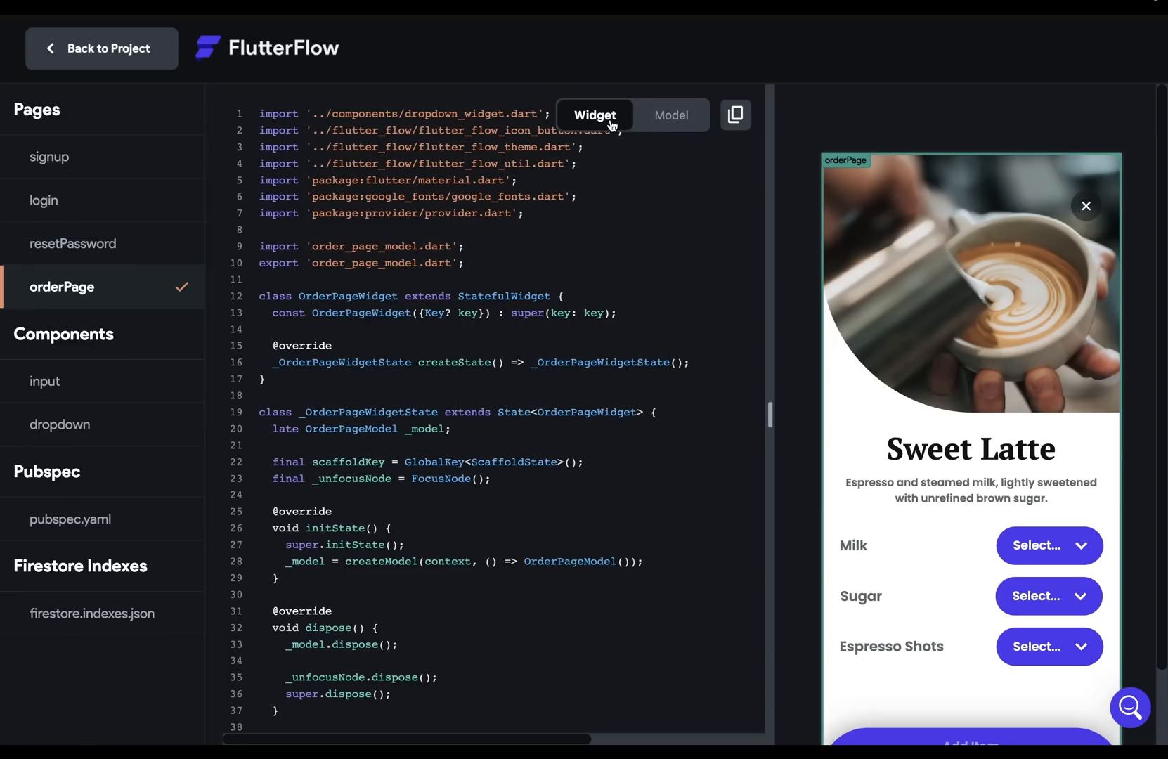
Switch the code viewer to orderPage's Model code with its three DropdownModel fields.
{"action": "left_click", "coordinate": [668, 116]}
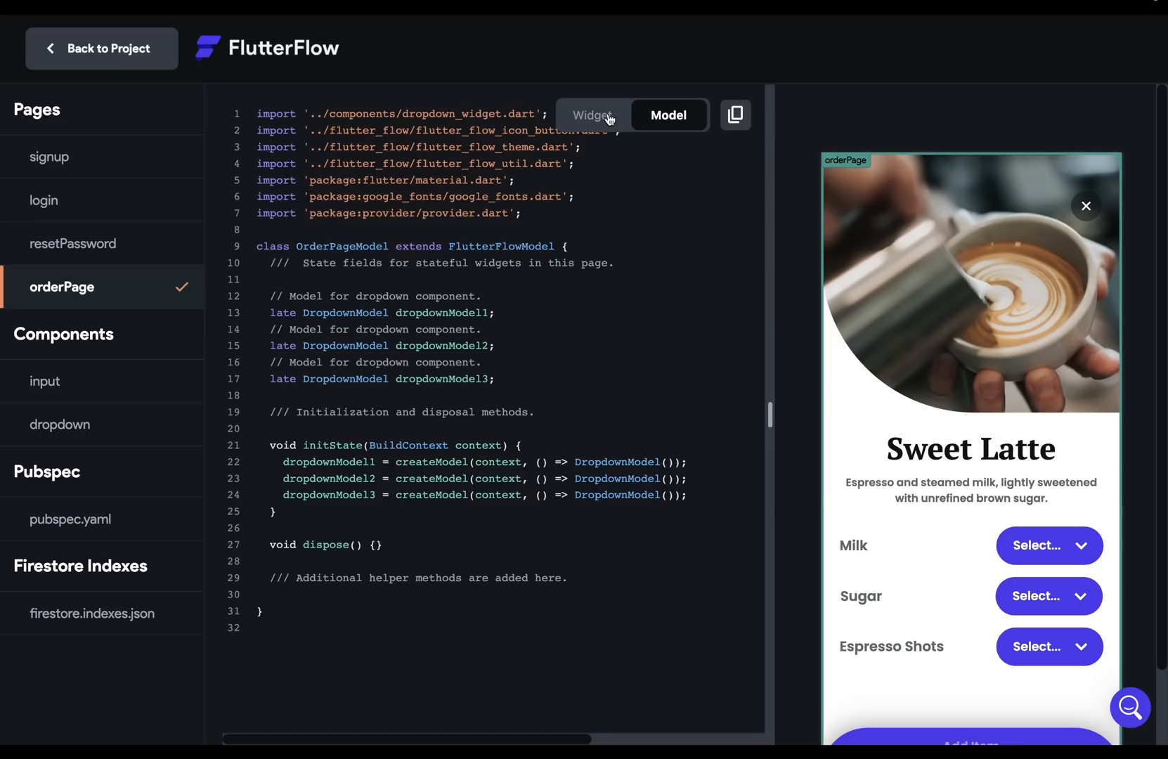
{"action": "mouse_move", "coordinate": [626, 305]}
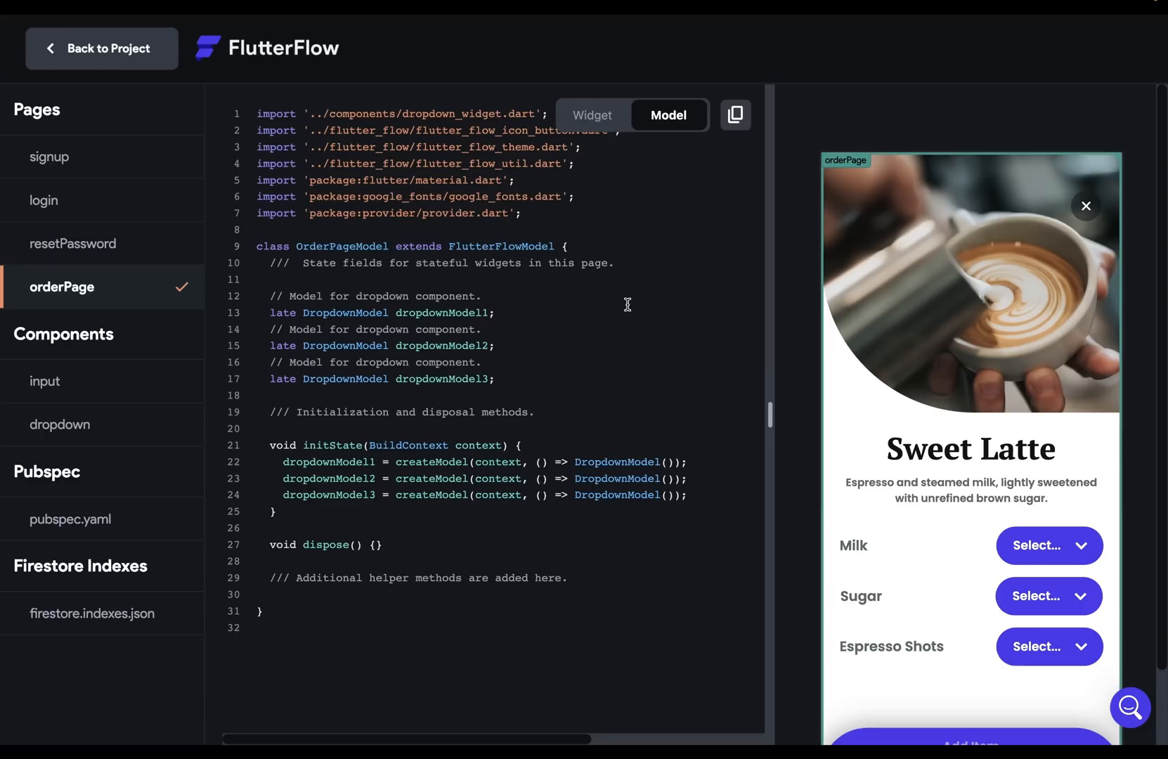
{"action": "mouse_move", "coordinate": [619, 284]}
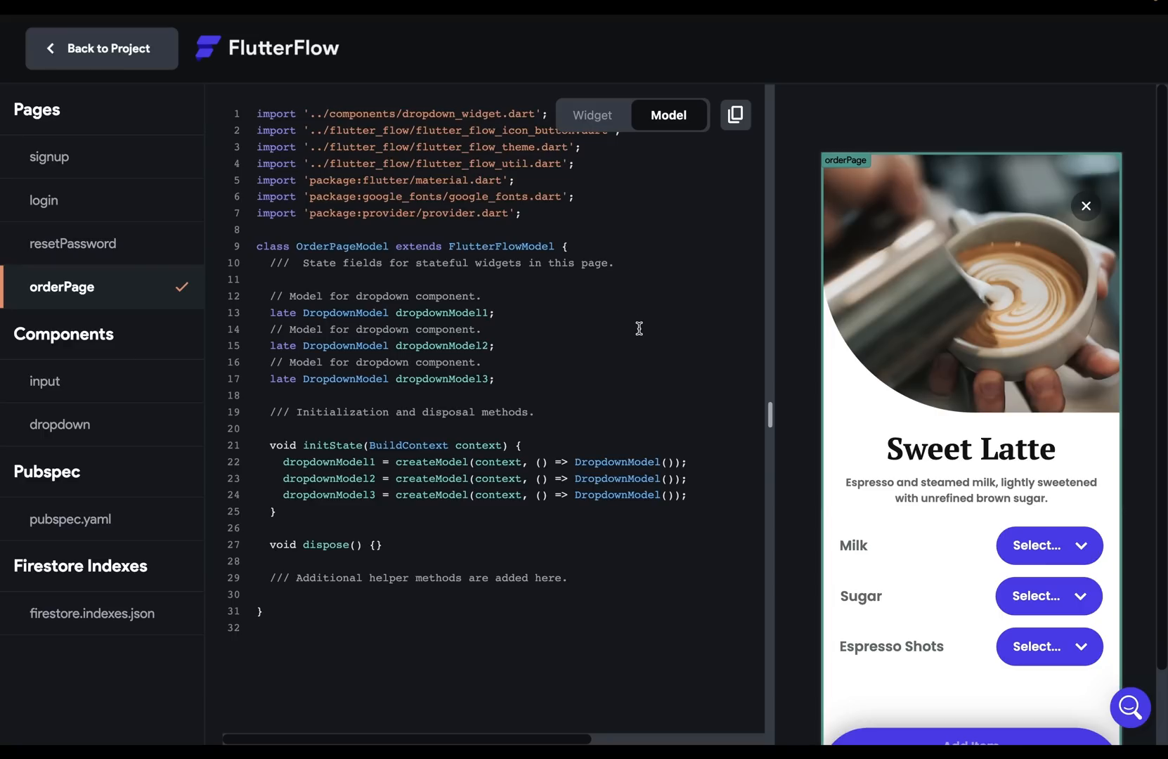
{"action": "mouse_move", "coordinate": [675, 438]}
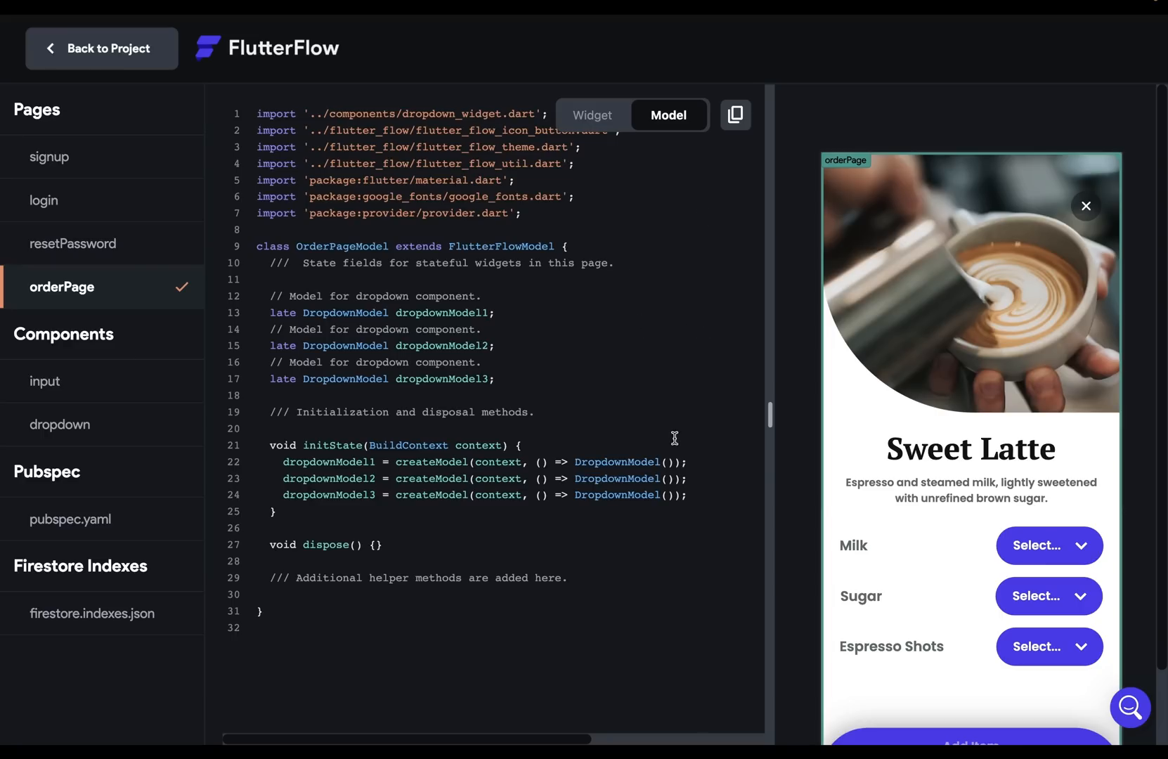